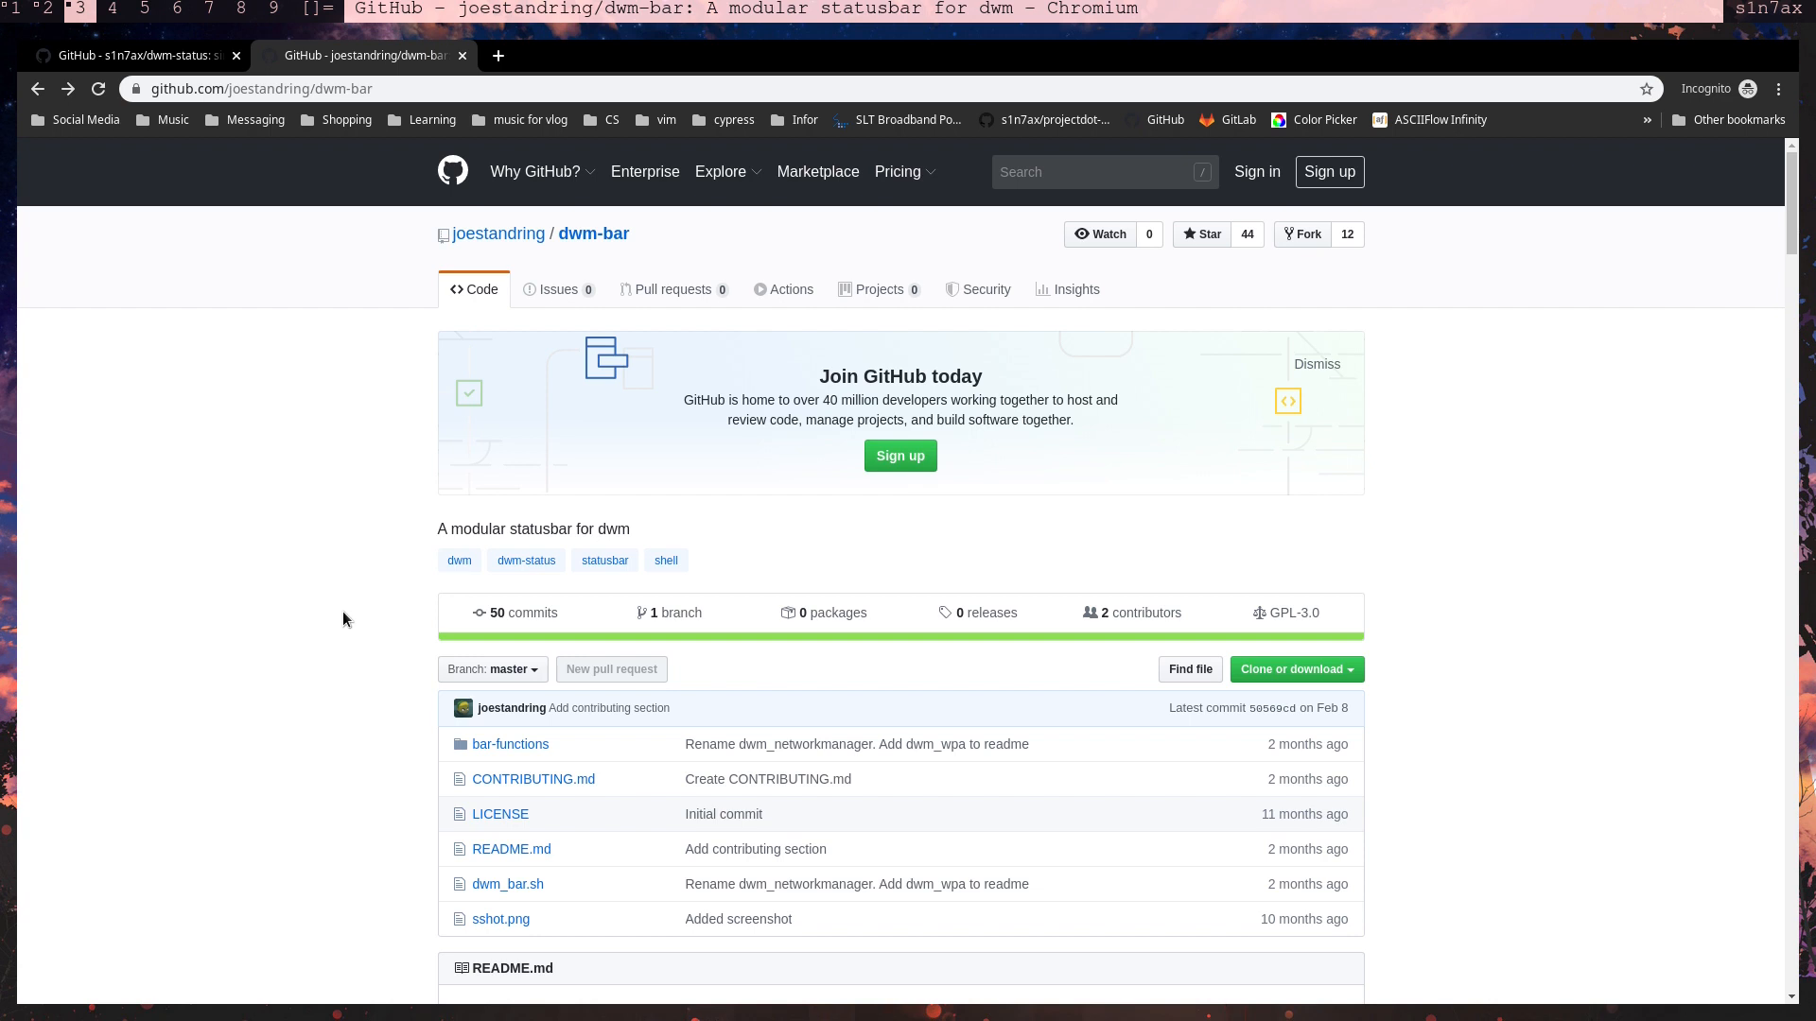
mouse_move(602, 256)
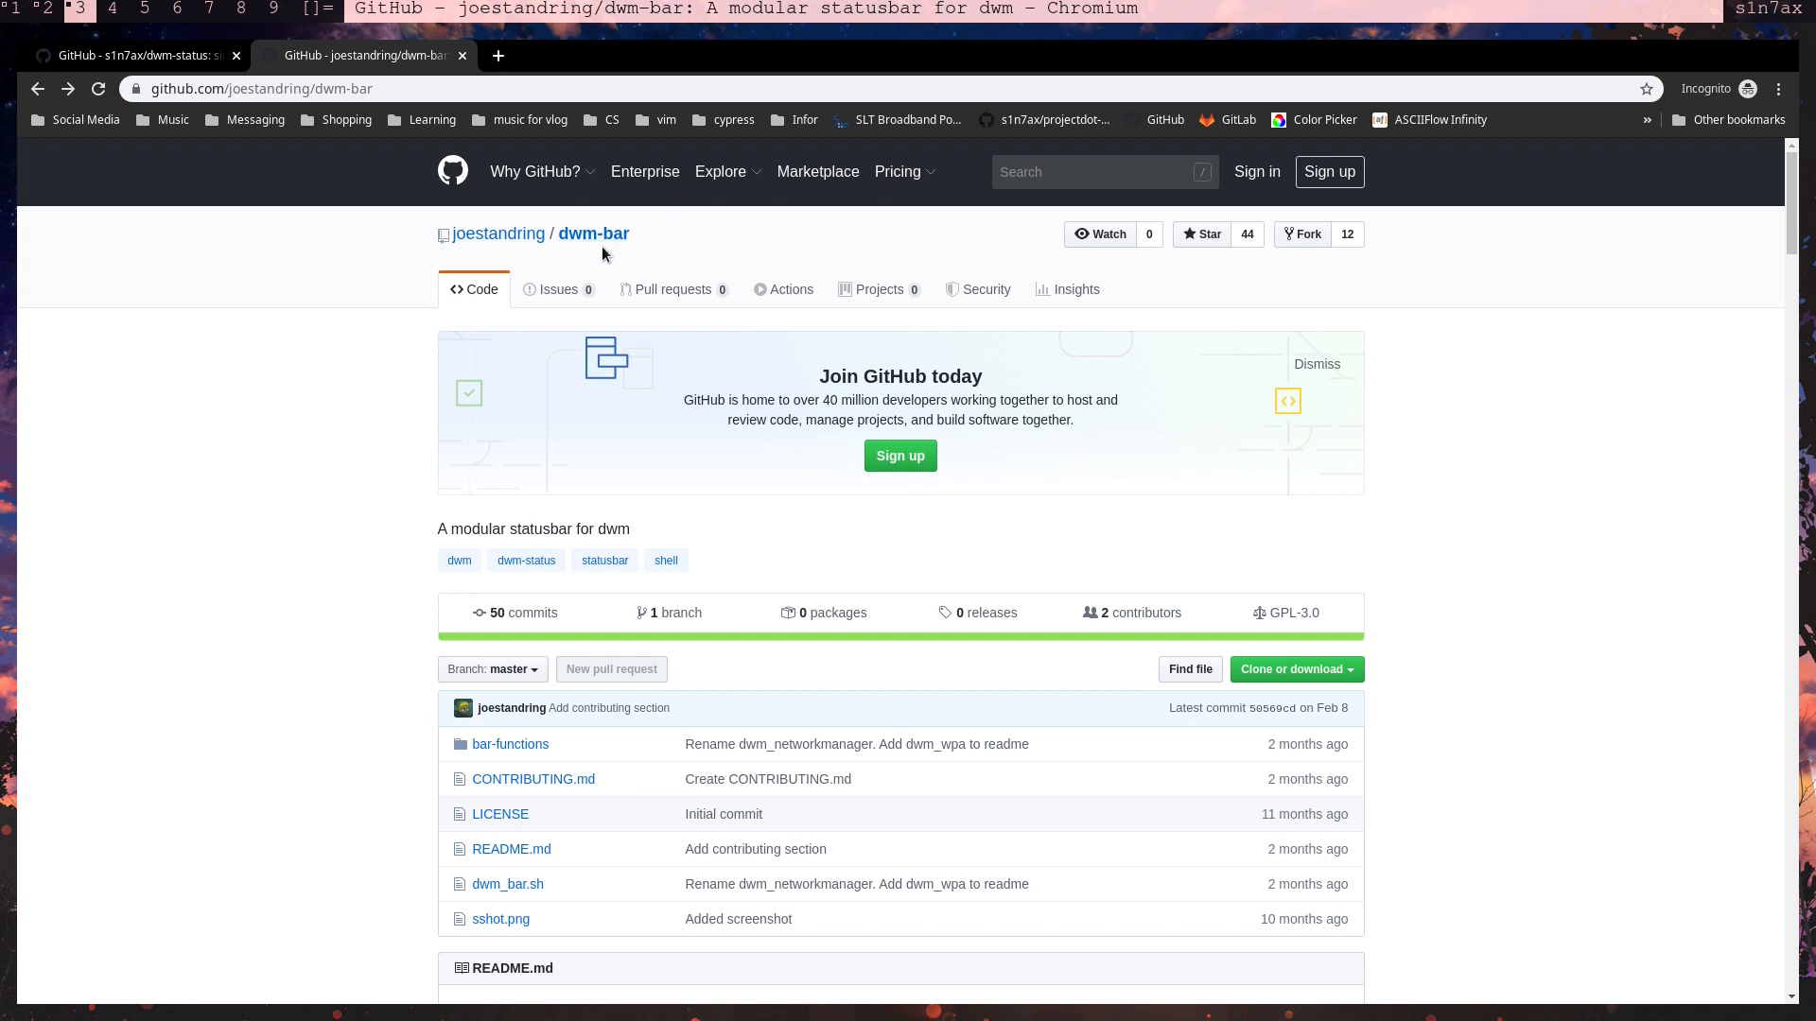
- Read through the dwm_bar.sh script in the dwm-bar repository
scroll("down", 3)
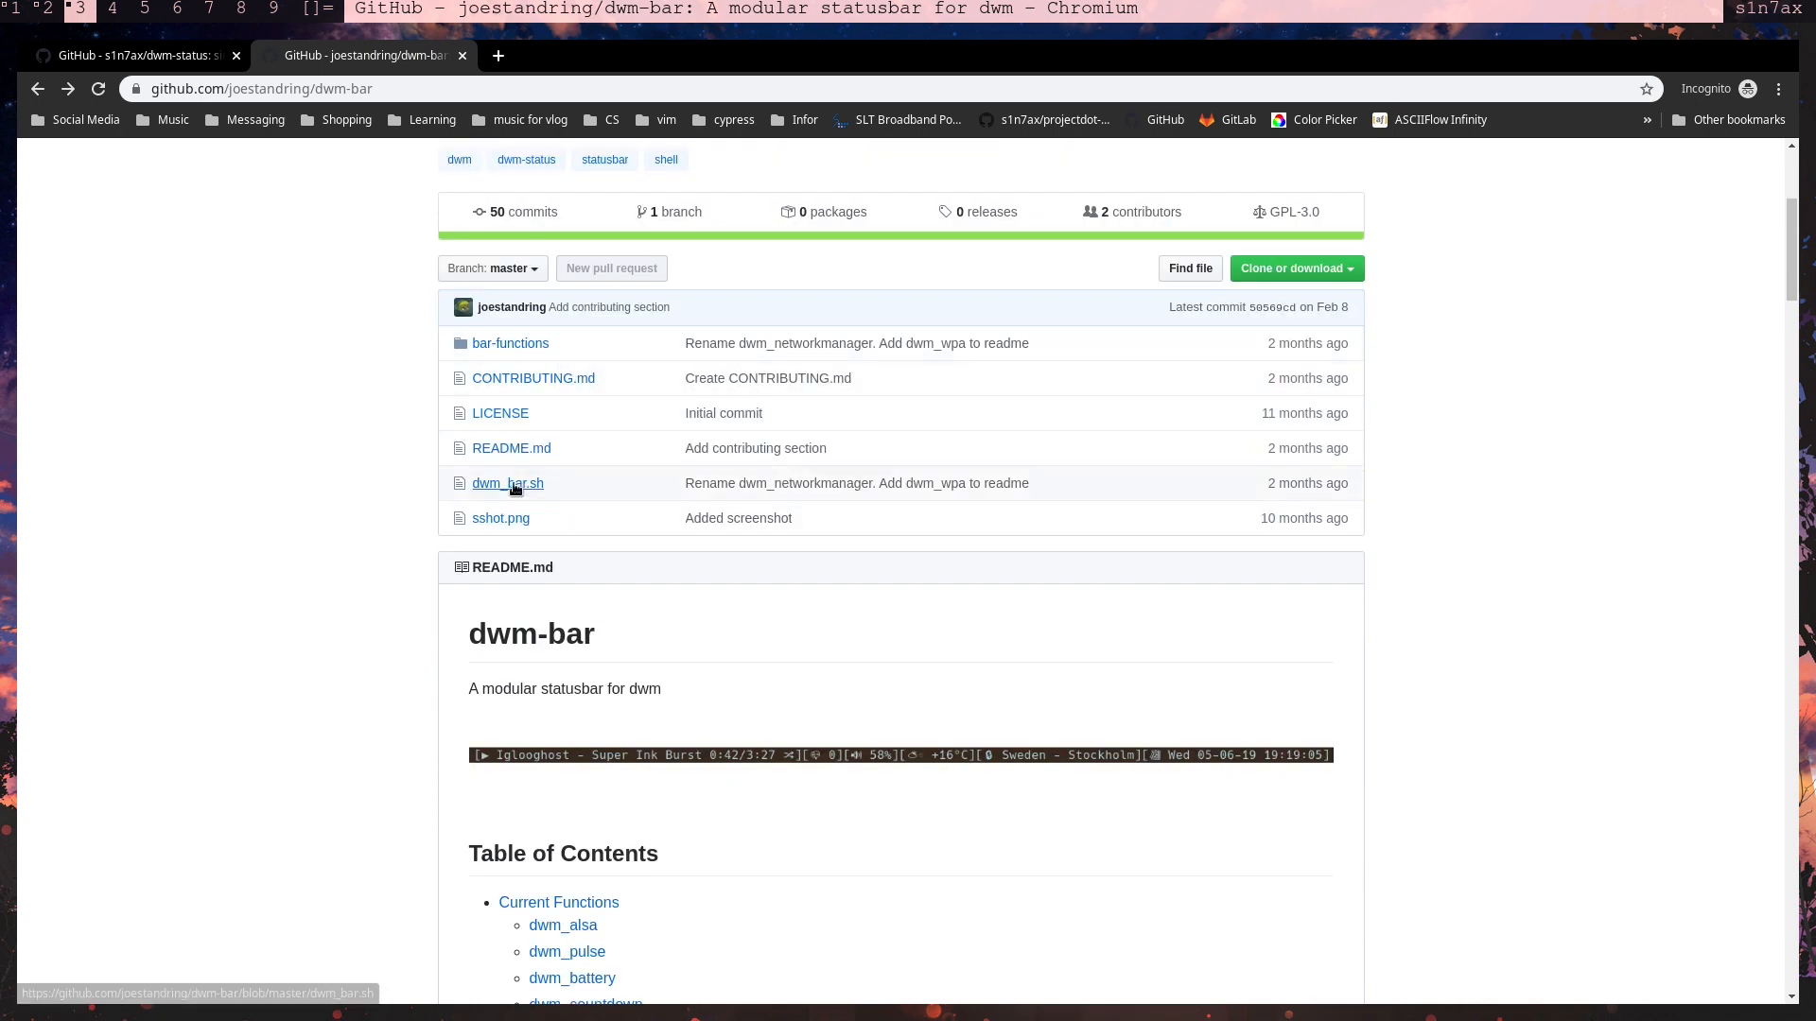
left_click(507, 483)
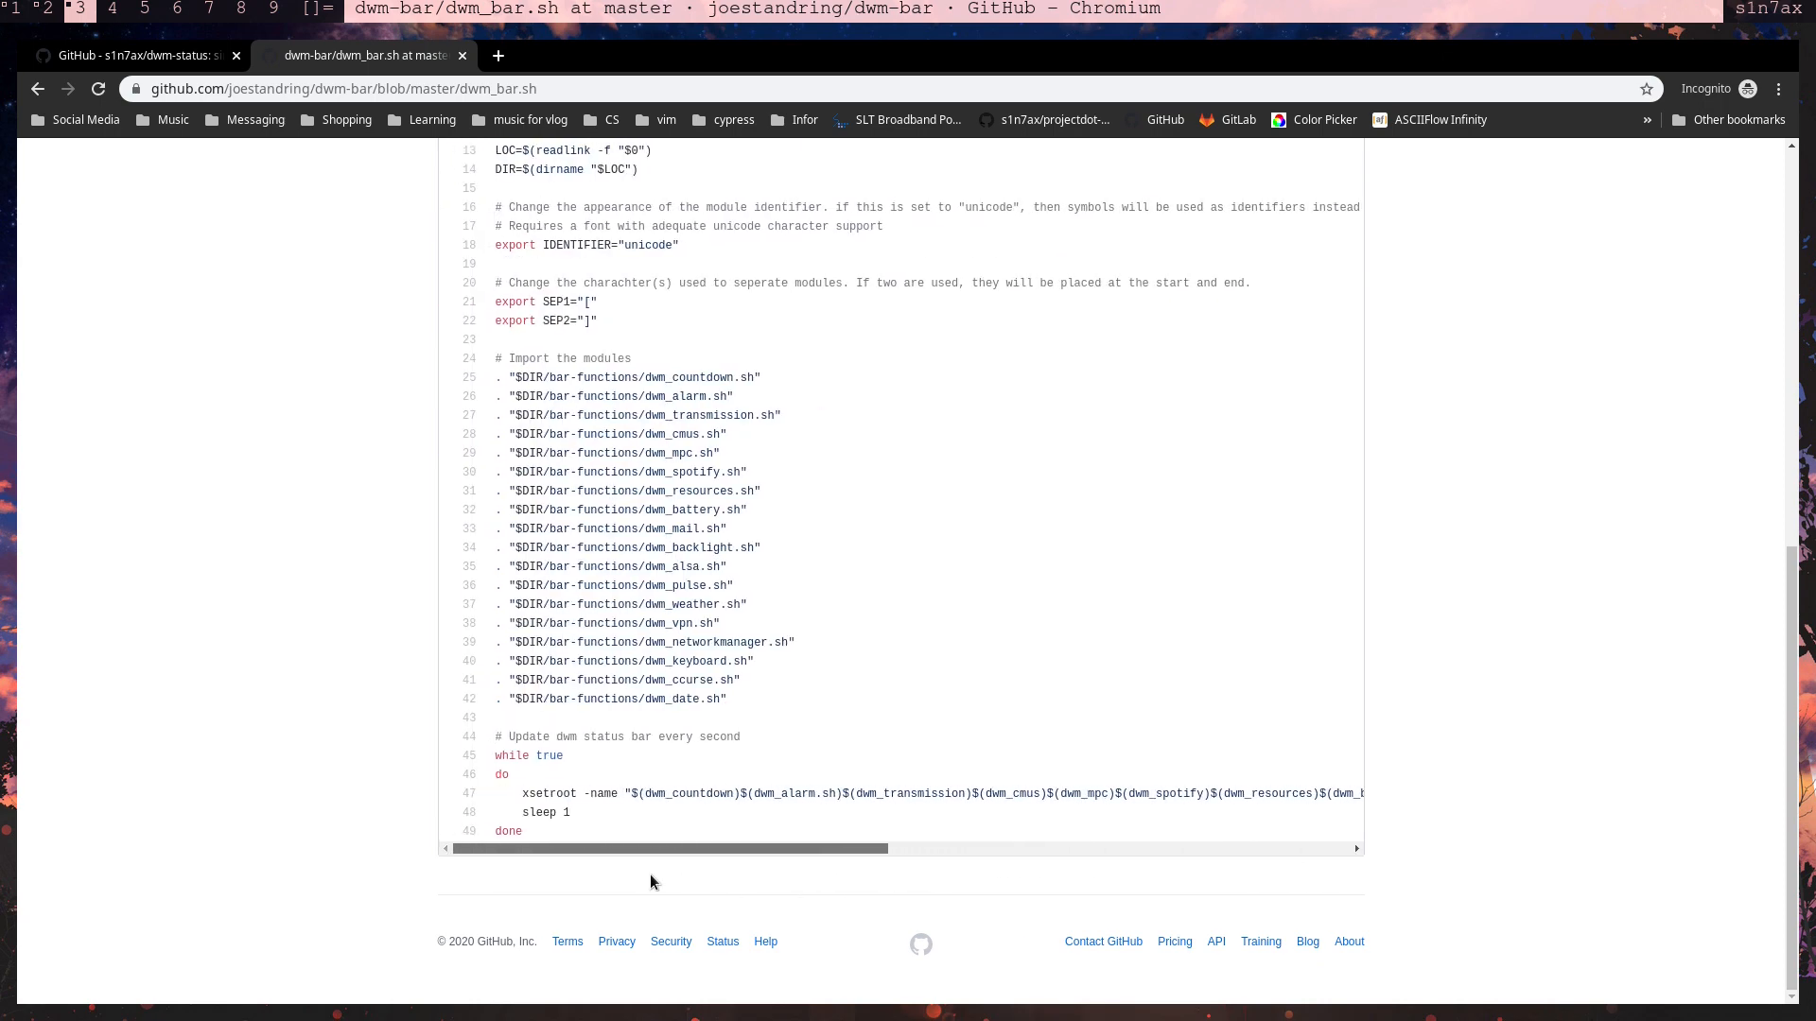
scroll("up", 3)
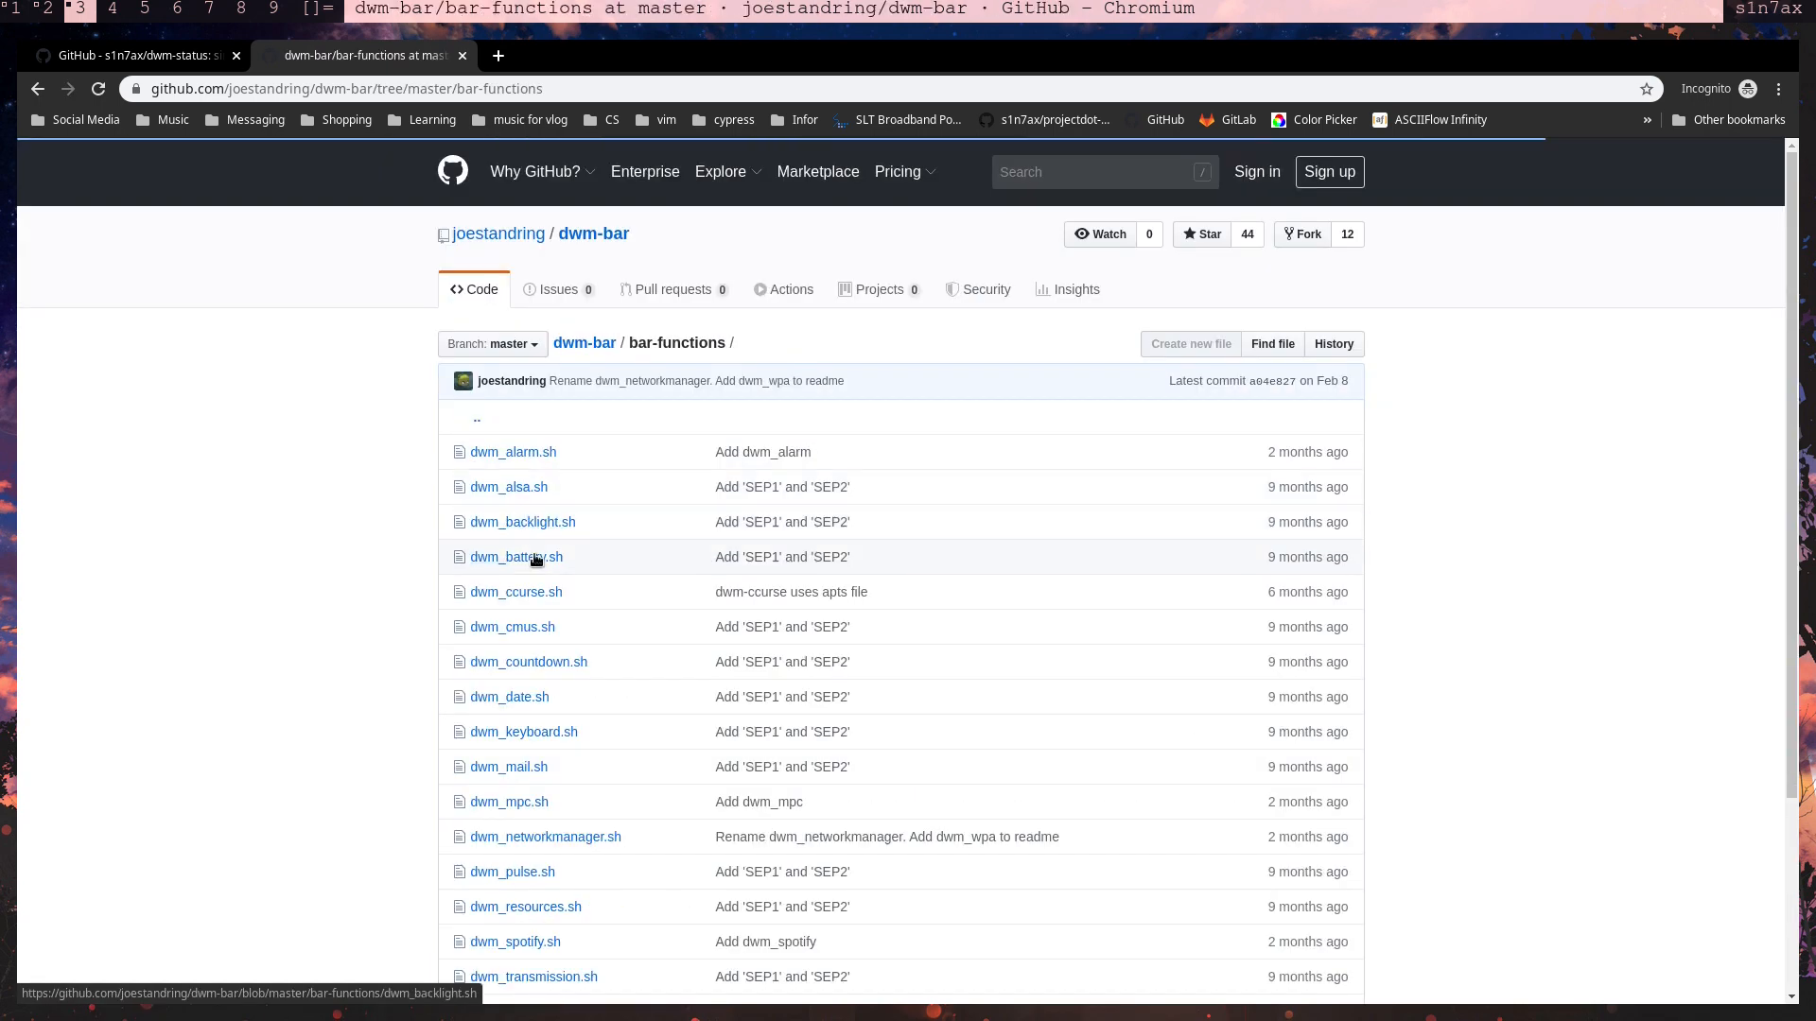
- Examine dwm_weather.sh and highlight its curl request to wttr.in
scroll("down", 3)
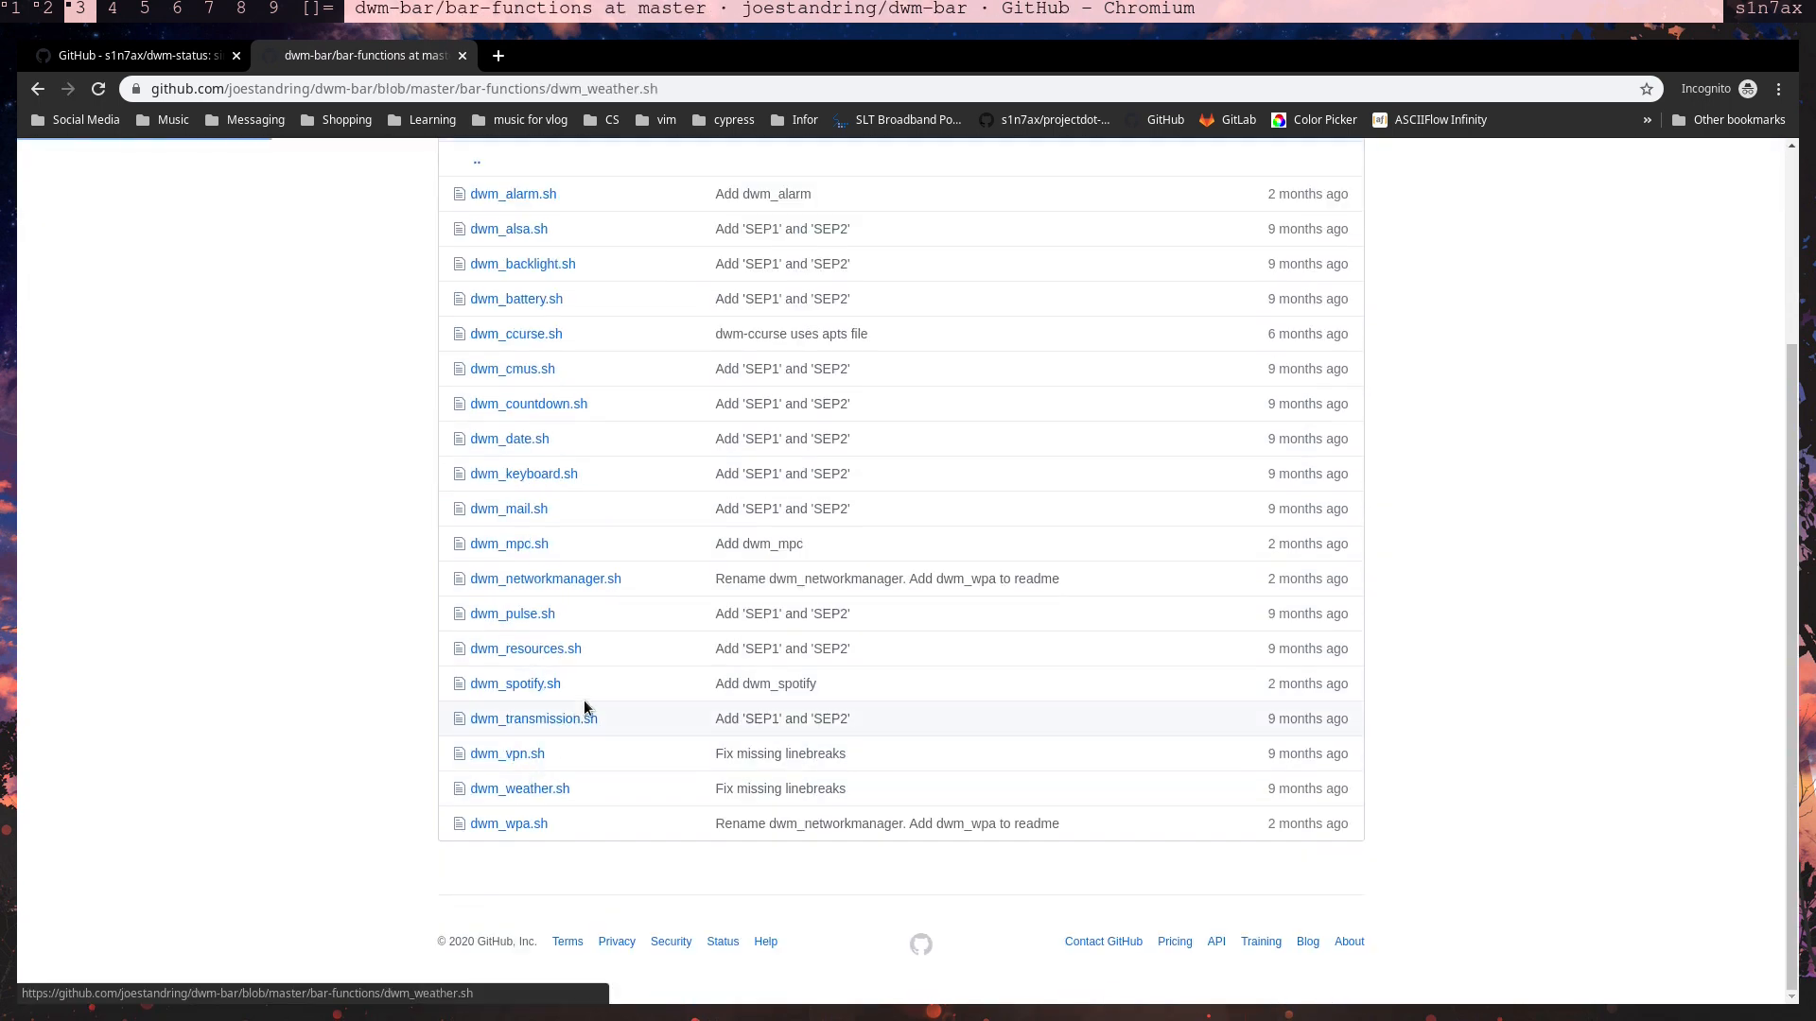
left_click(518, 789)
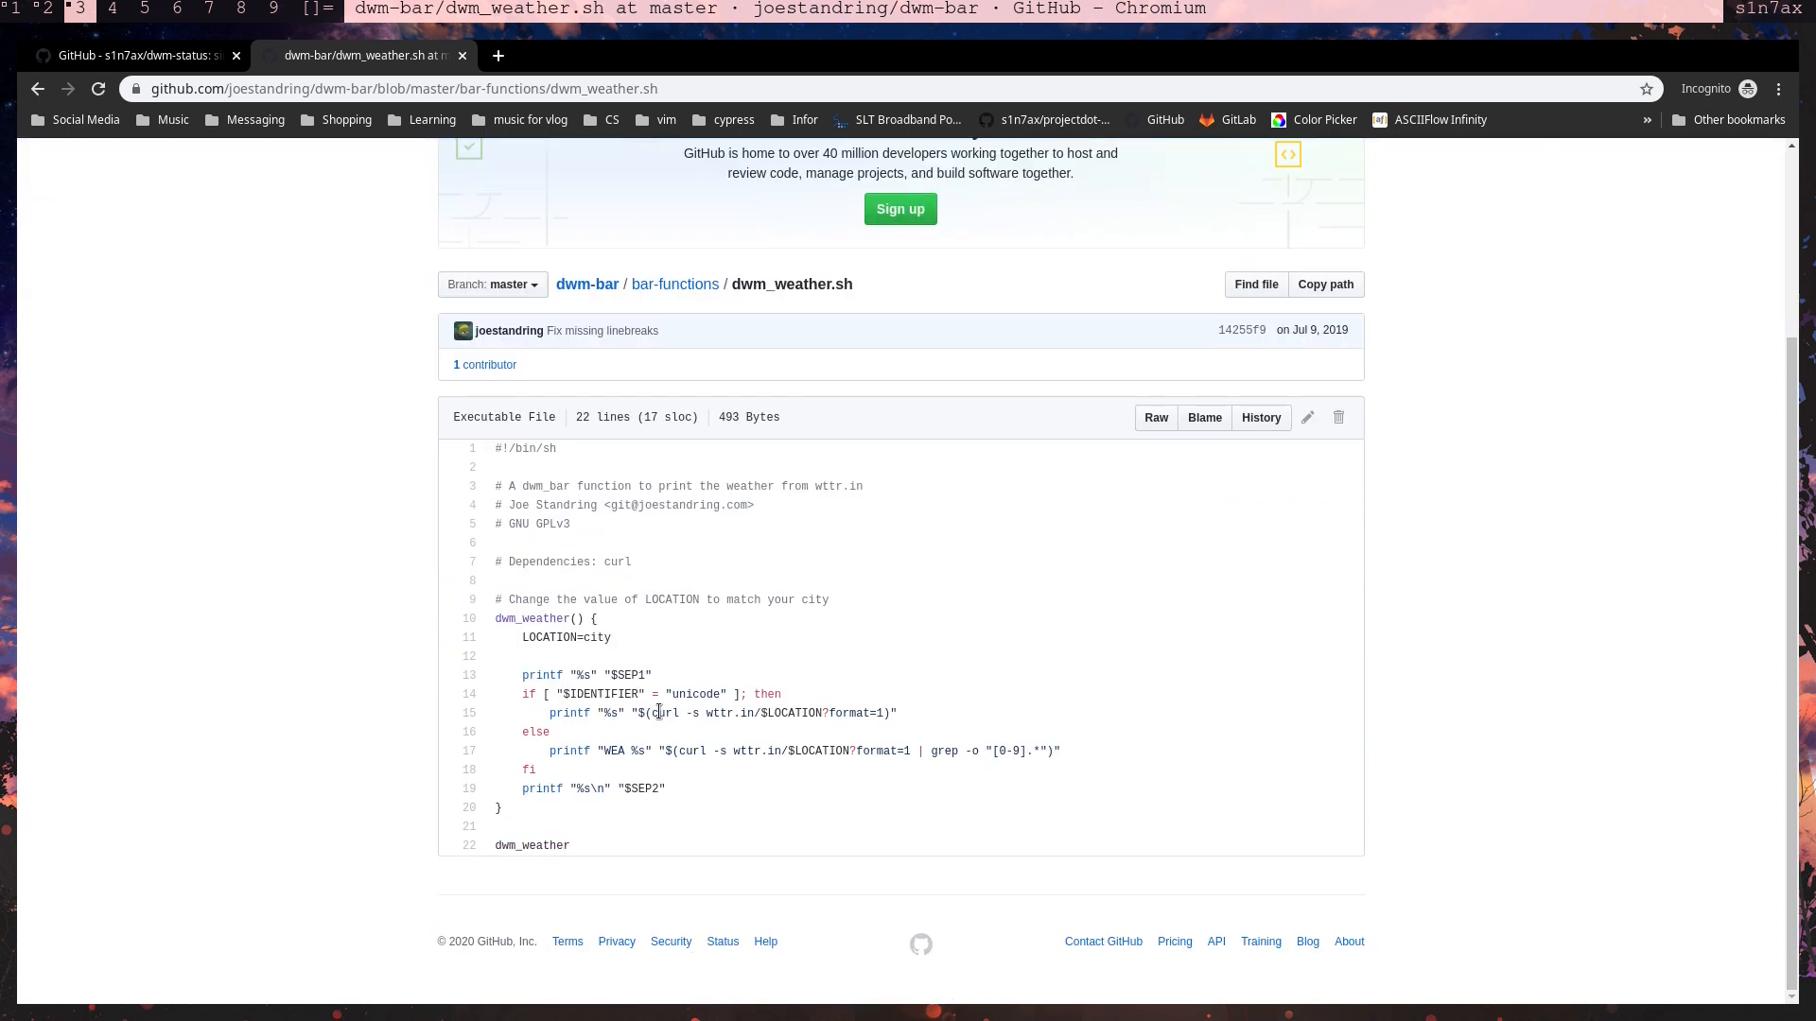
double_click(764, 714)
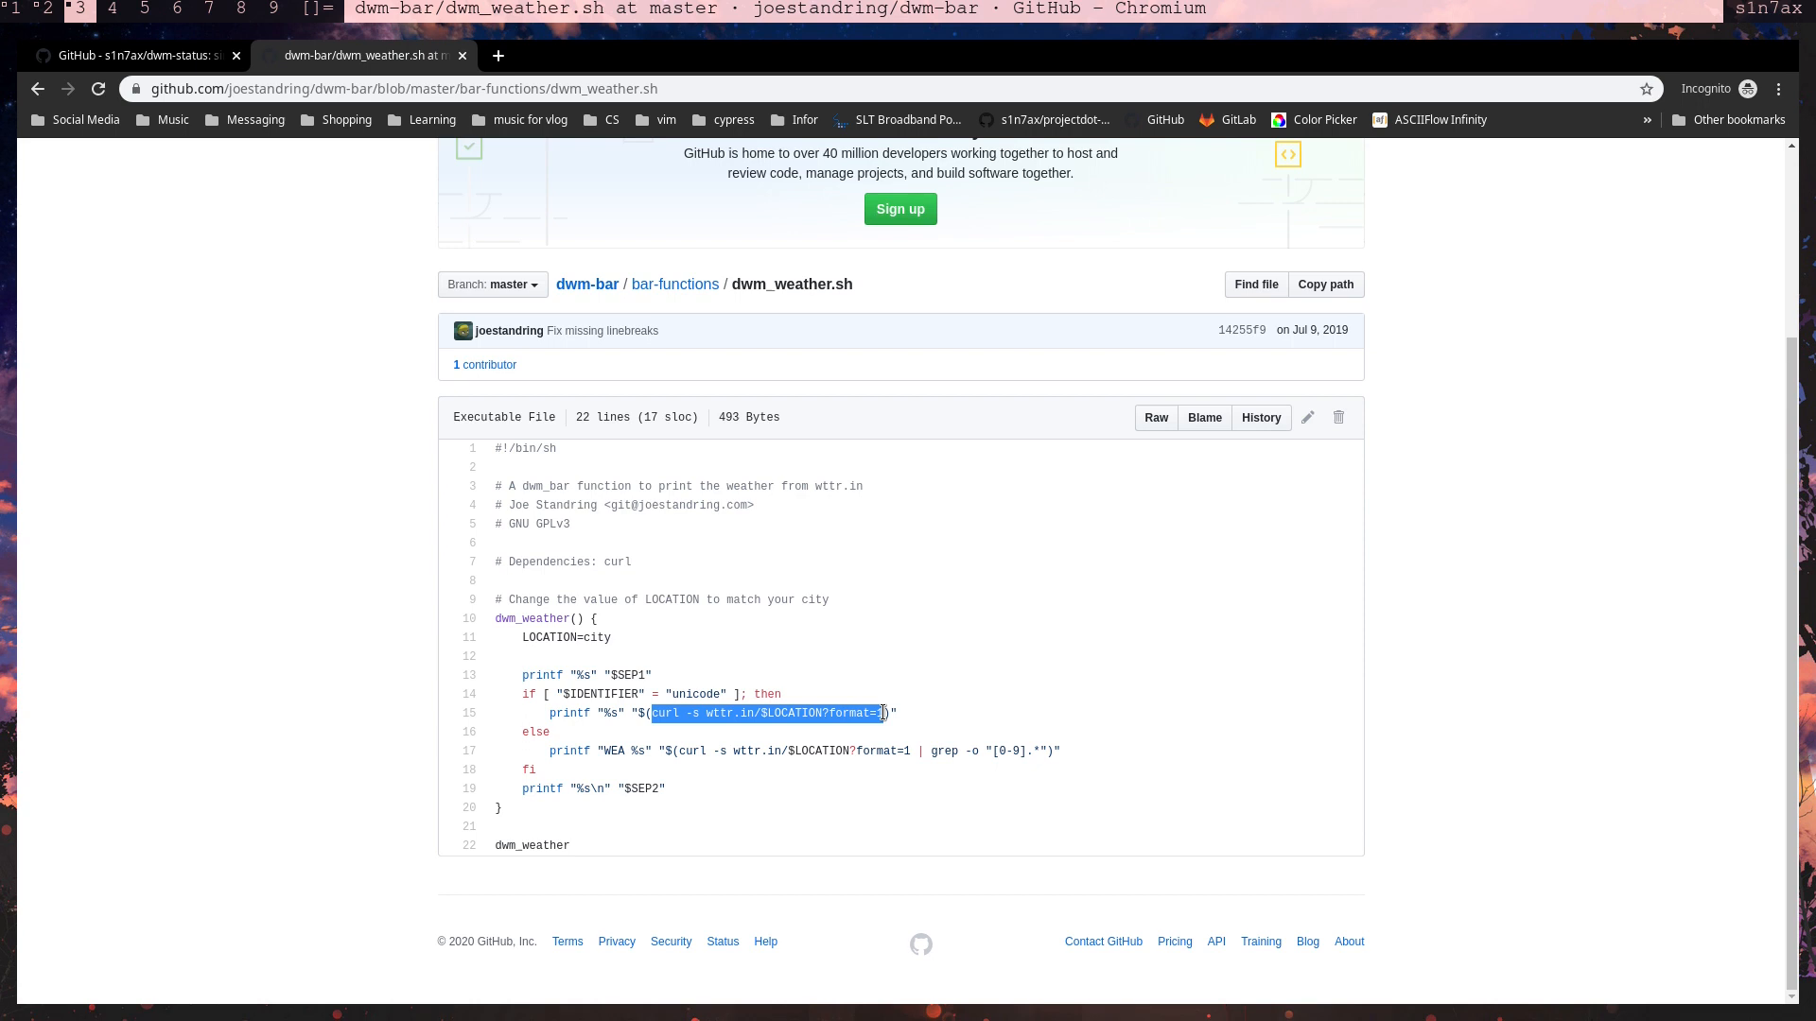
mouse_move(673, 594)
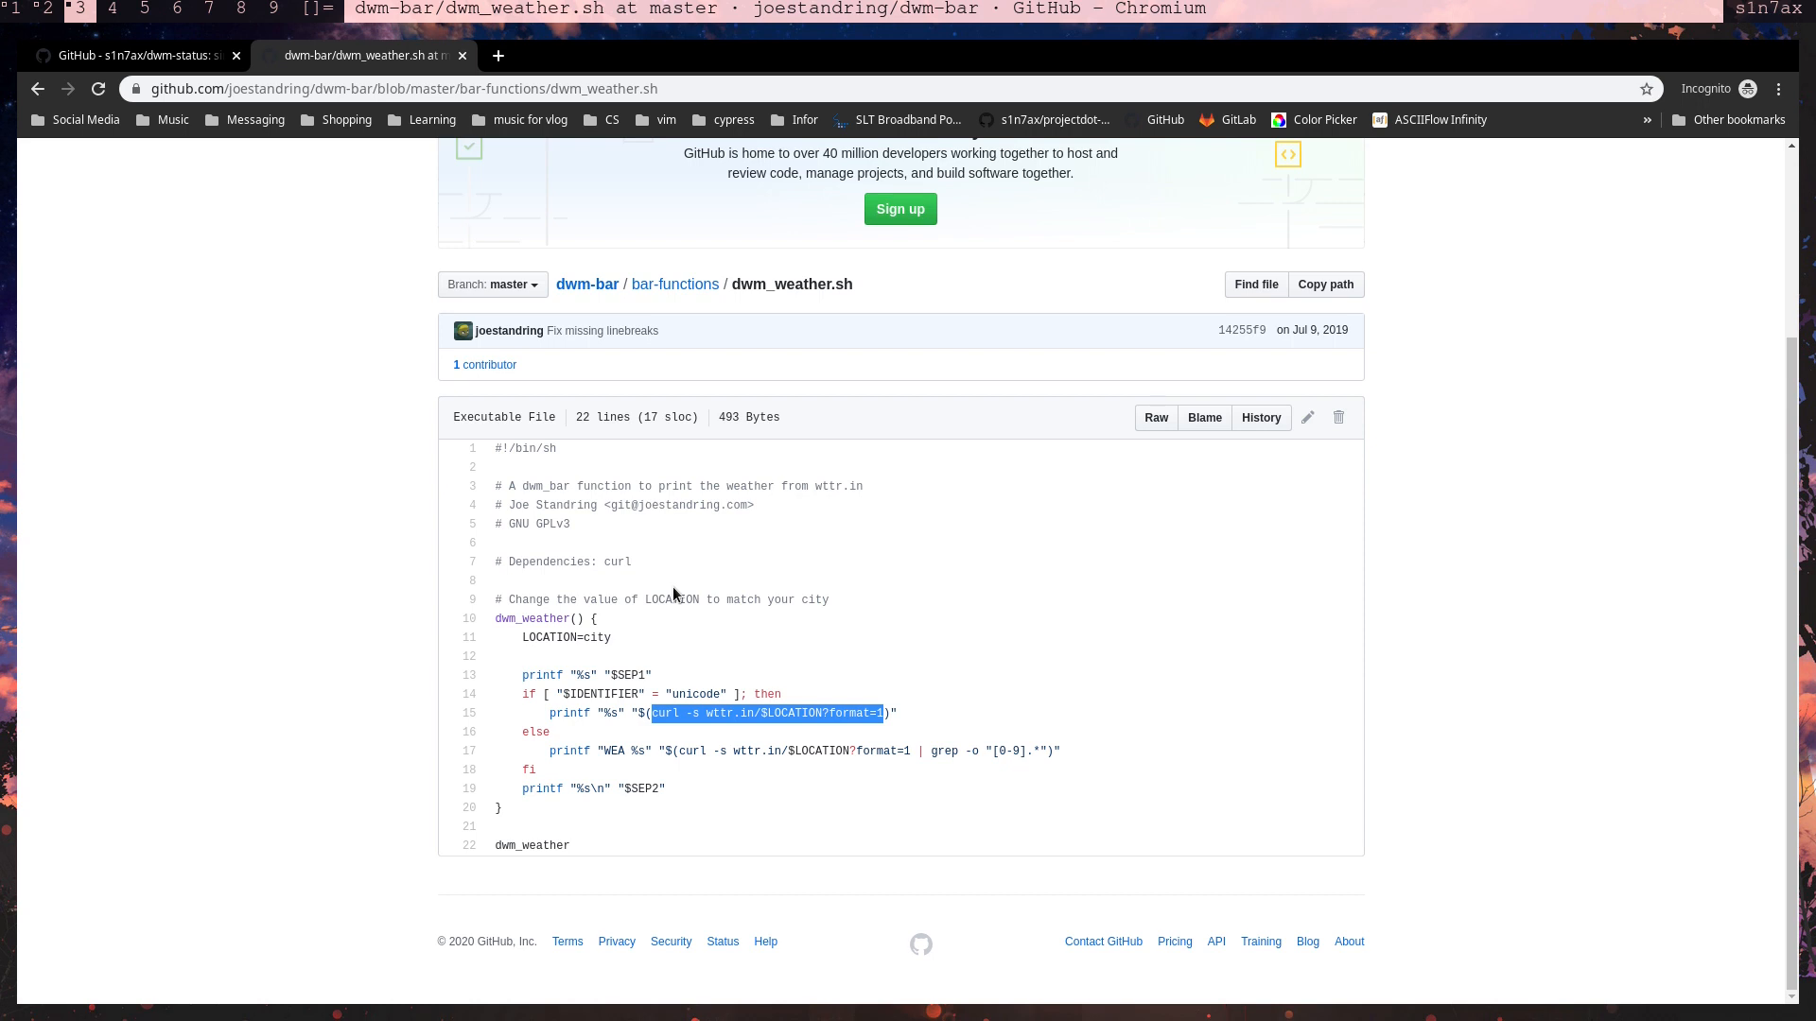
mouse_move(694, 284)
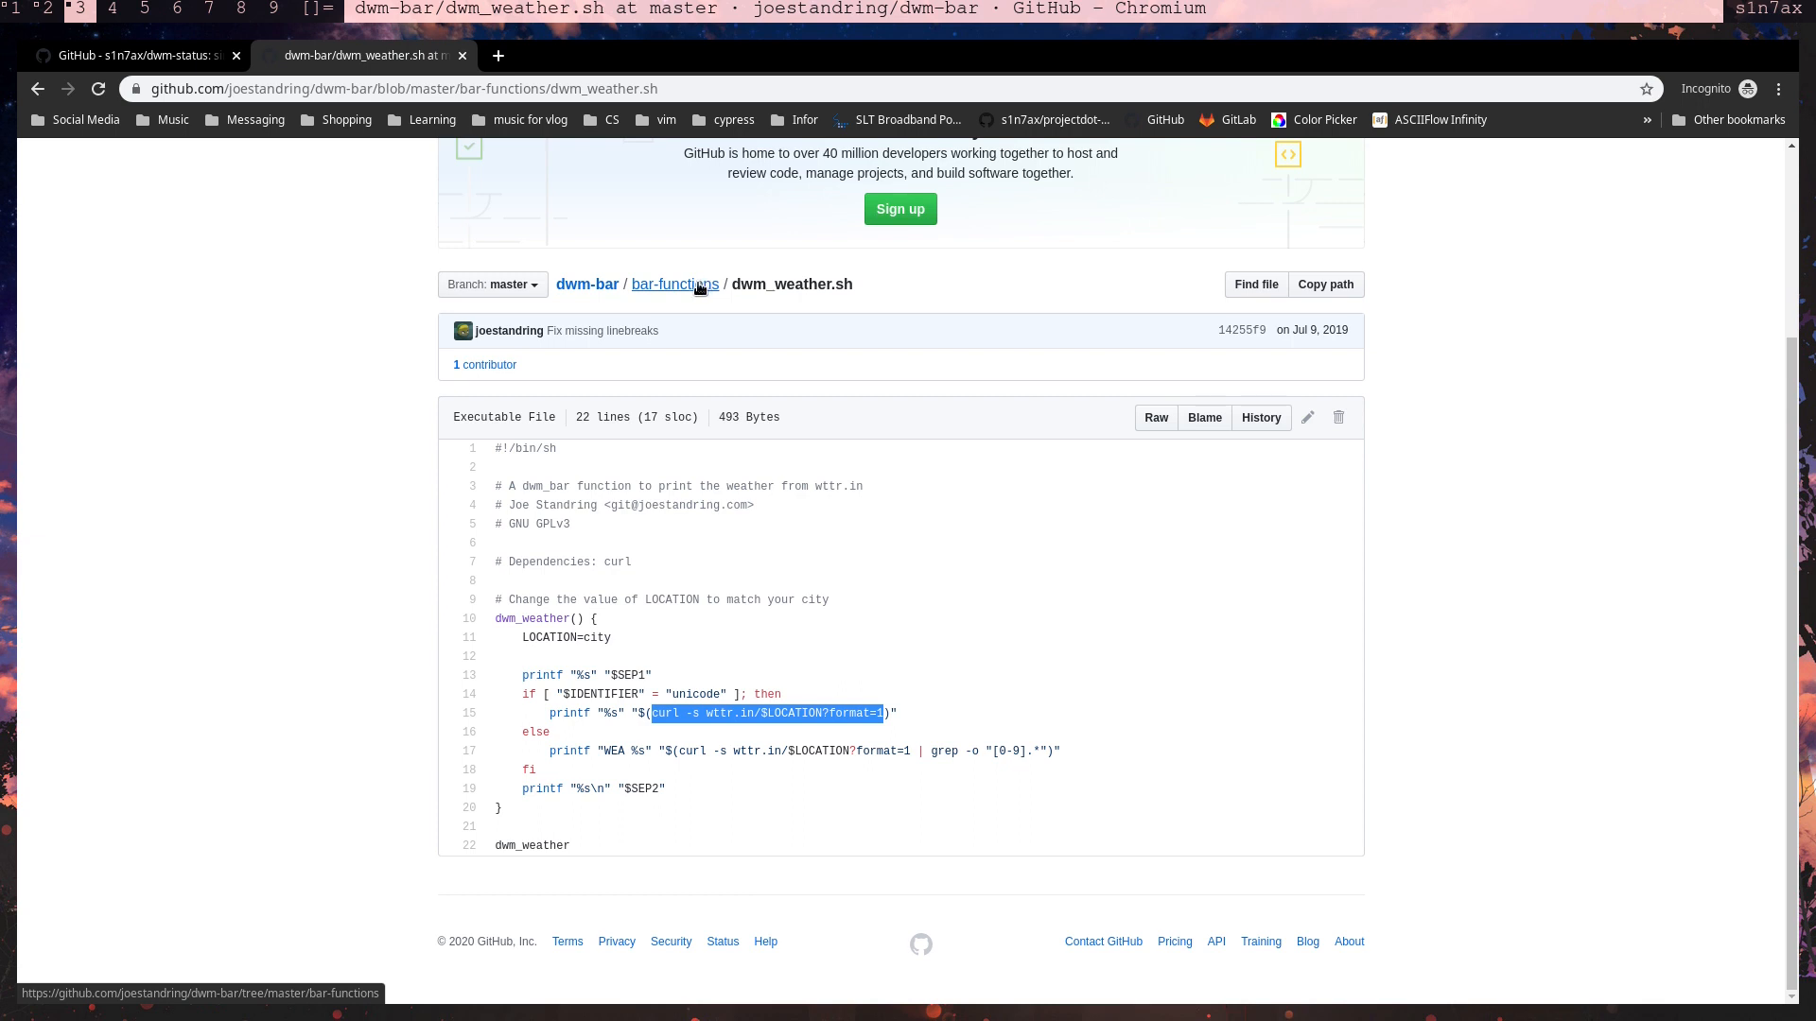
- Navigate back through bar-functions to the dwm-bar repository's main page
left_click(676, 284)
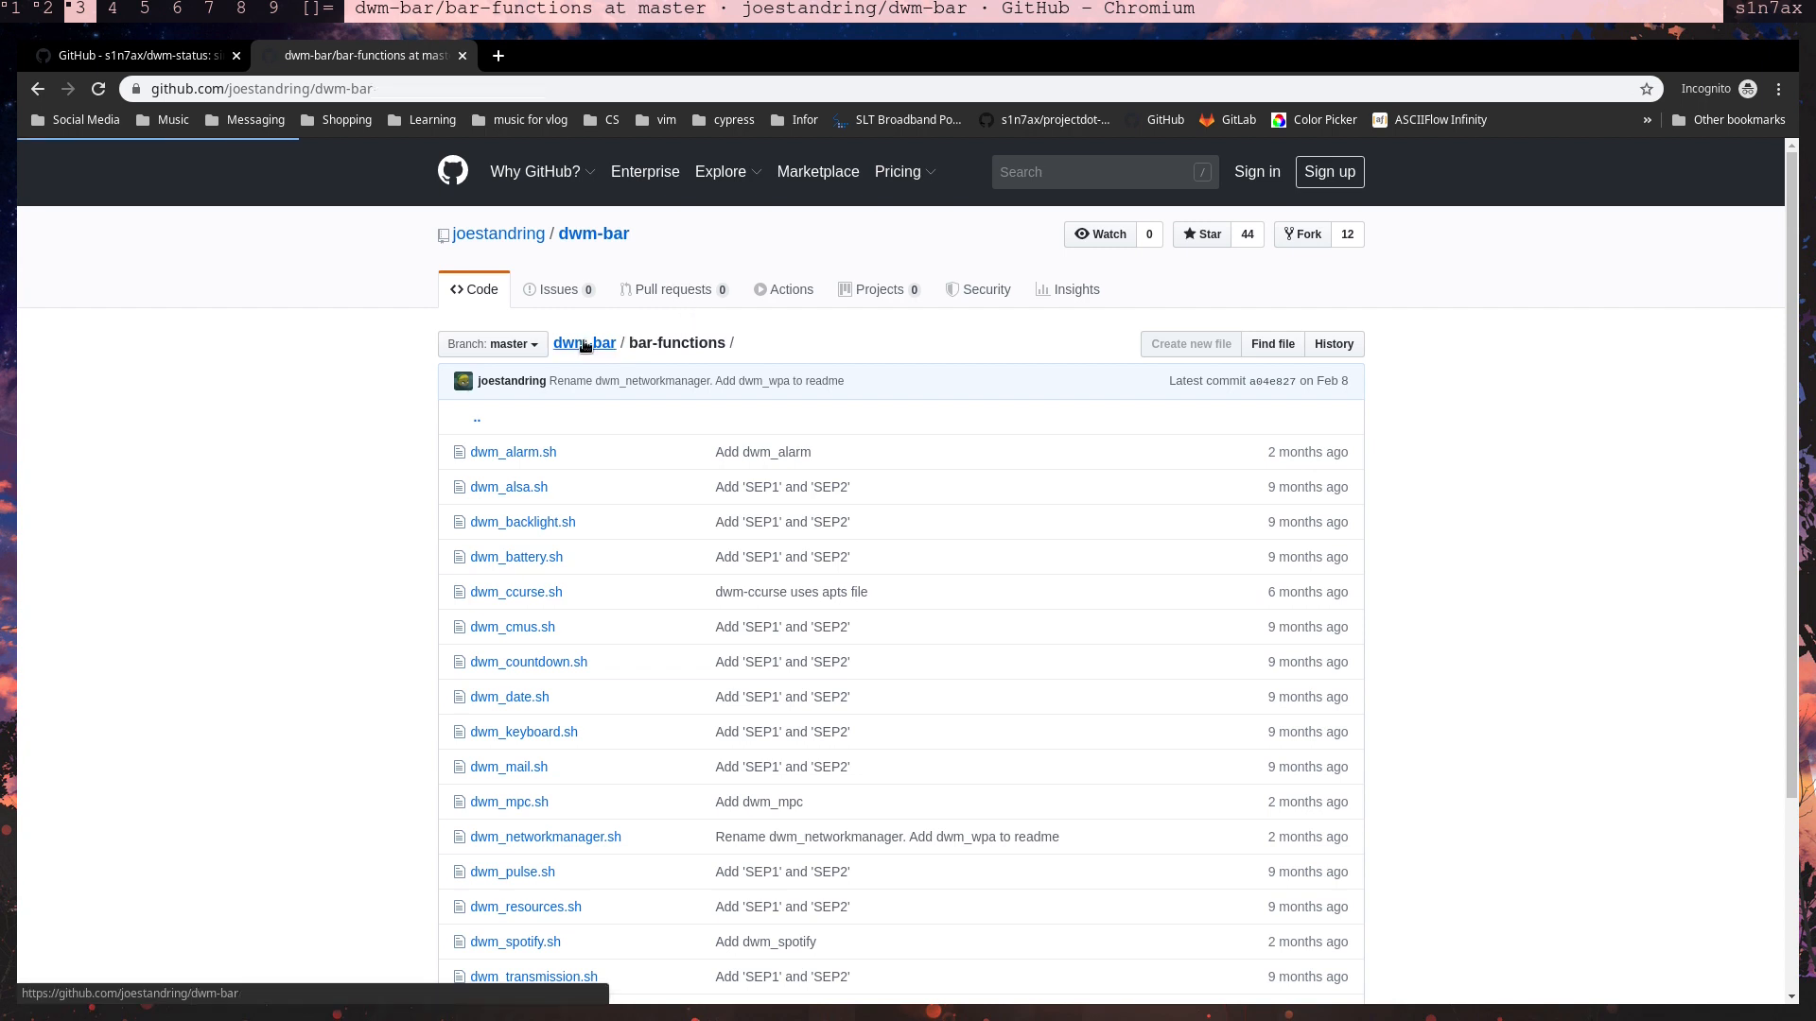
left_click(582, 343)
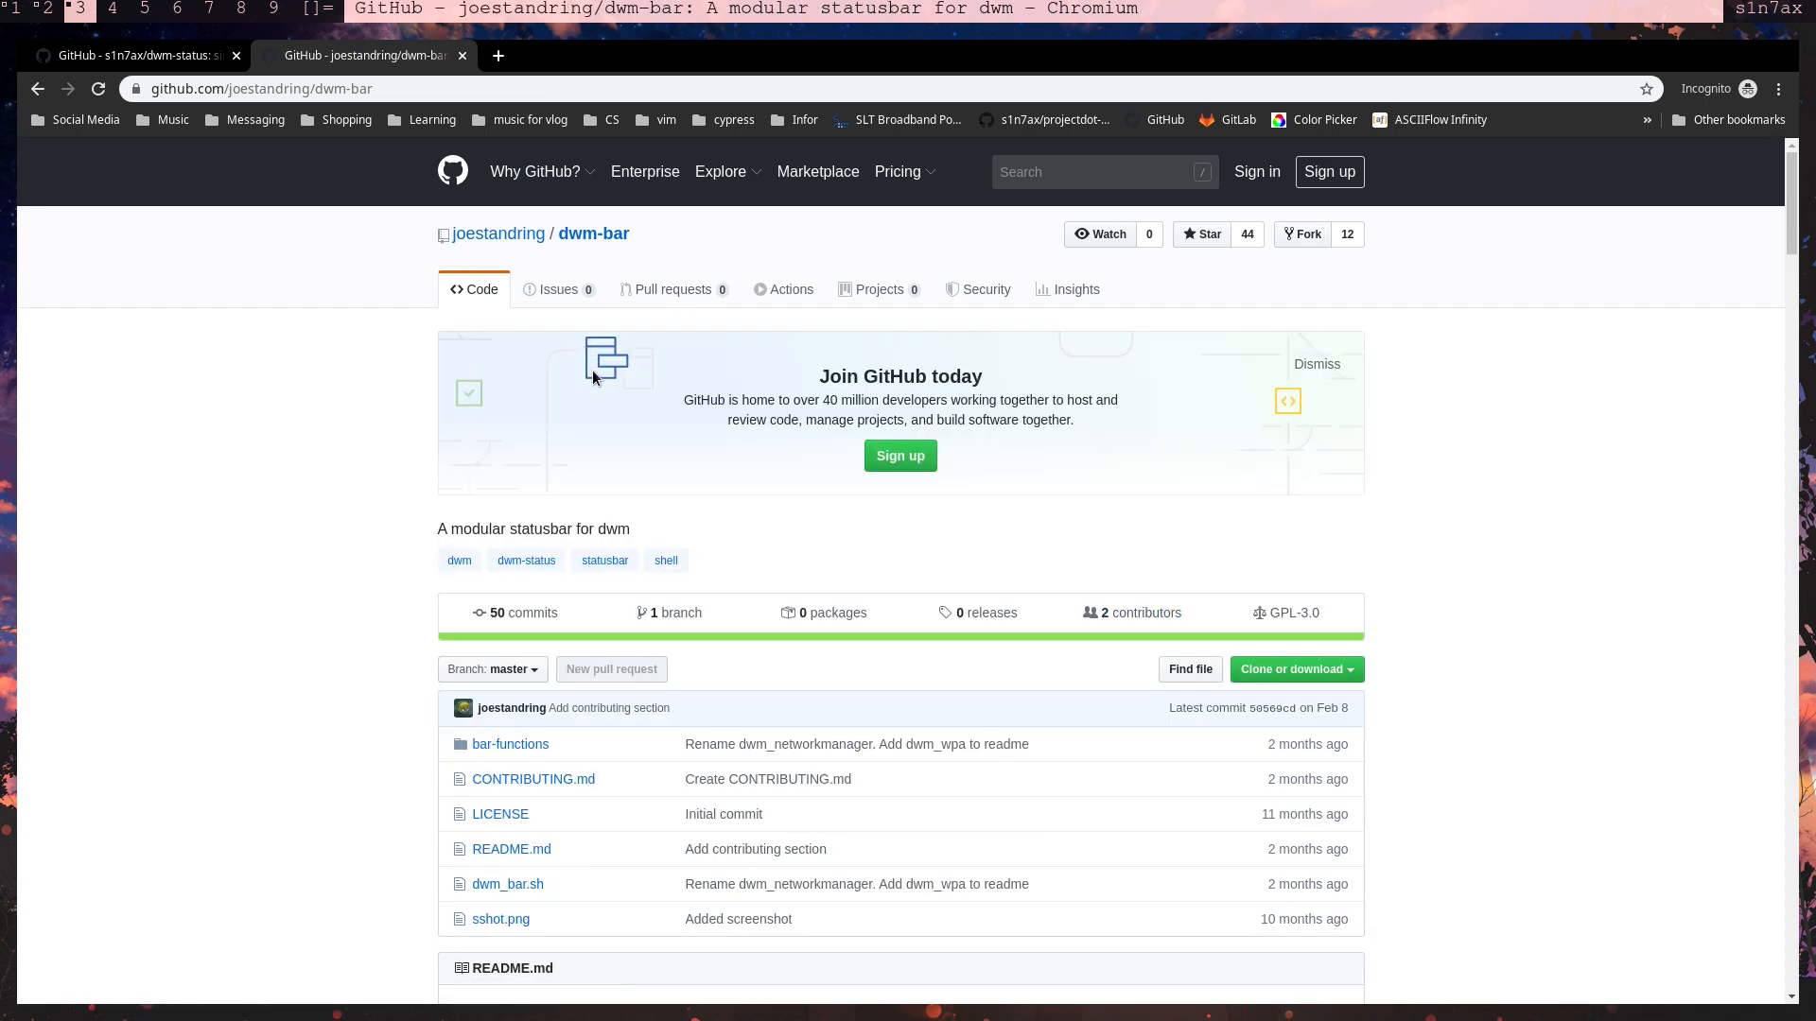
mouse_move(255, 116)
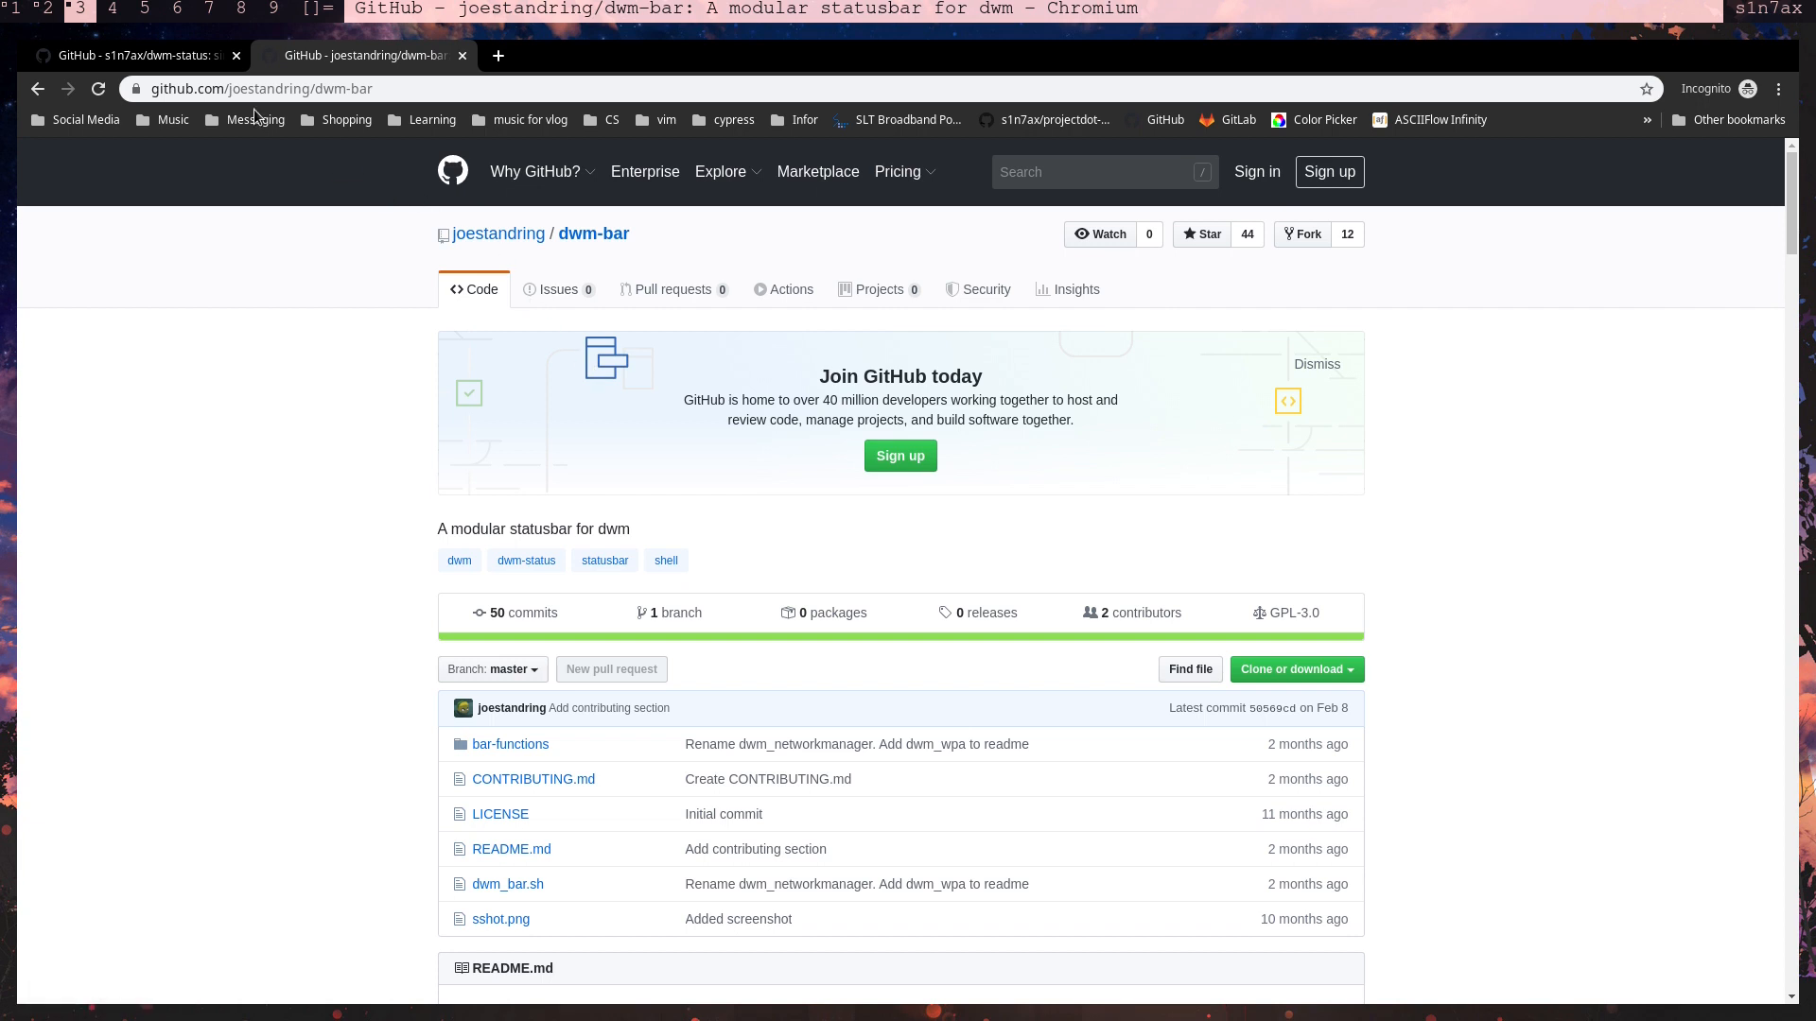
- Switch to the dwm-status repository and skim its README
left_click(131, 55)
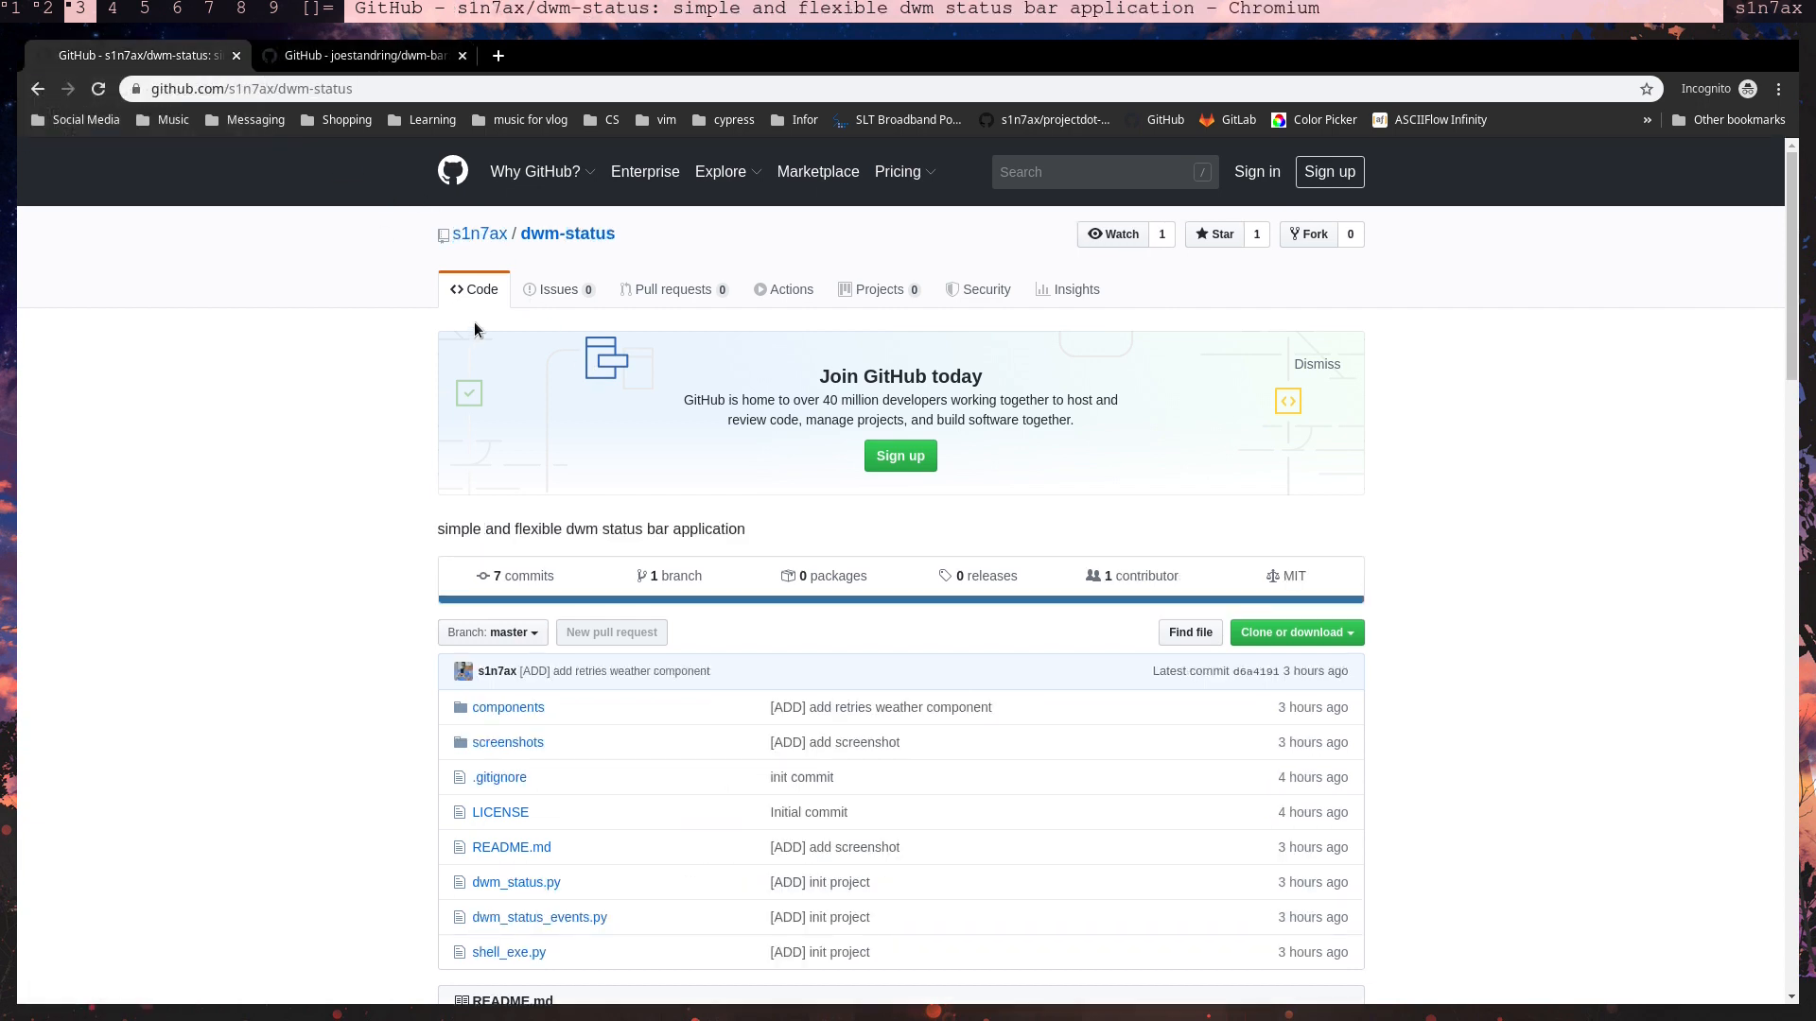
double_click(568, 233)
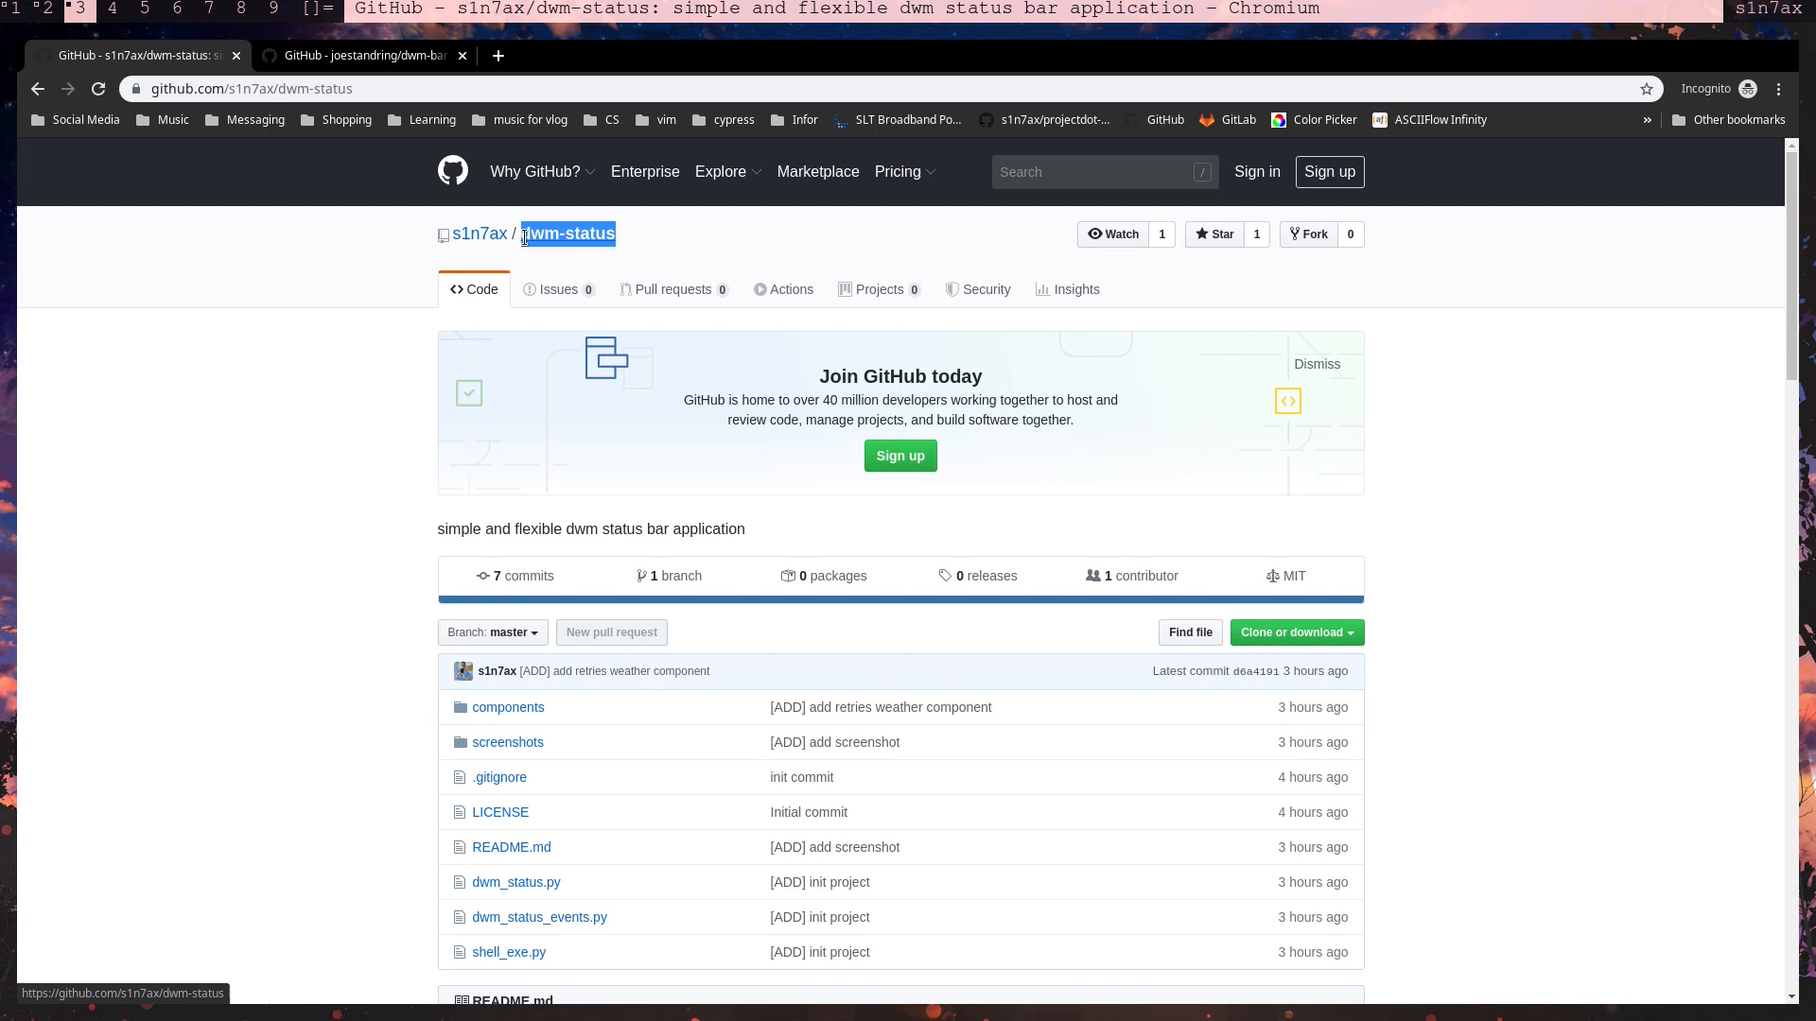
scroll("down", 3)
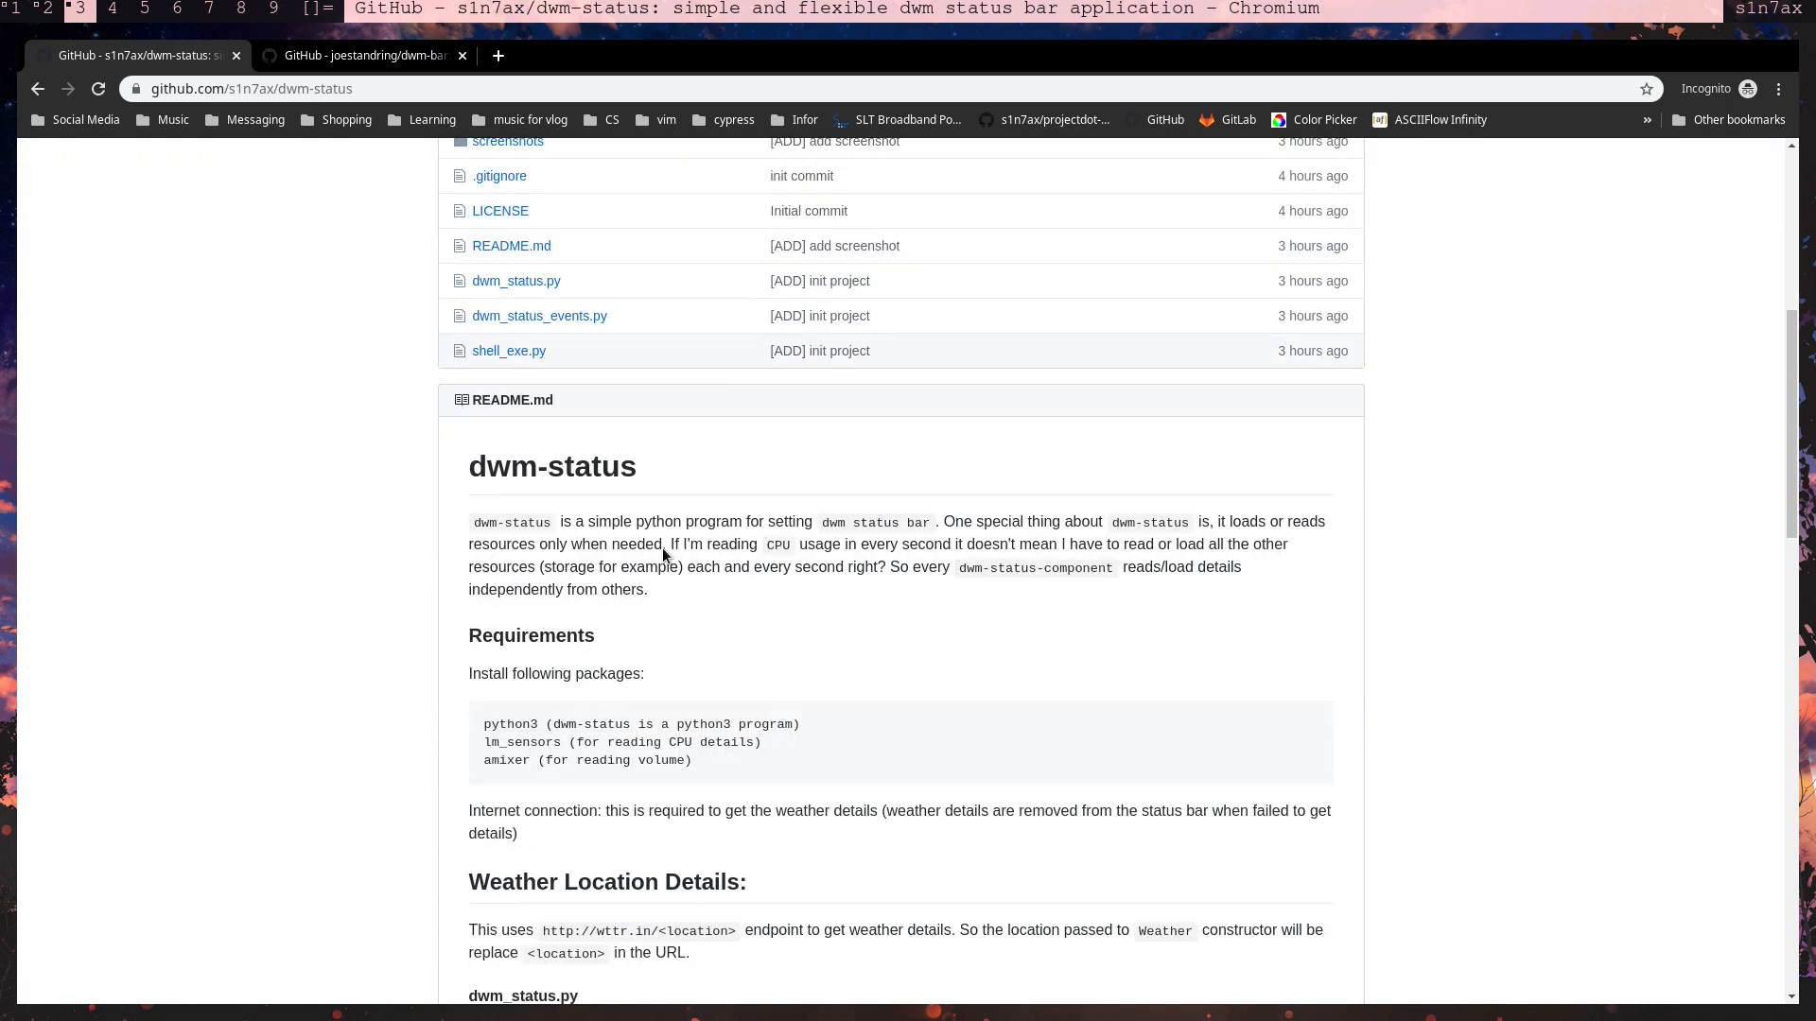
scroll("up", 3)
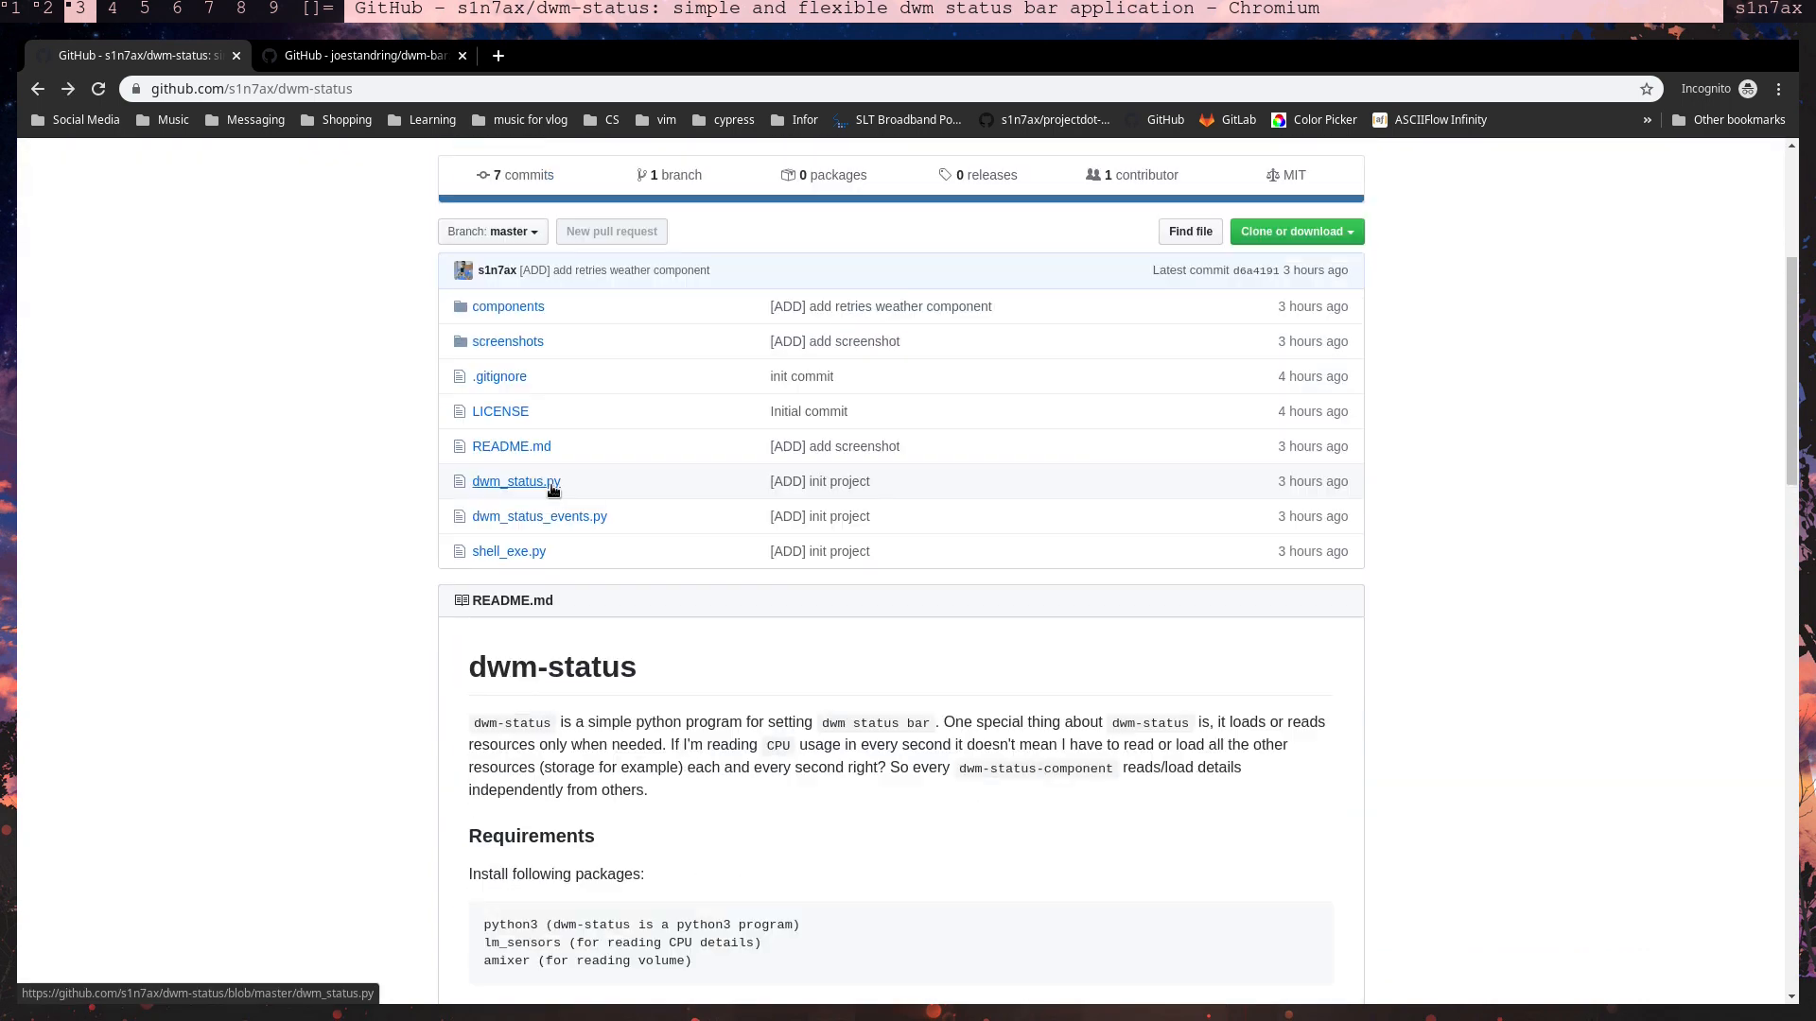
- View components/cpu.py and highlight its threading Timer call
left_click(507, 306)
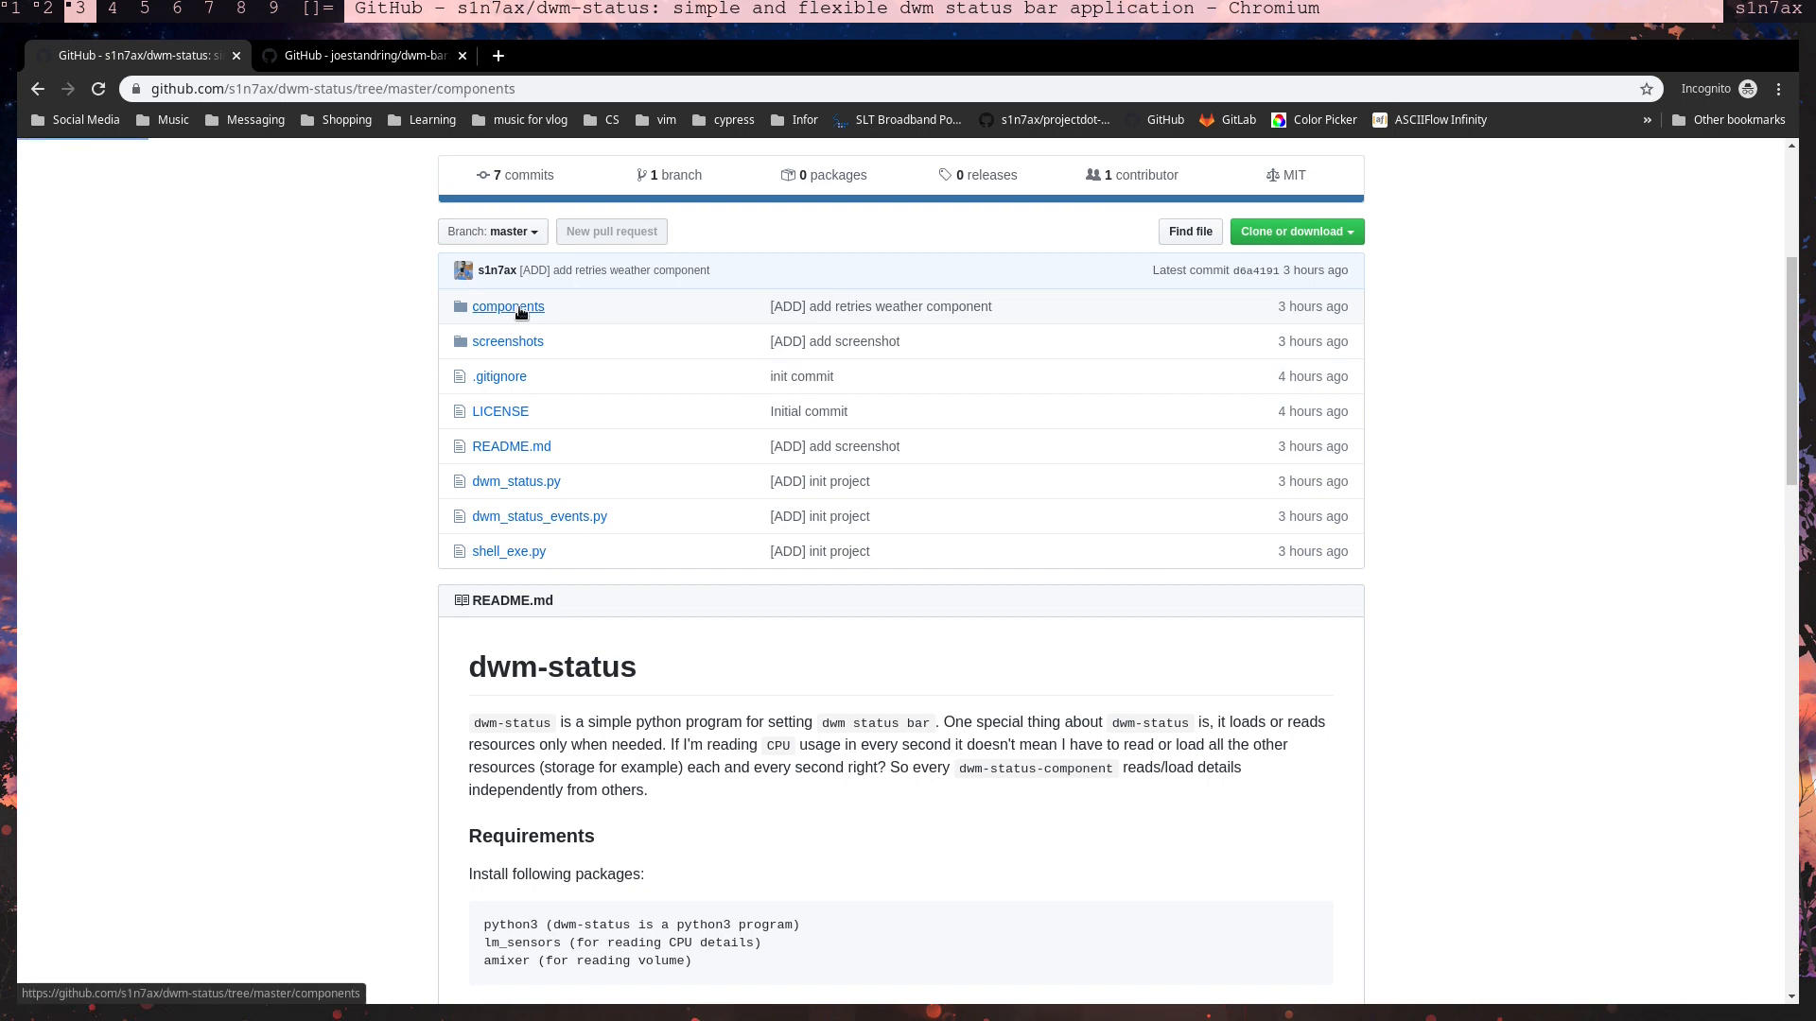
left_click(507, 306)
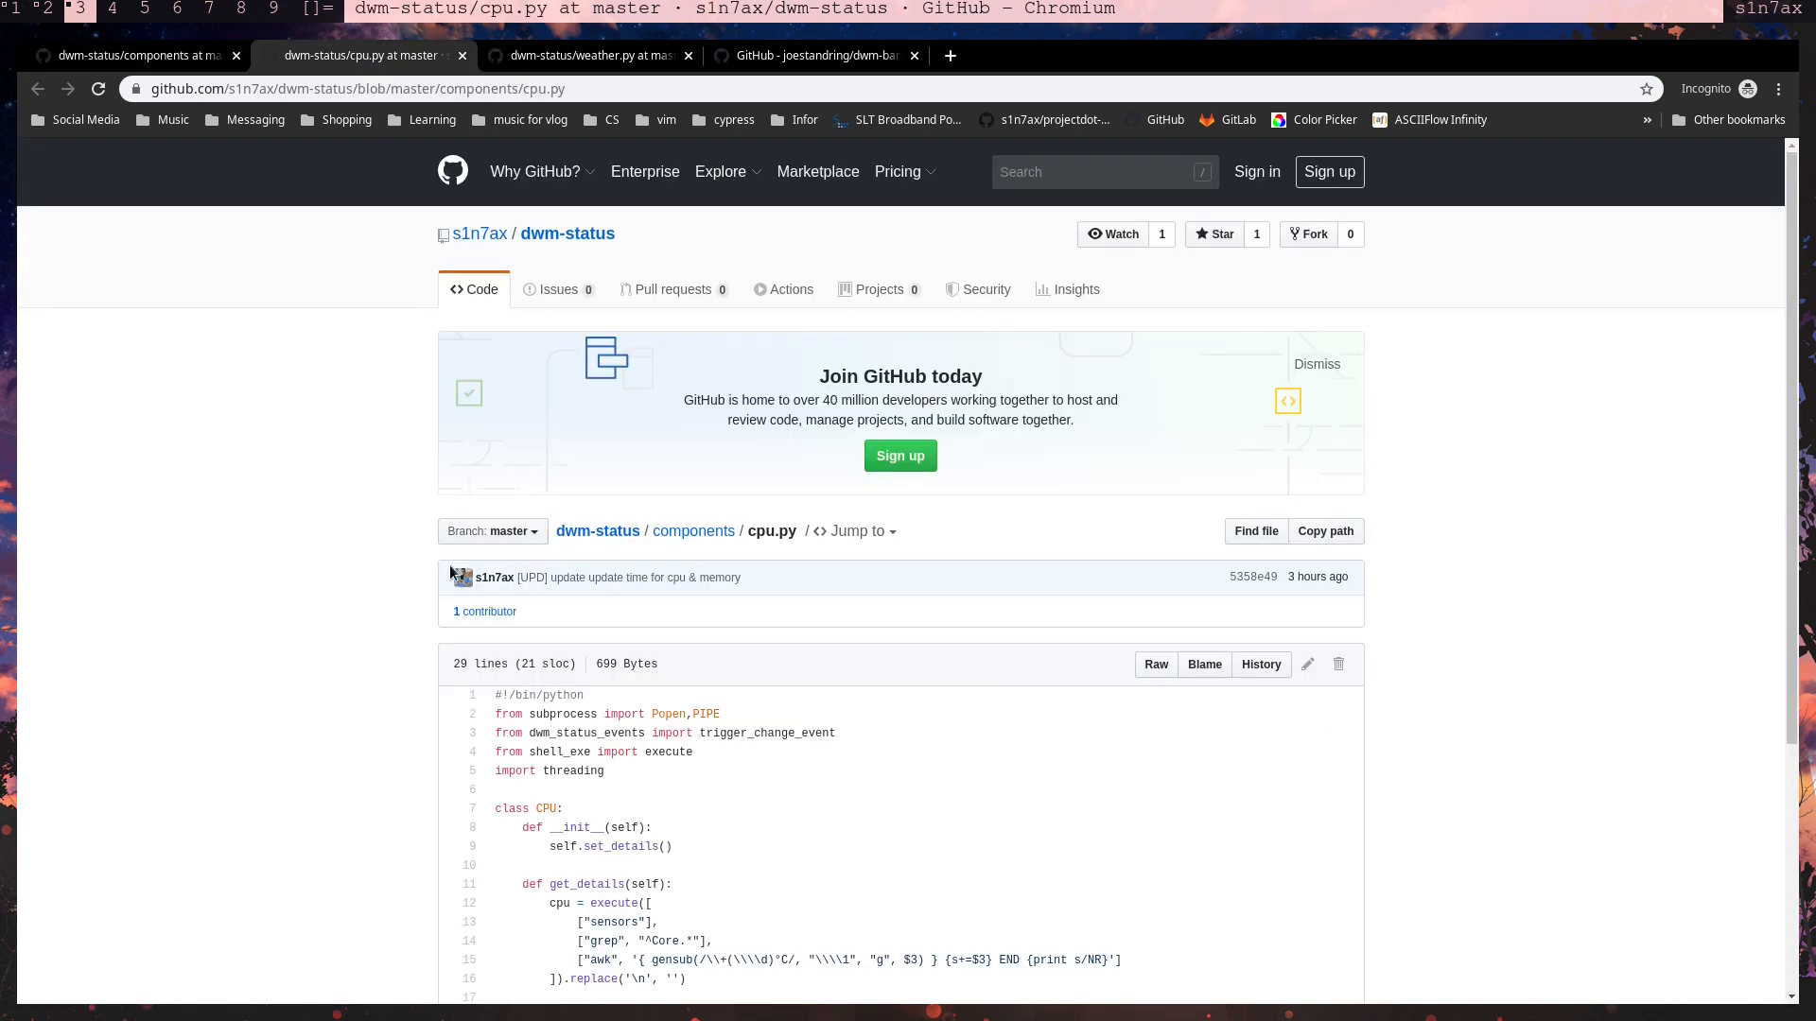
scroll("down", 3)
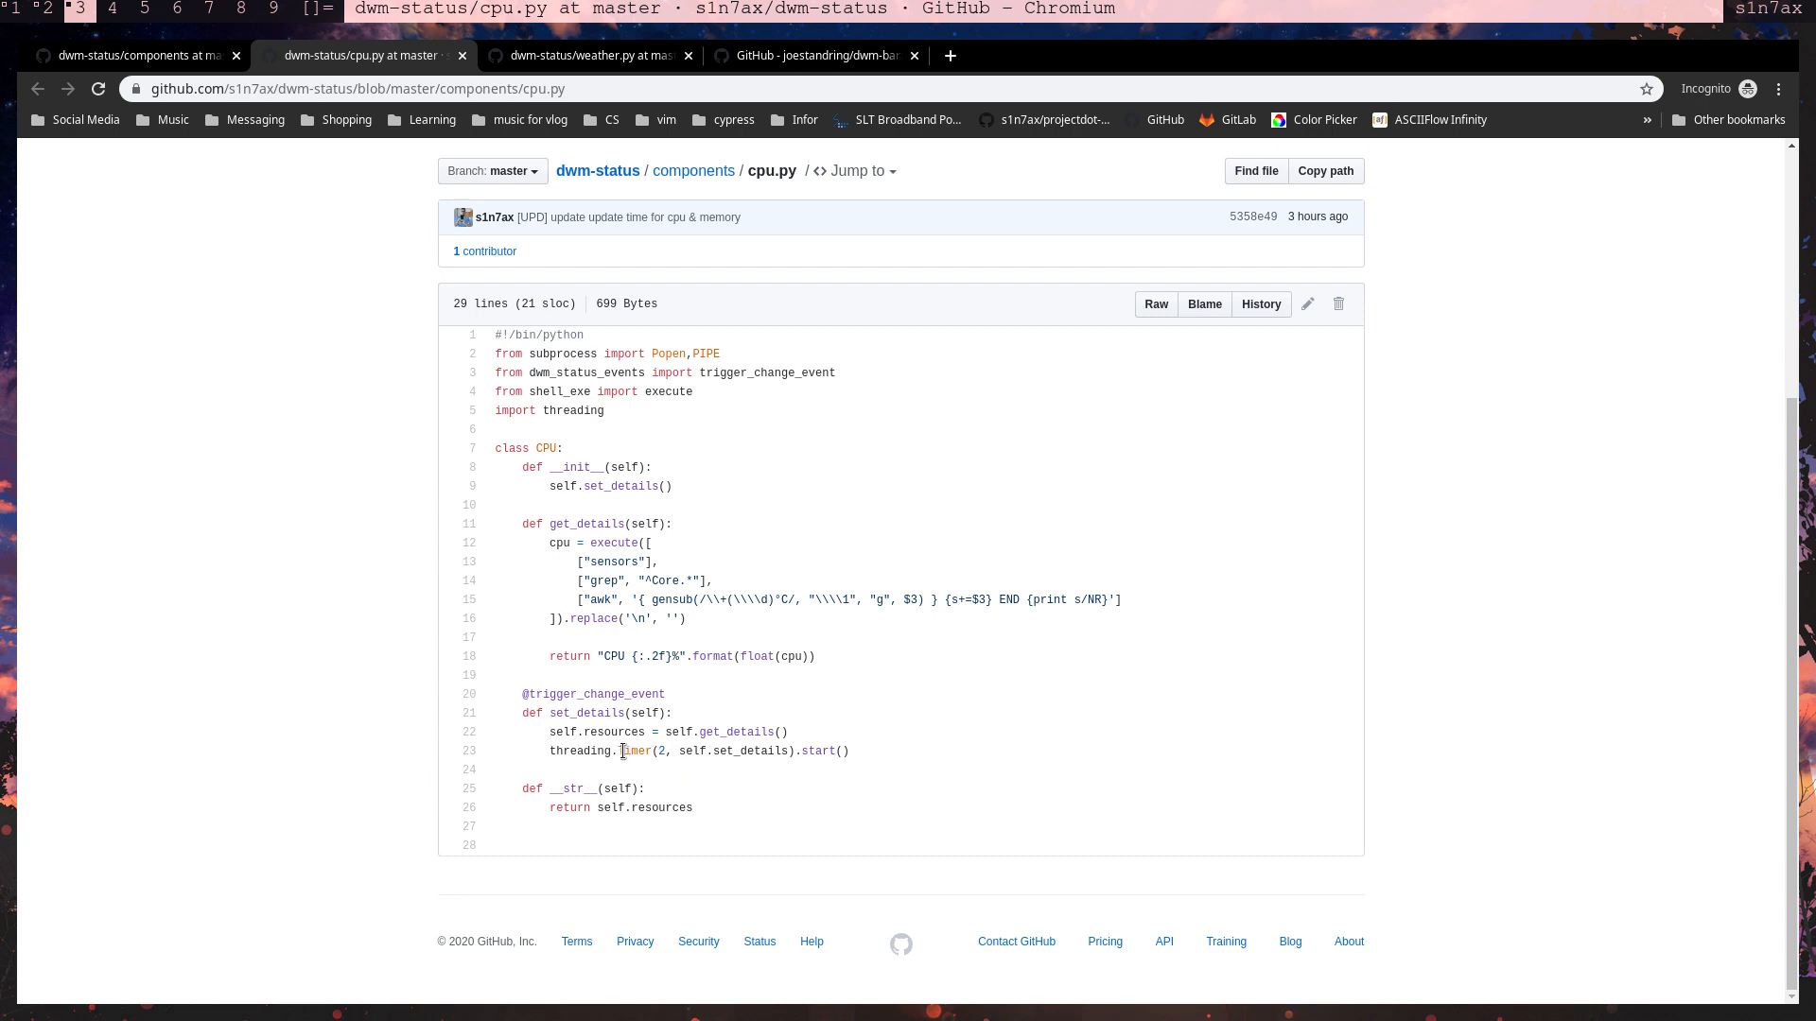
double_click(662, 750)
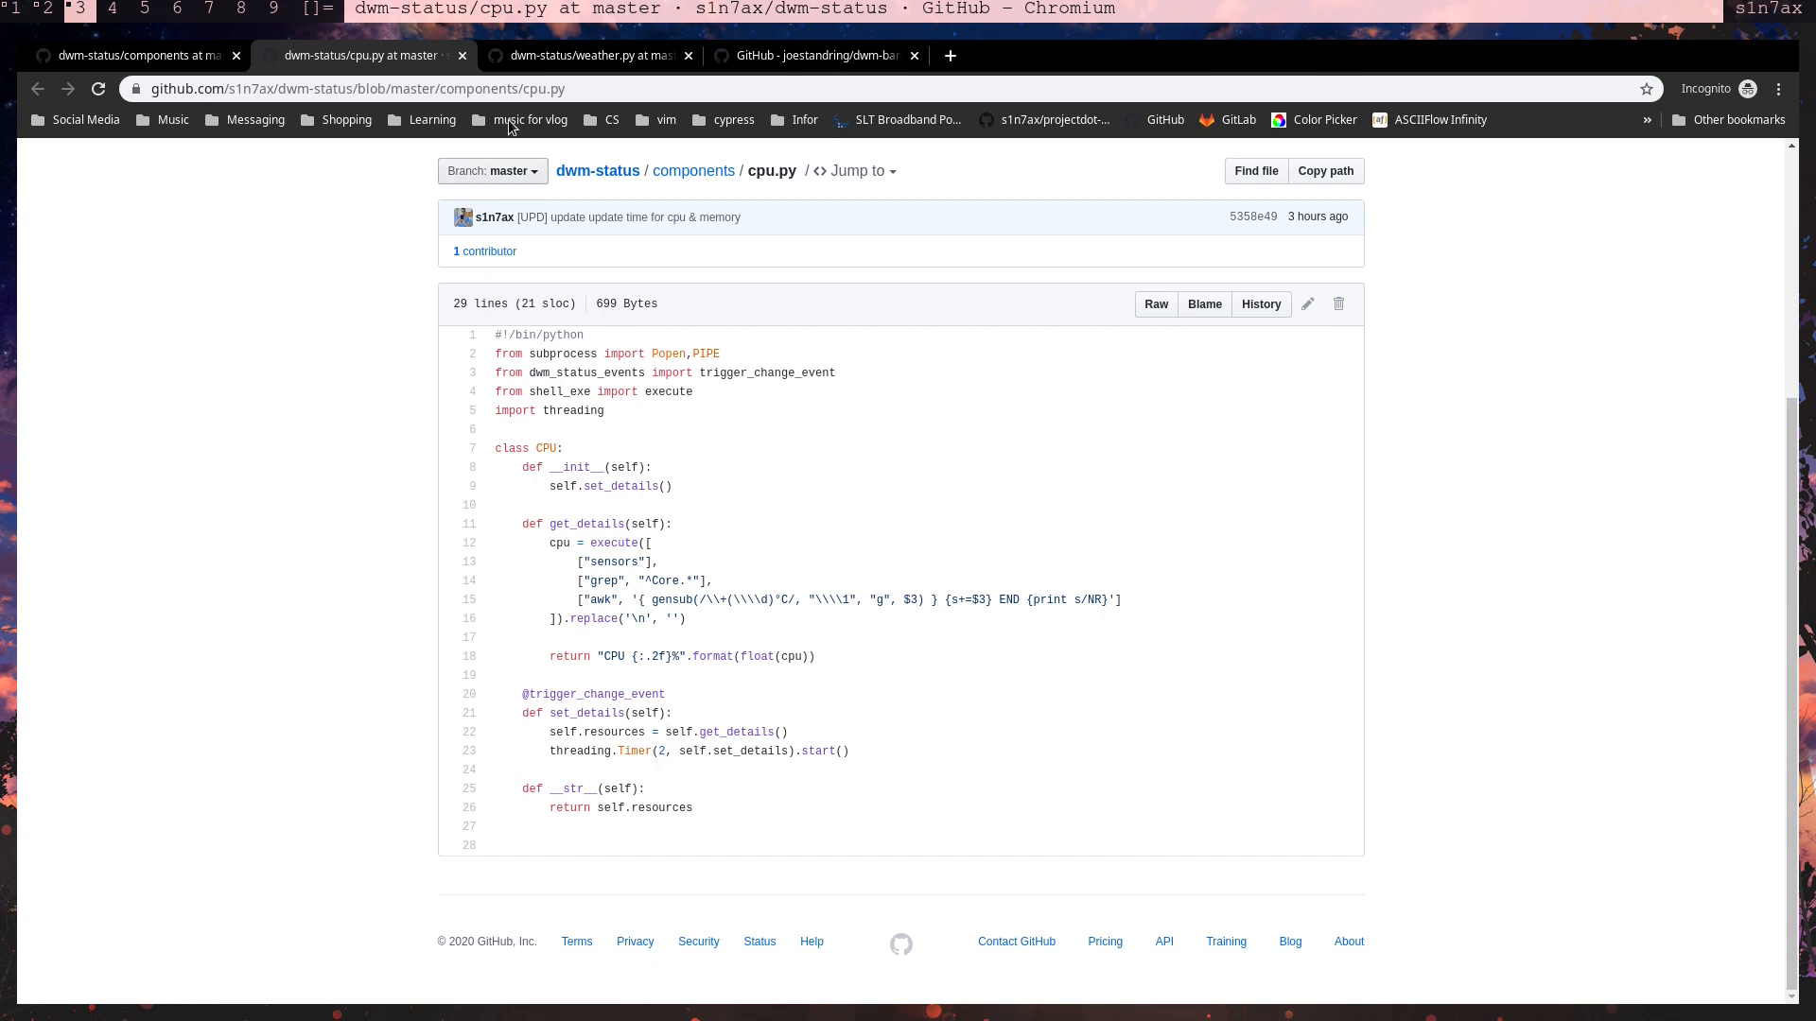
- Read the weather.py component, then return to the components folder listing
left_click(588, 55)
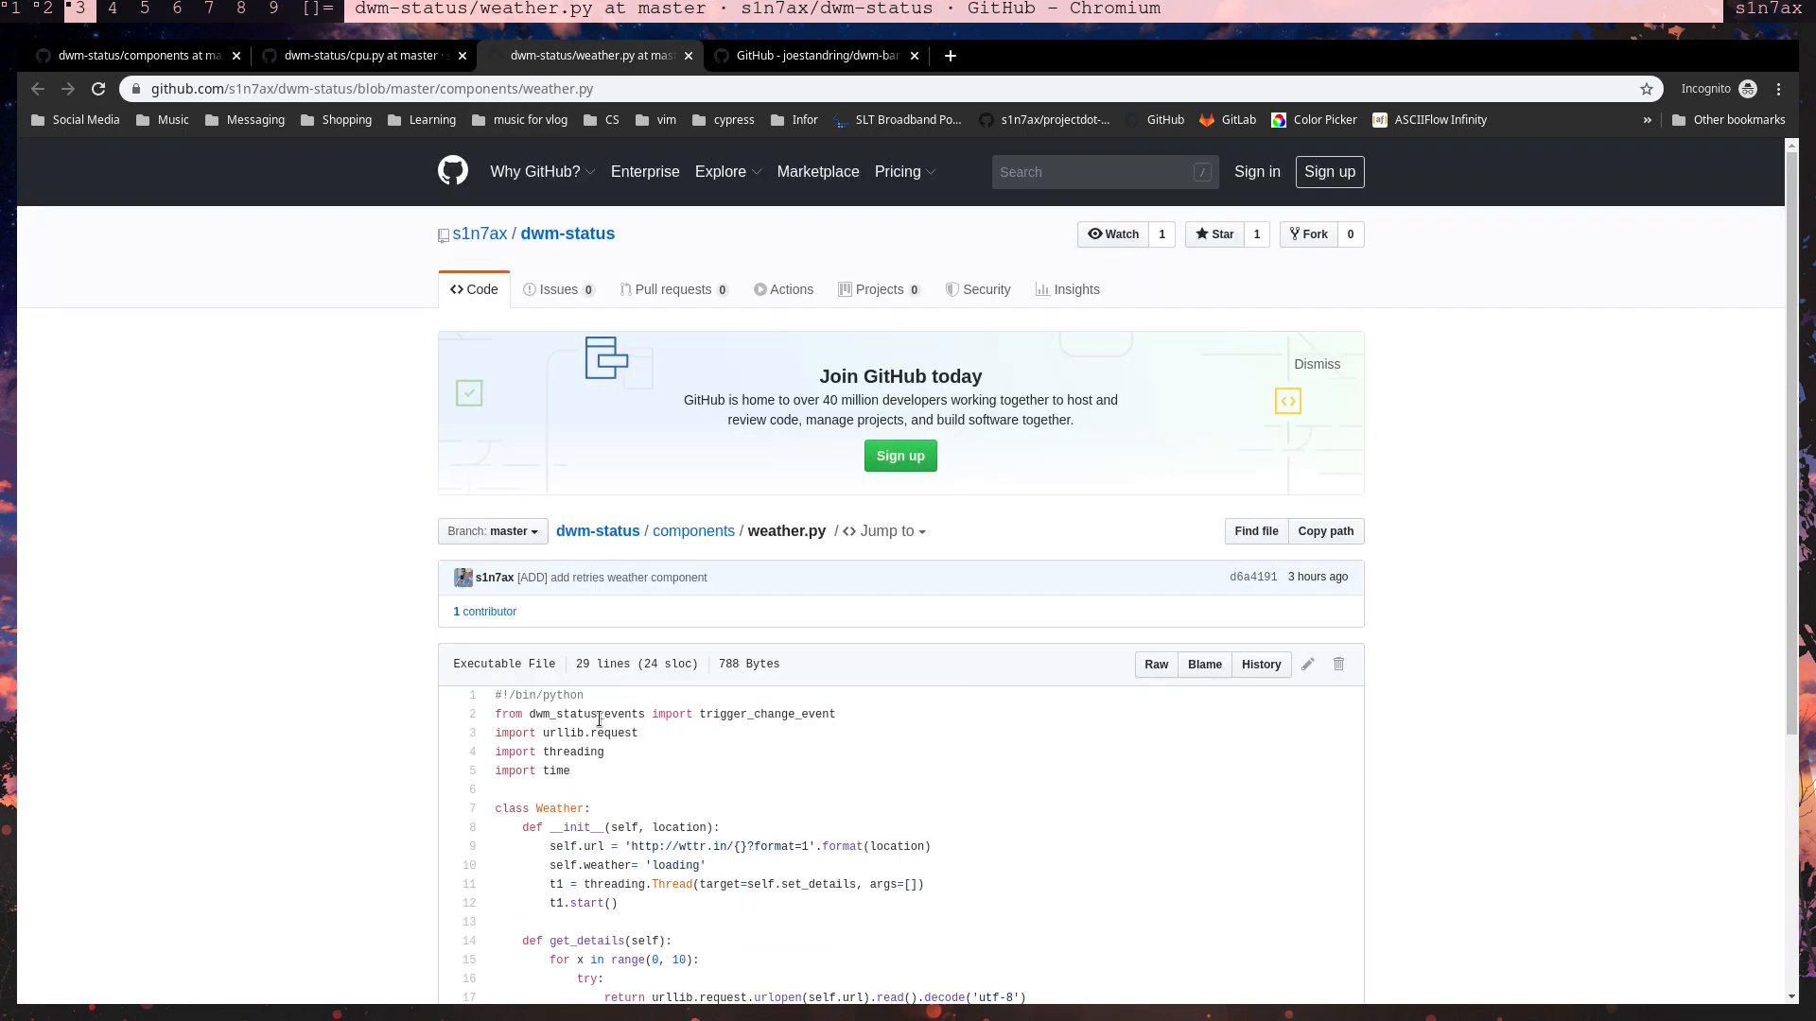
scroll("down", 3)
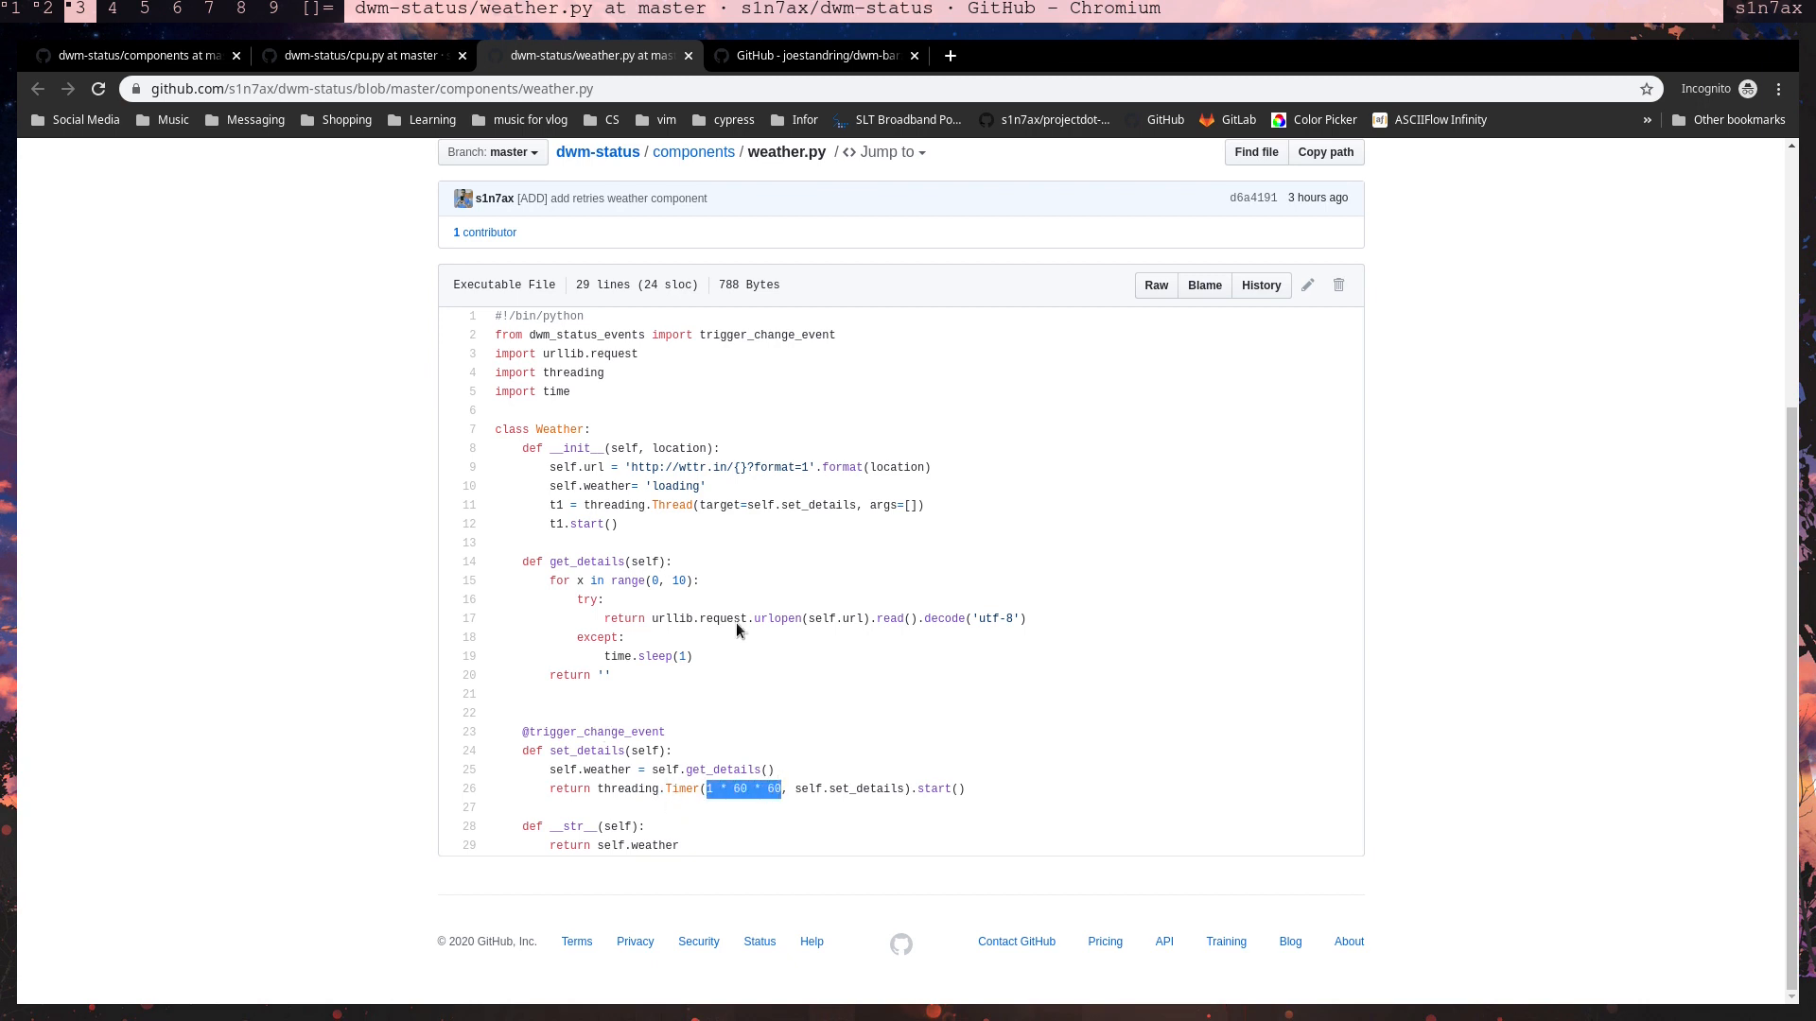
mouse_move(357, 55)
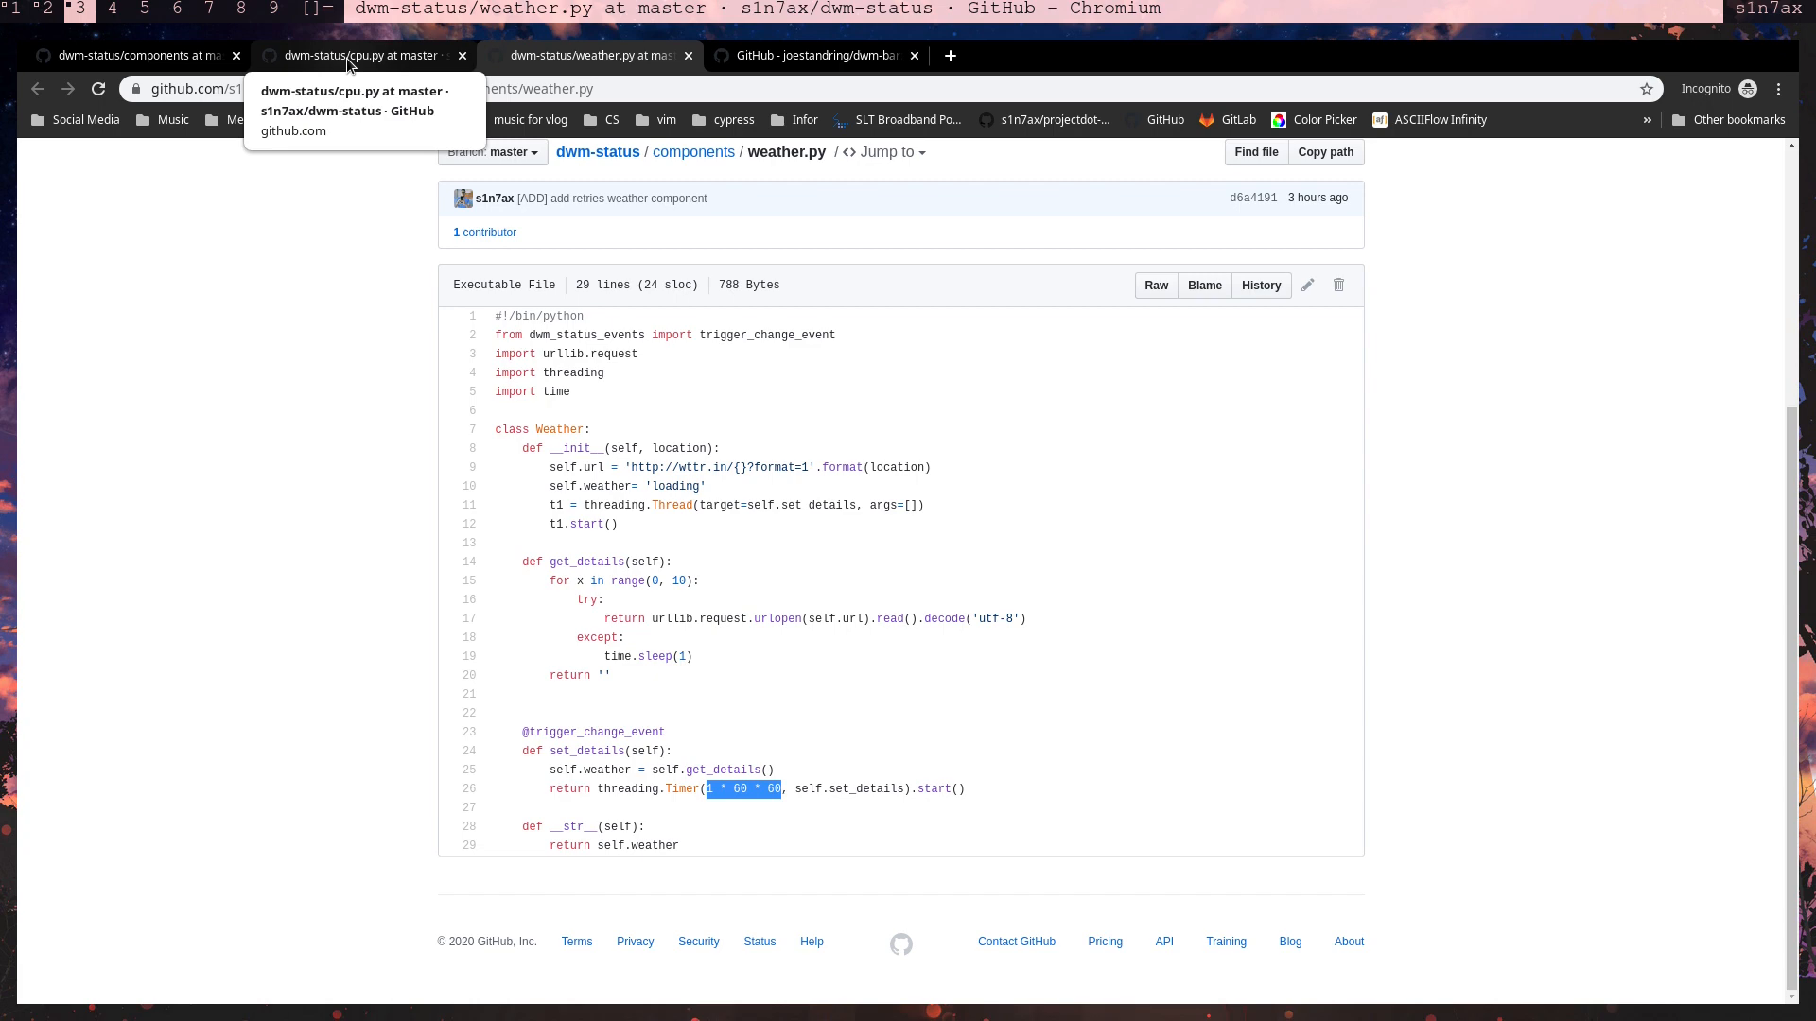
left_click(132, 55)
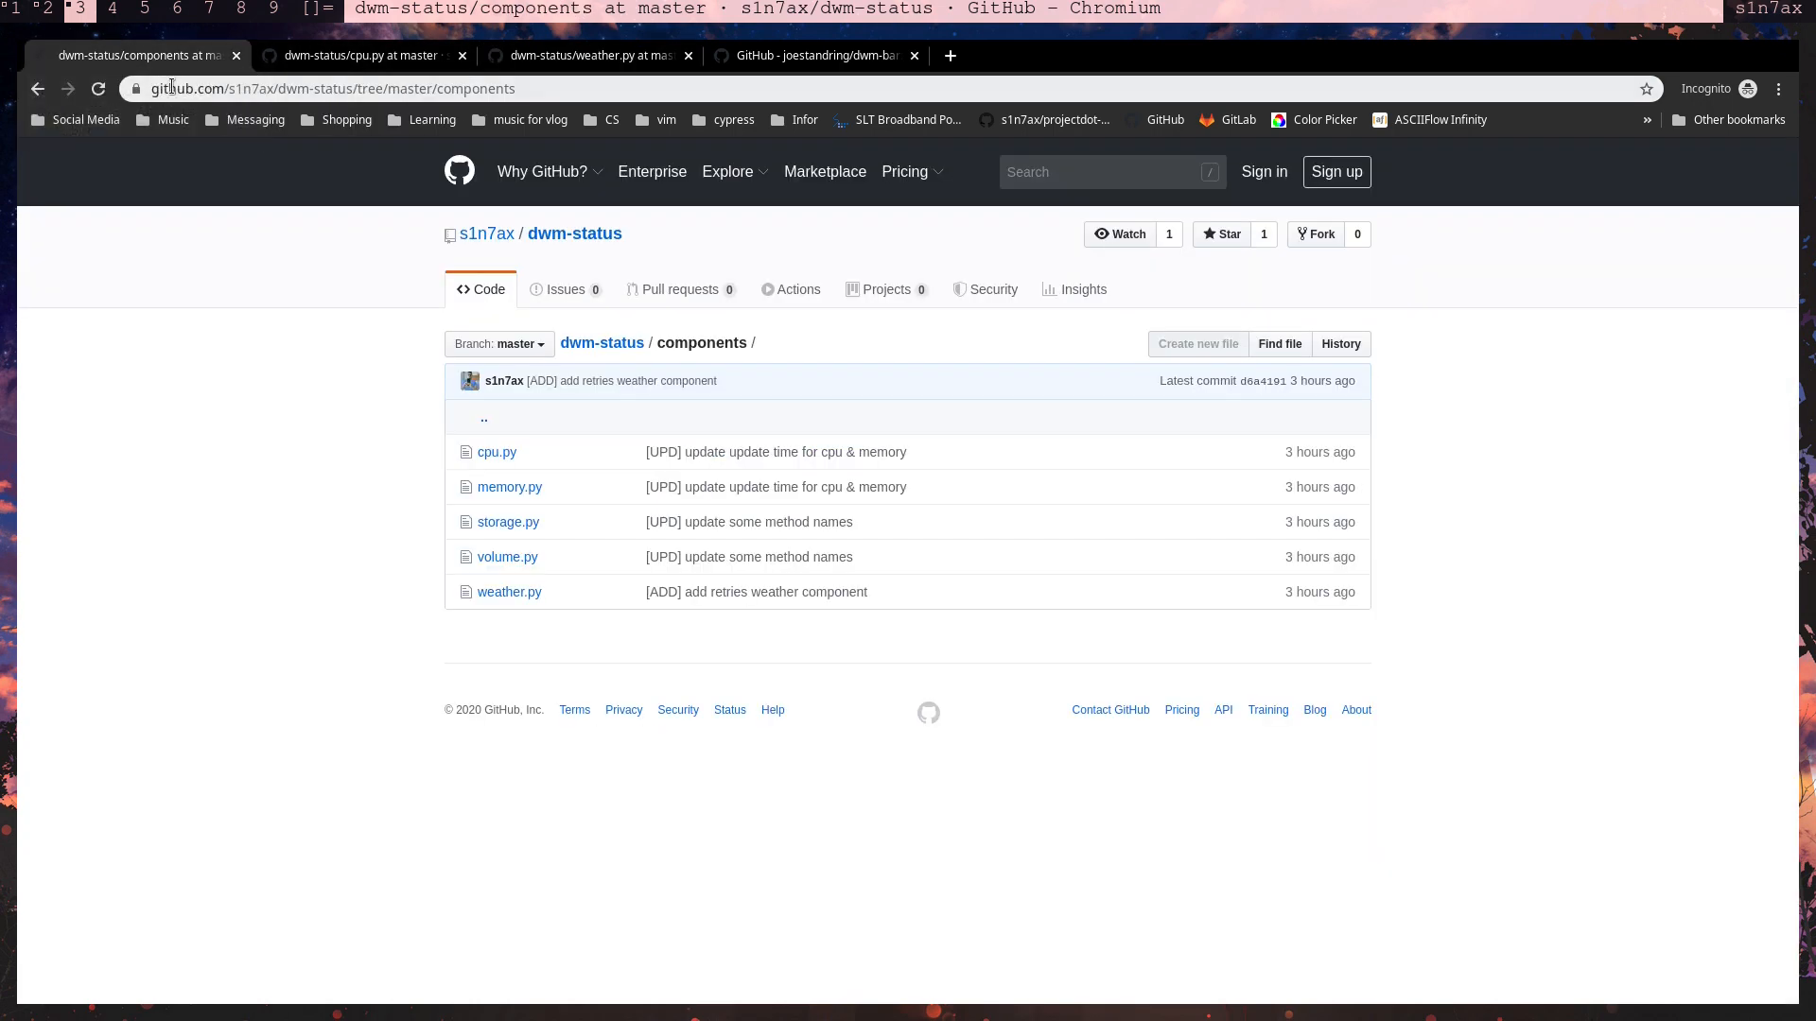
- Navigate from the repository's main page to components/volume.py
left_click(601, 343)
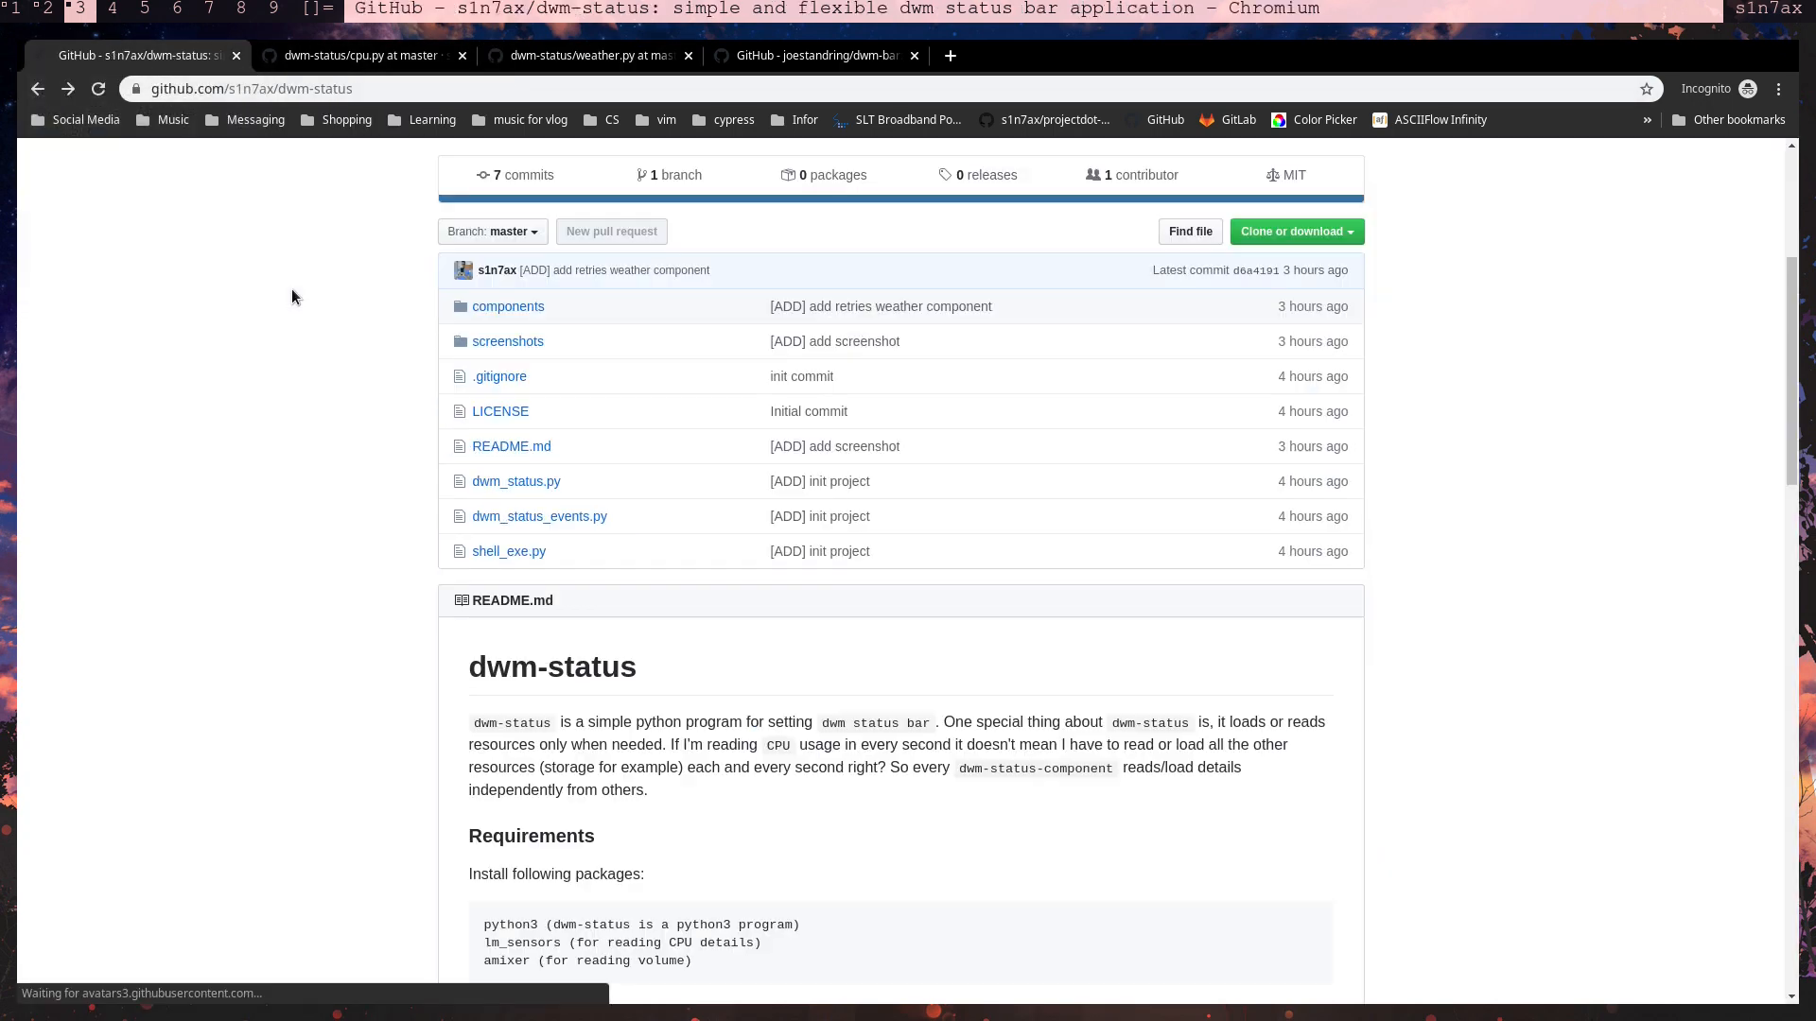
mouse_move(514, 480)
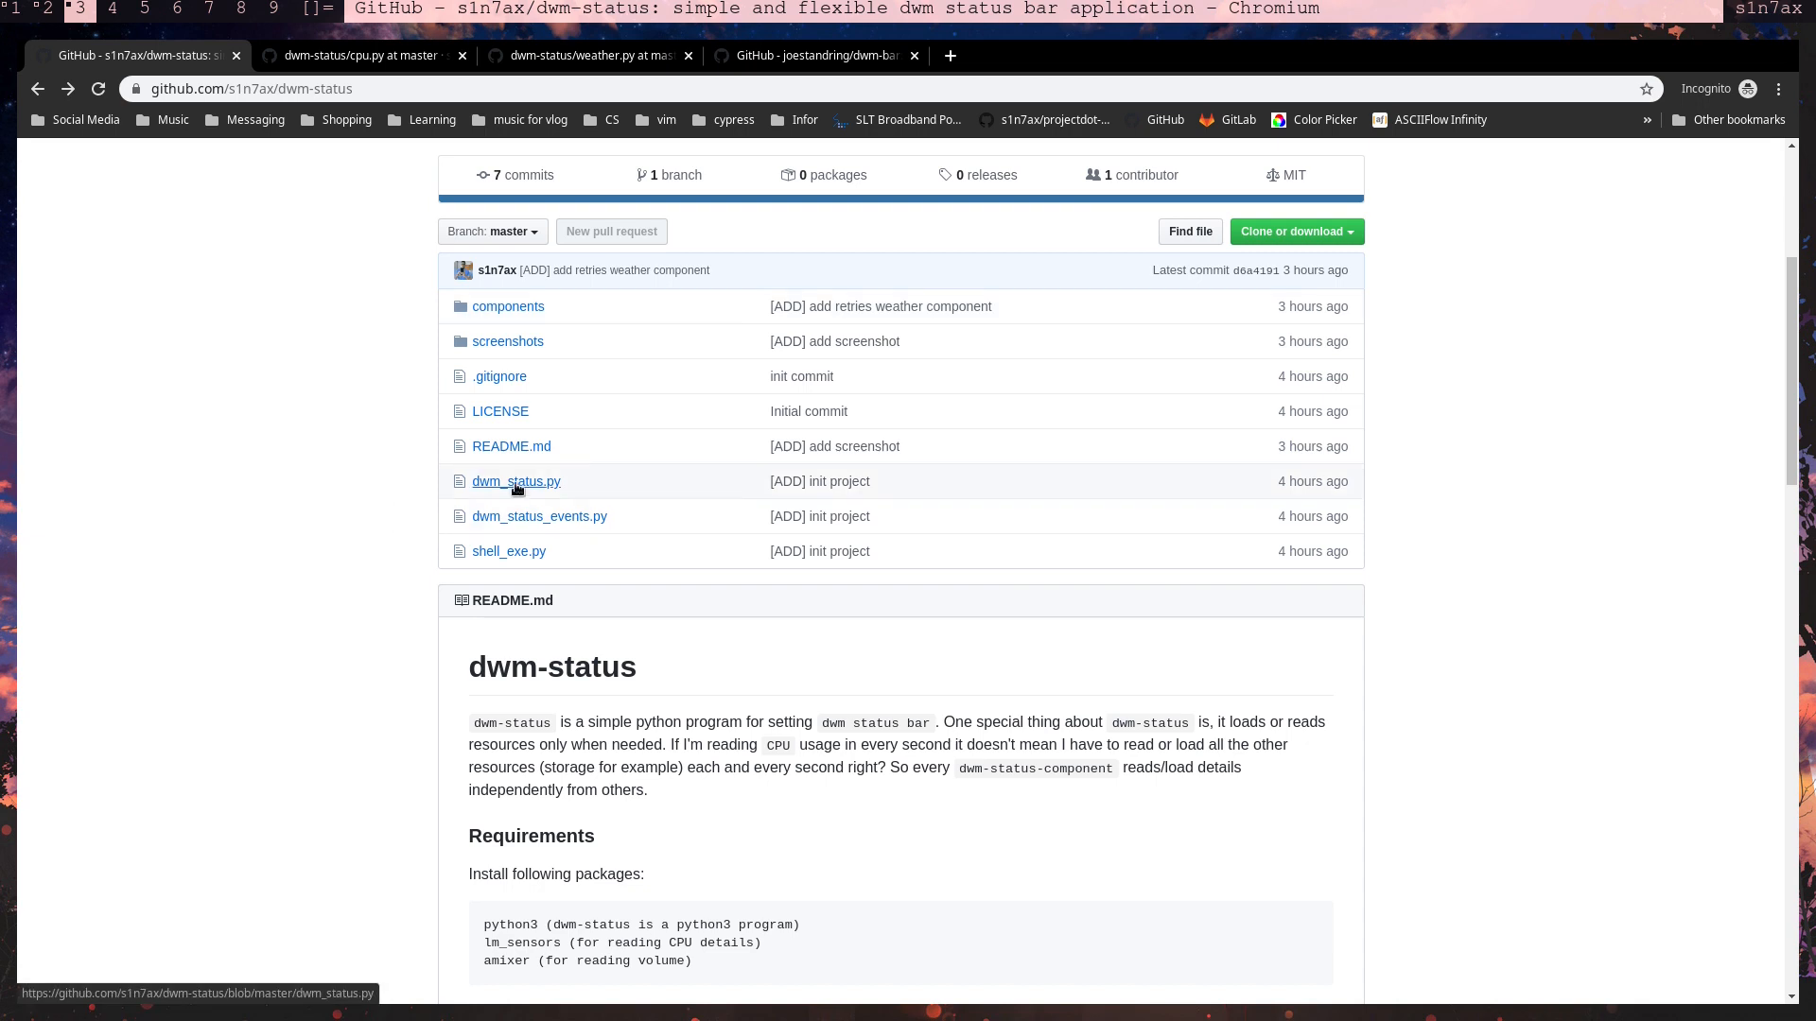
mouse_move(450, 301)
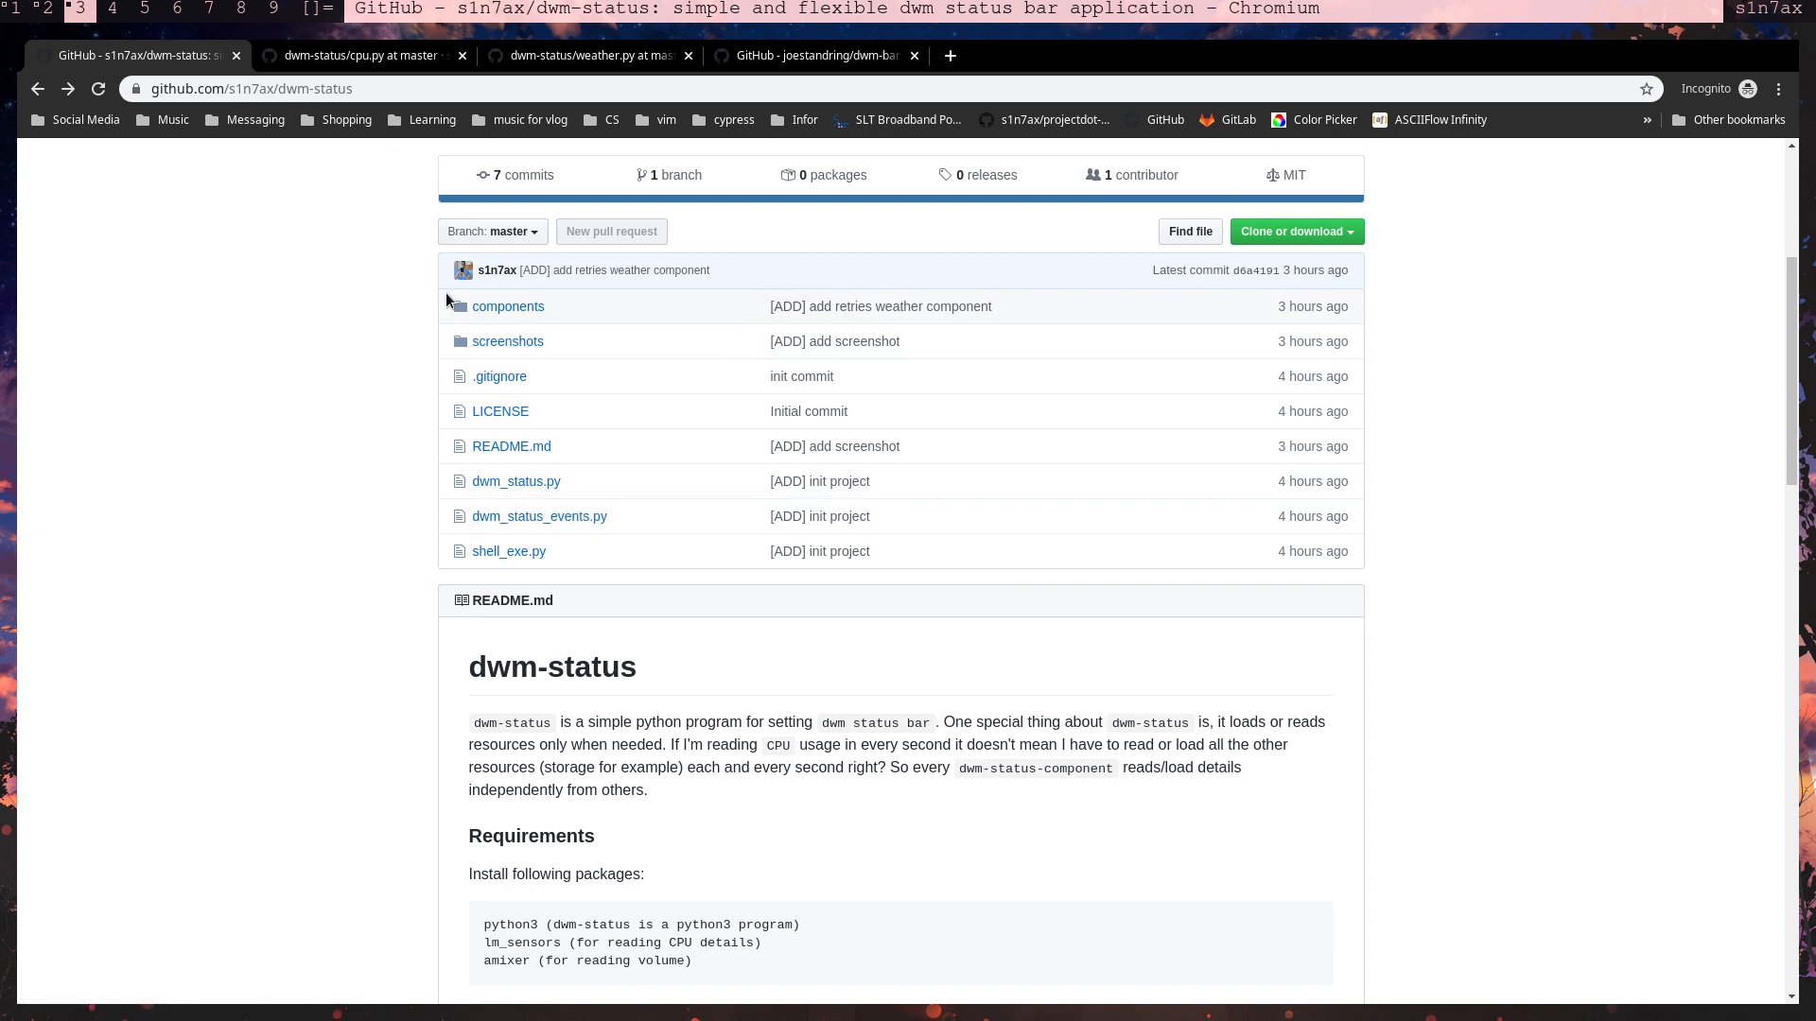
left_click(507, 306)
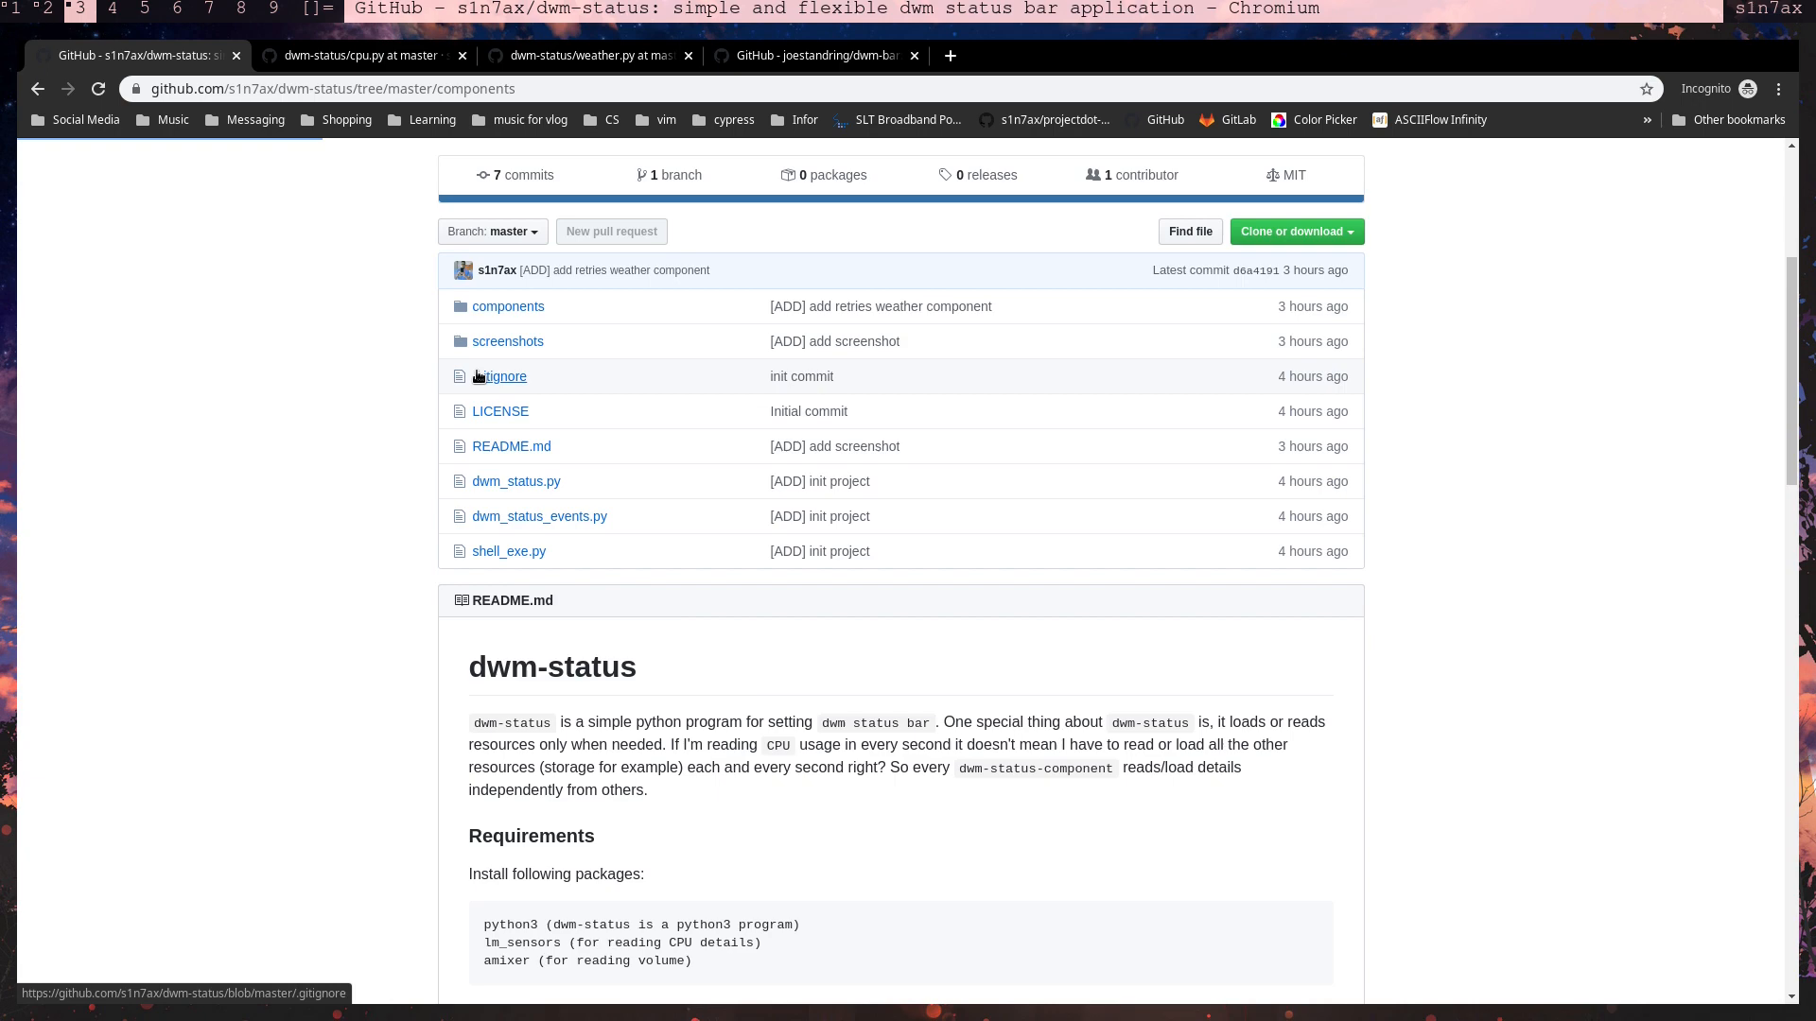
left_click(507, 306)
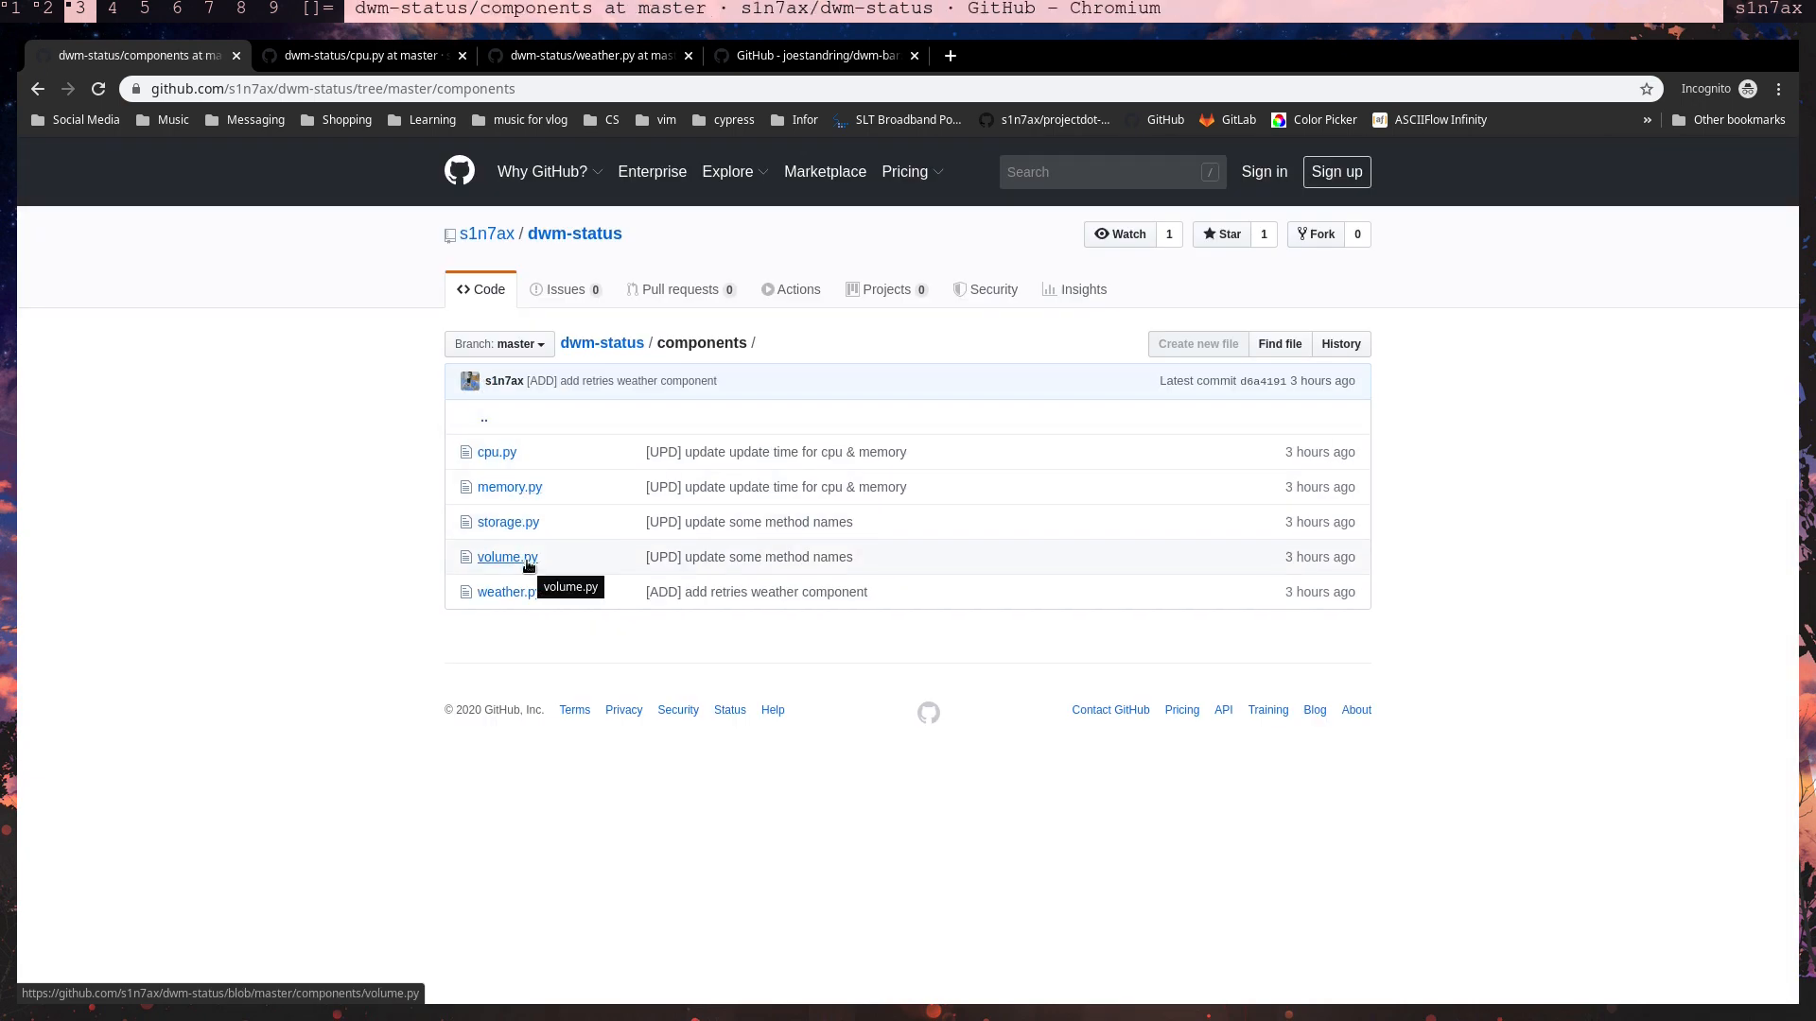
left_click(507, 556)
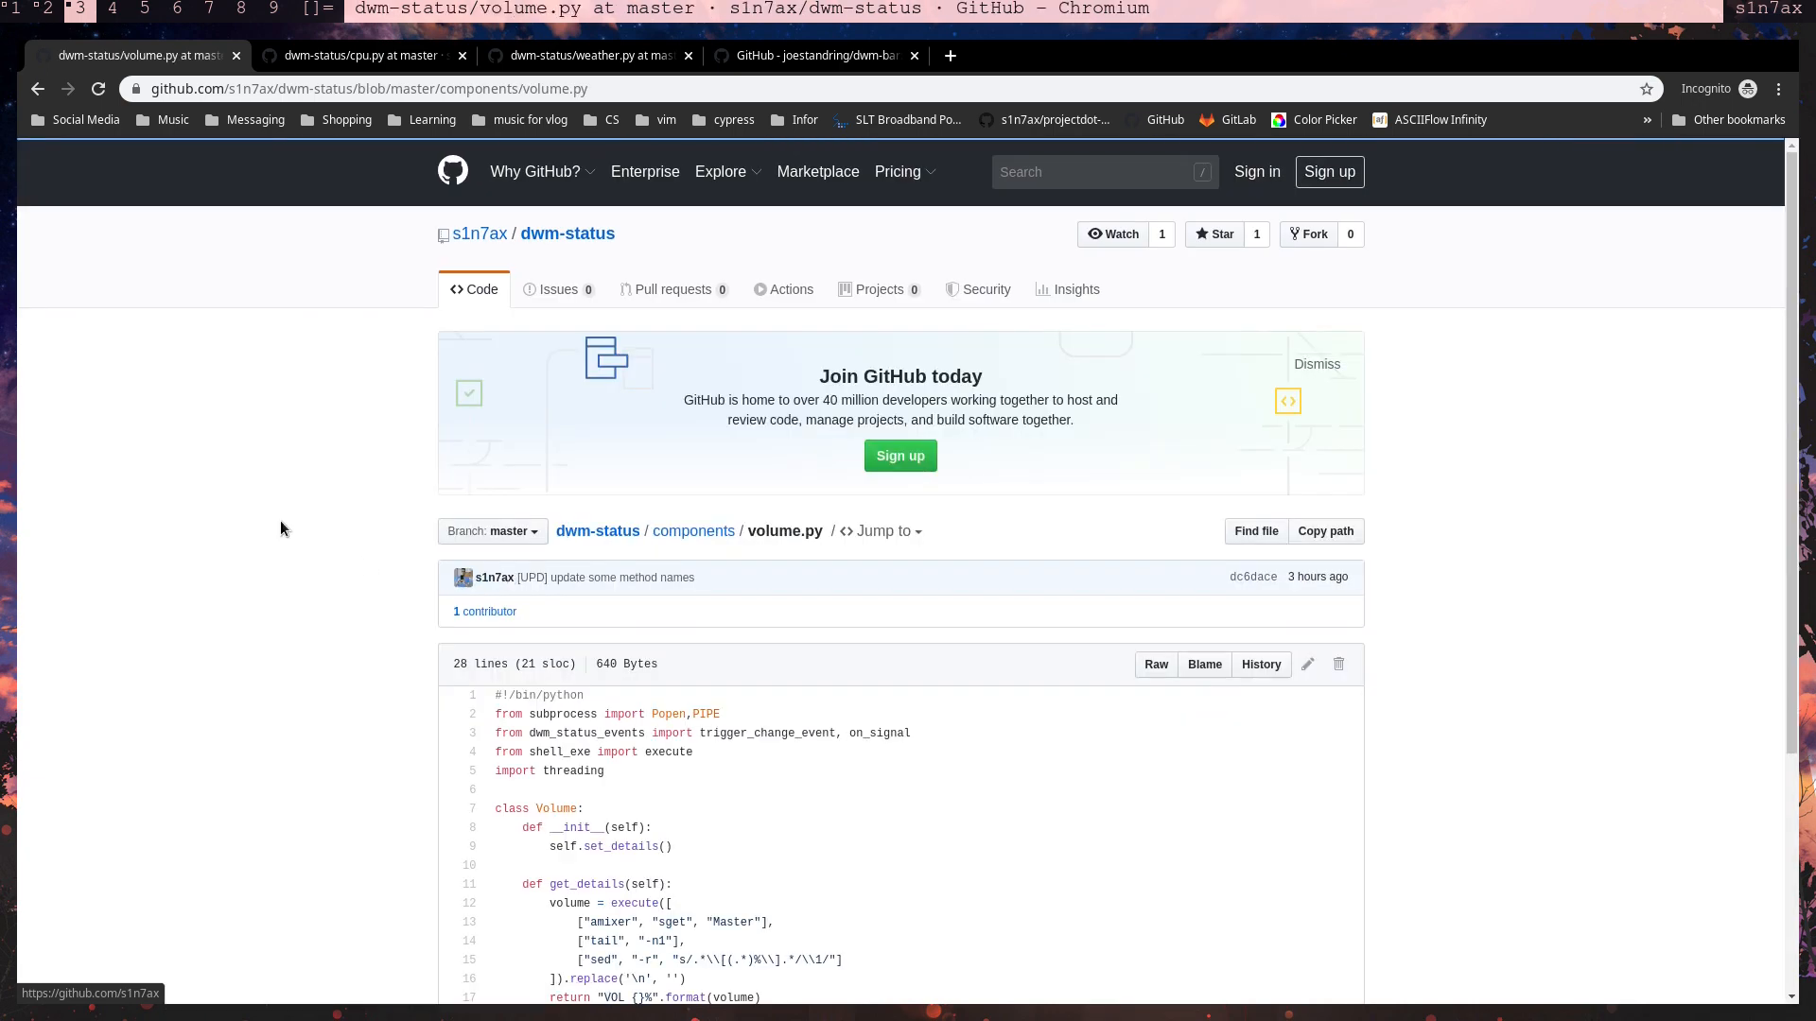
scroll("down", 3)
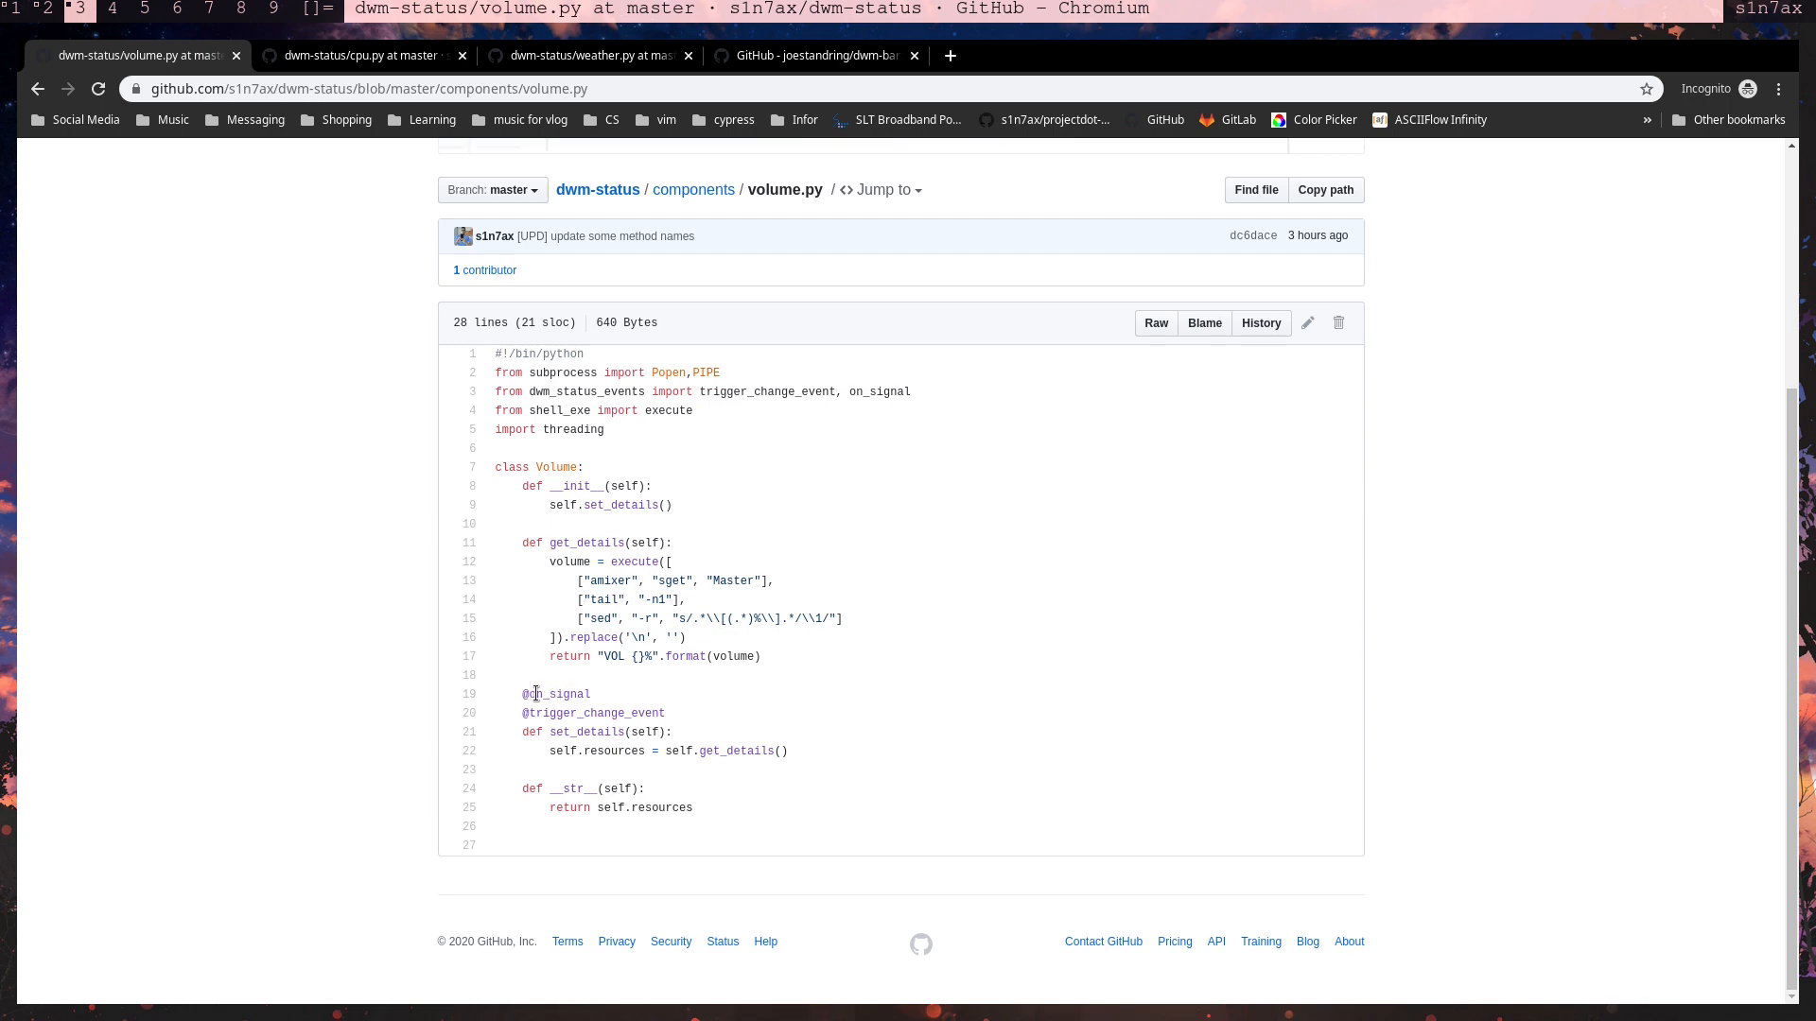
- Jump to the on_signal definition in dwm_status_events.py and highlight on_signal_callbacks
left_click(564, 694)
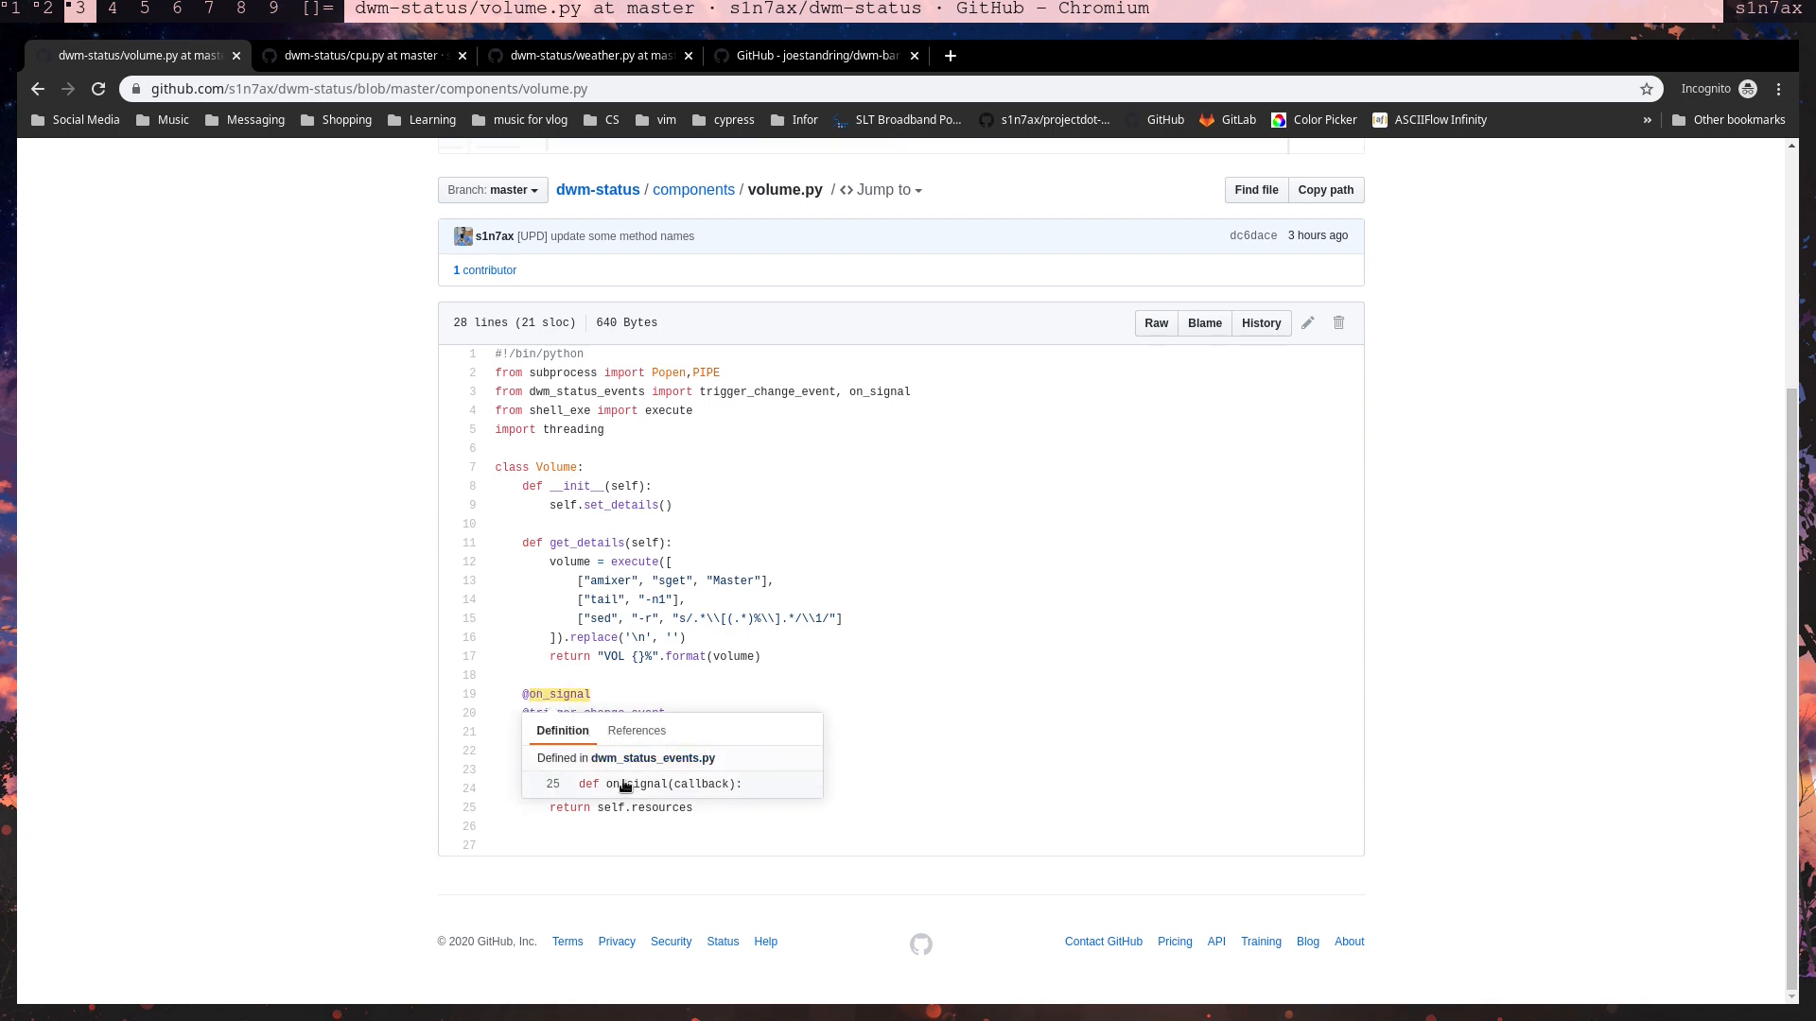
left_click(666, 783)
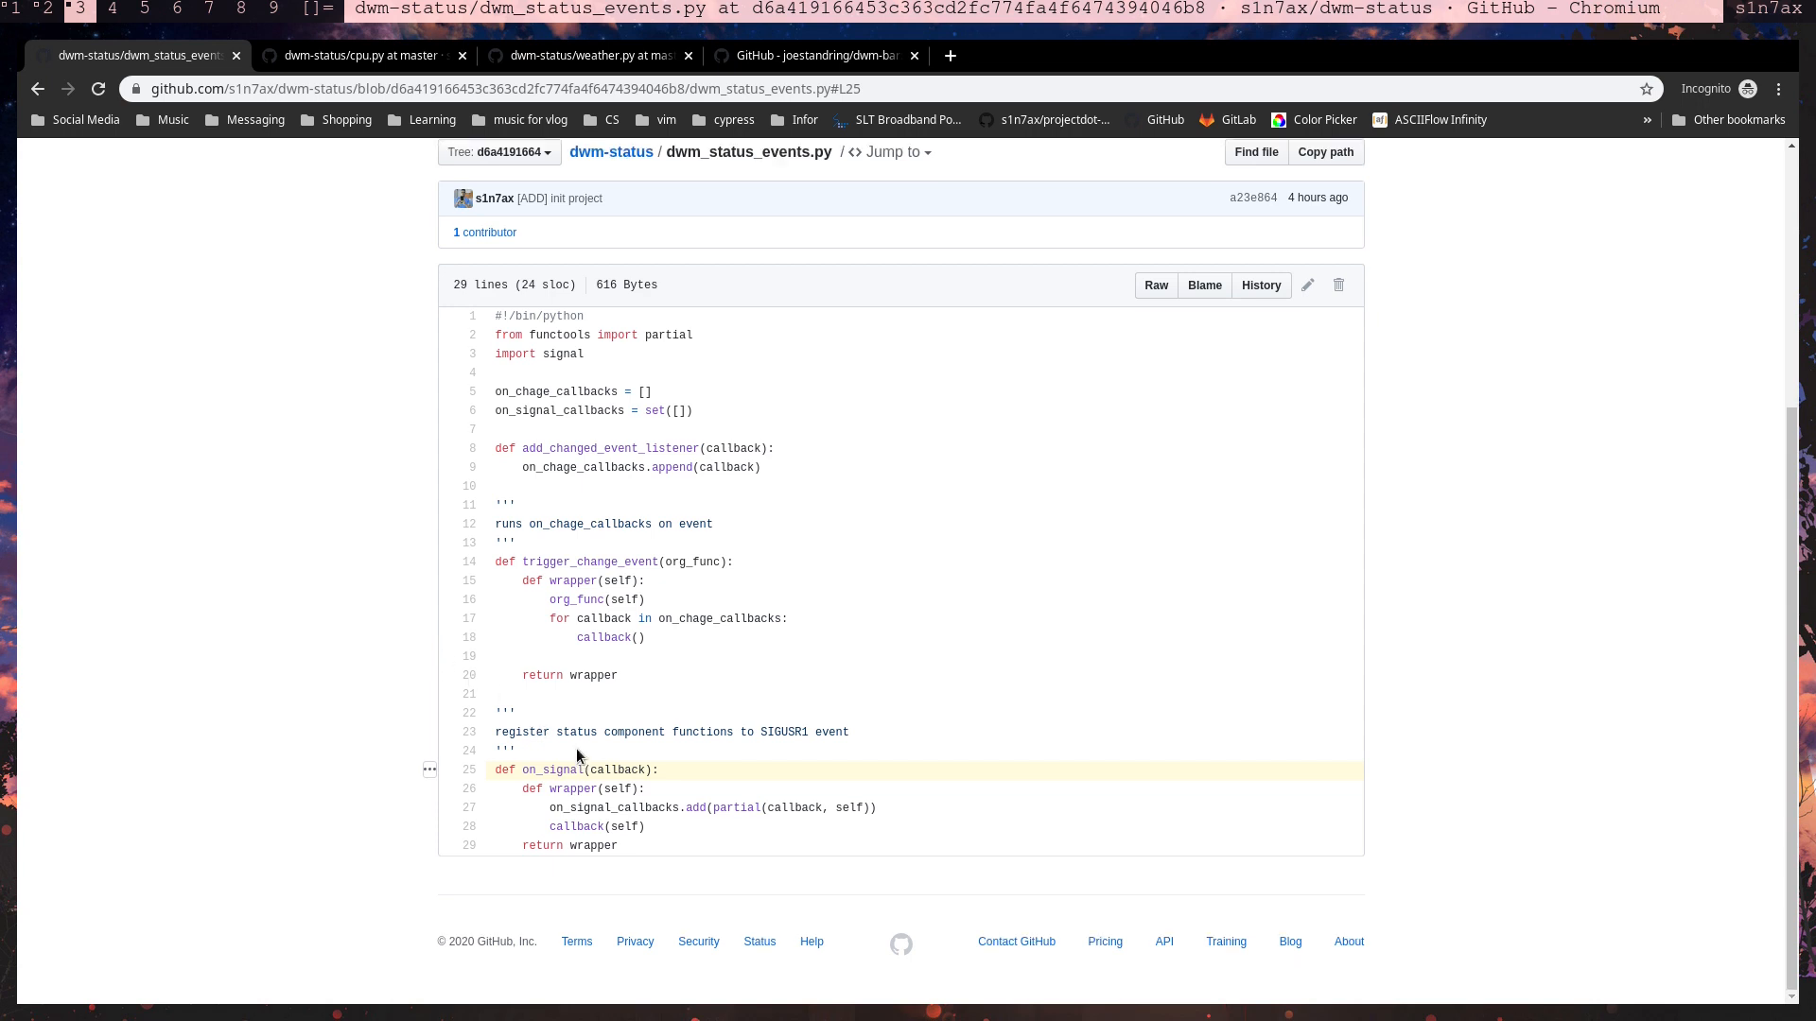
double_click(554, 770)
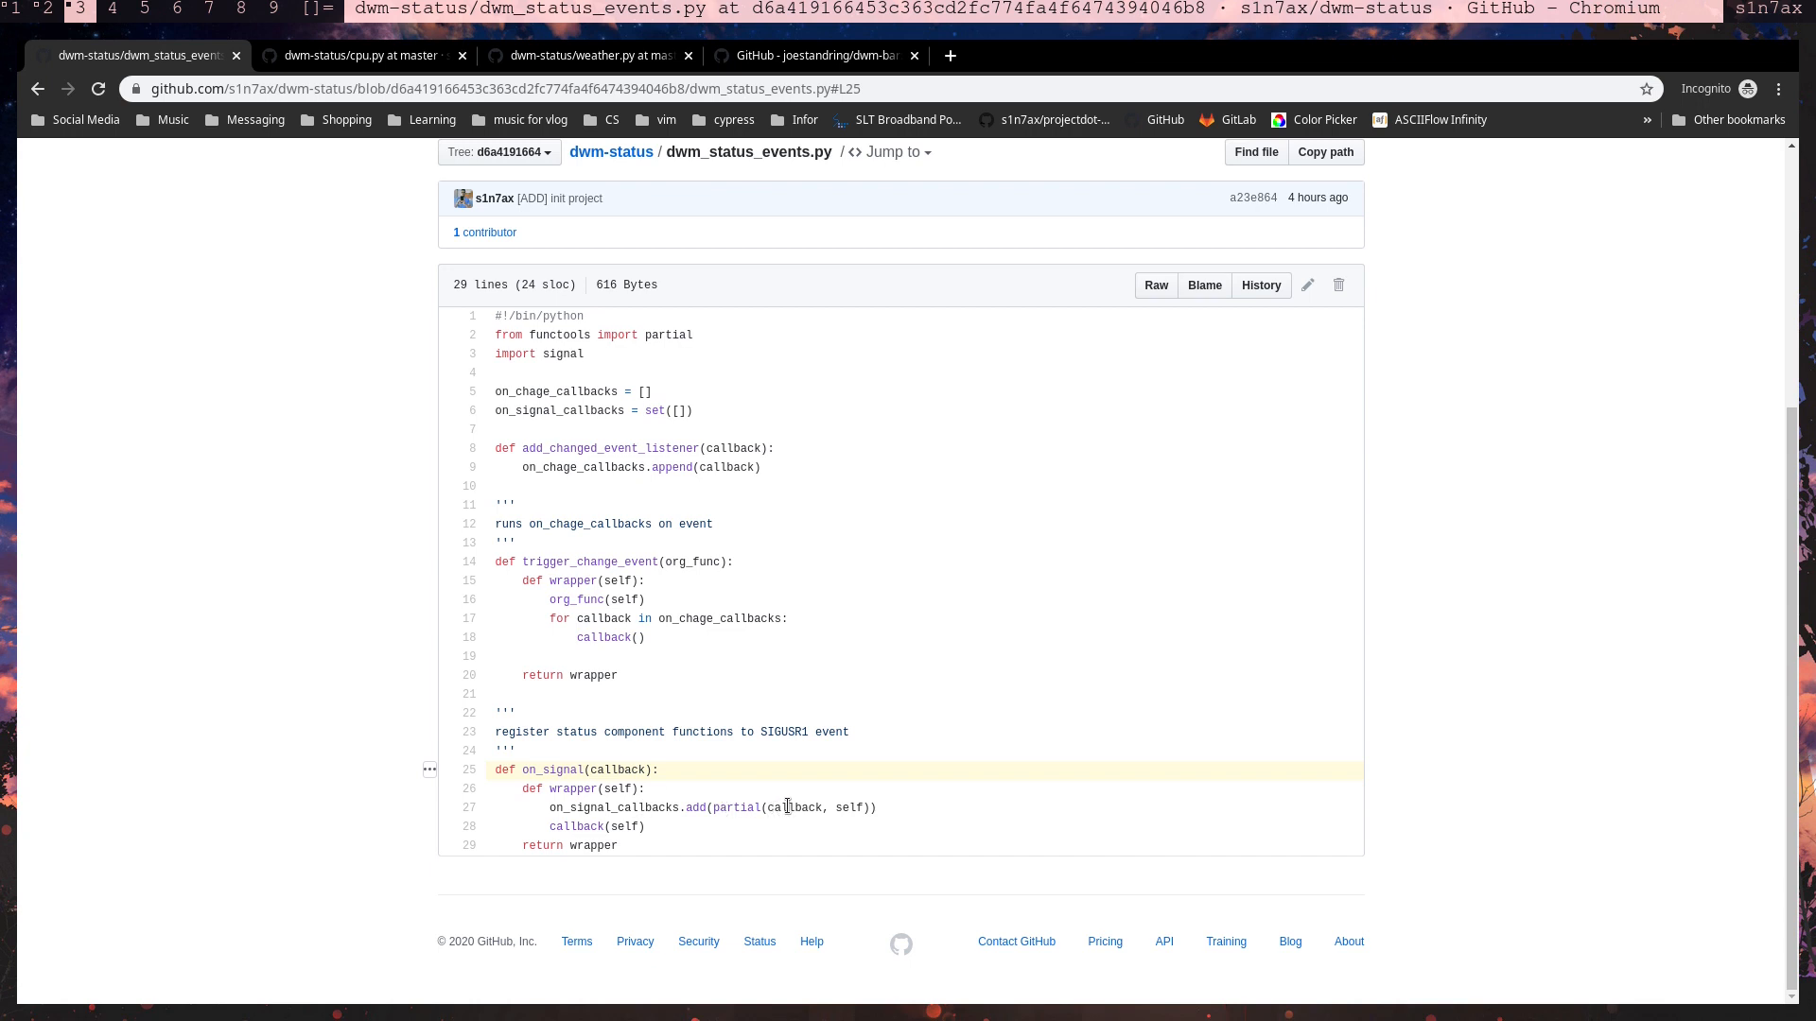
double_click(558, 411)
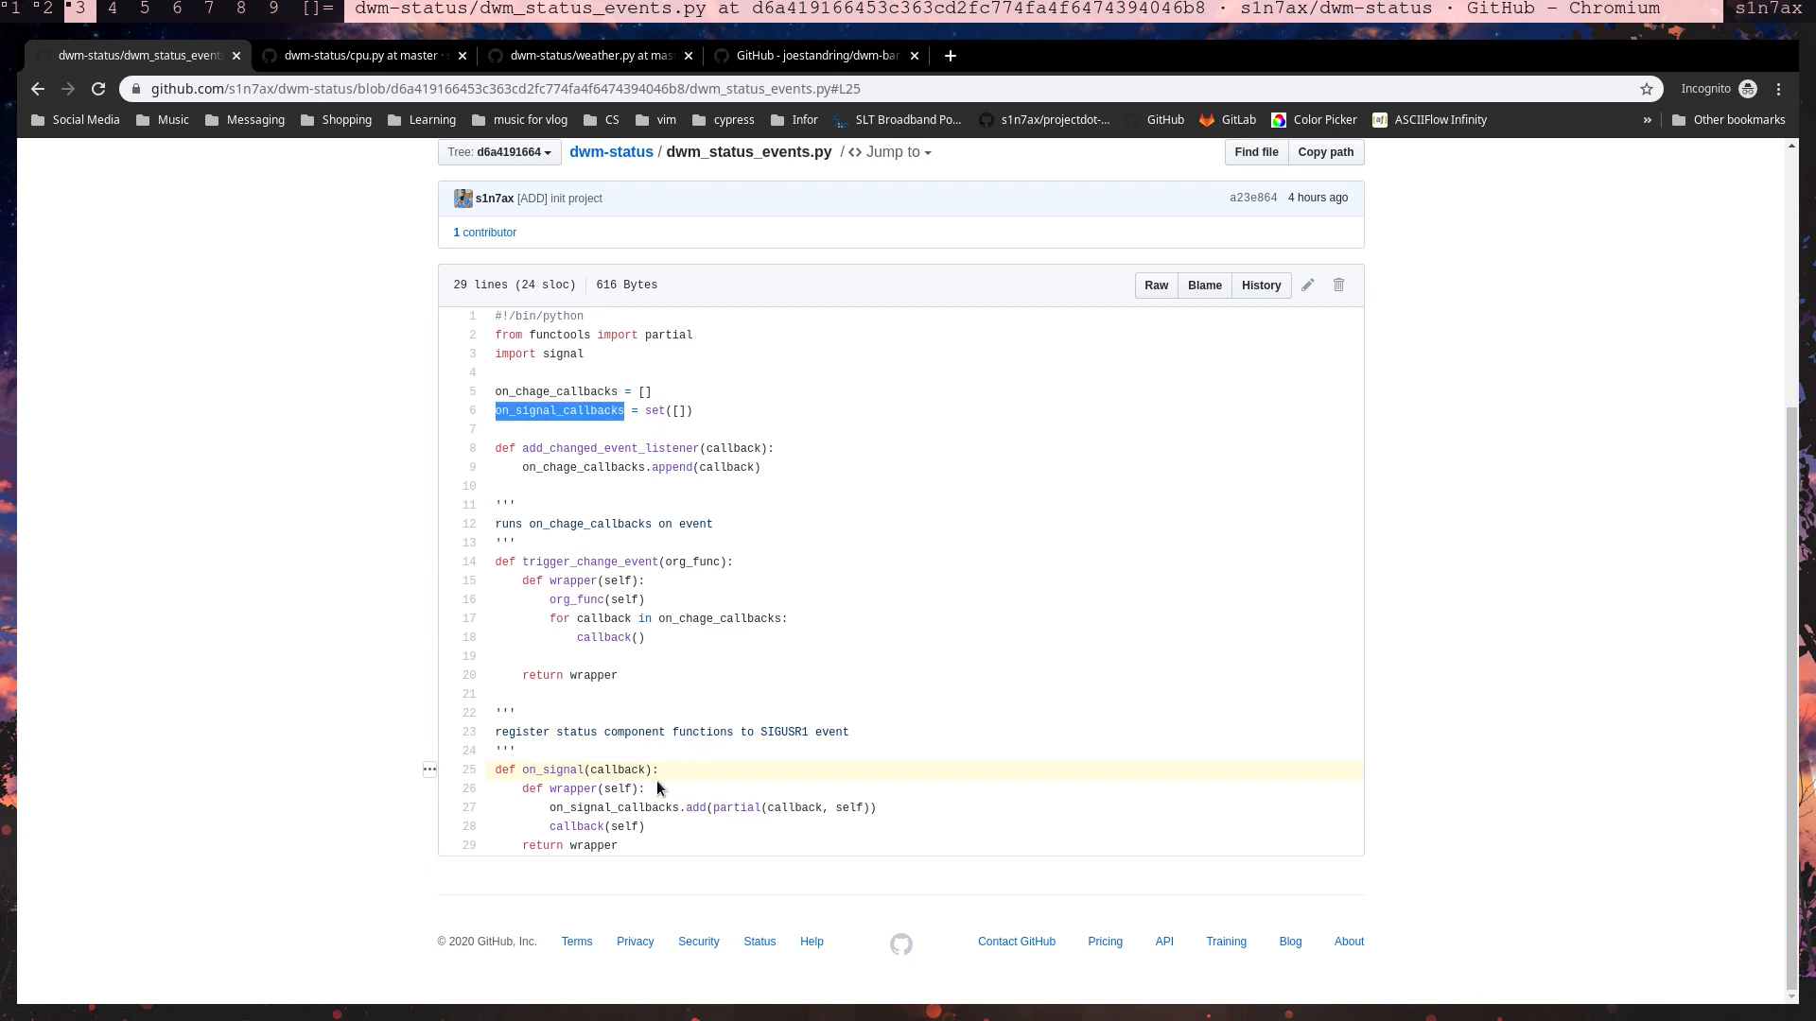
mouse_move(768, 412)
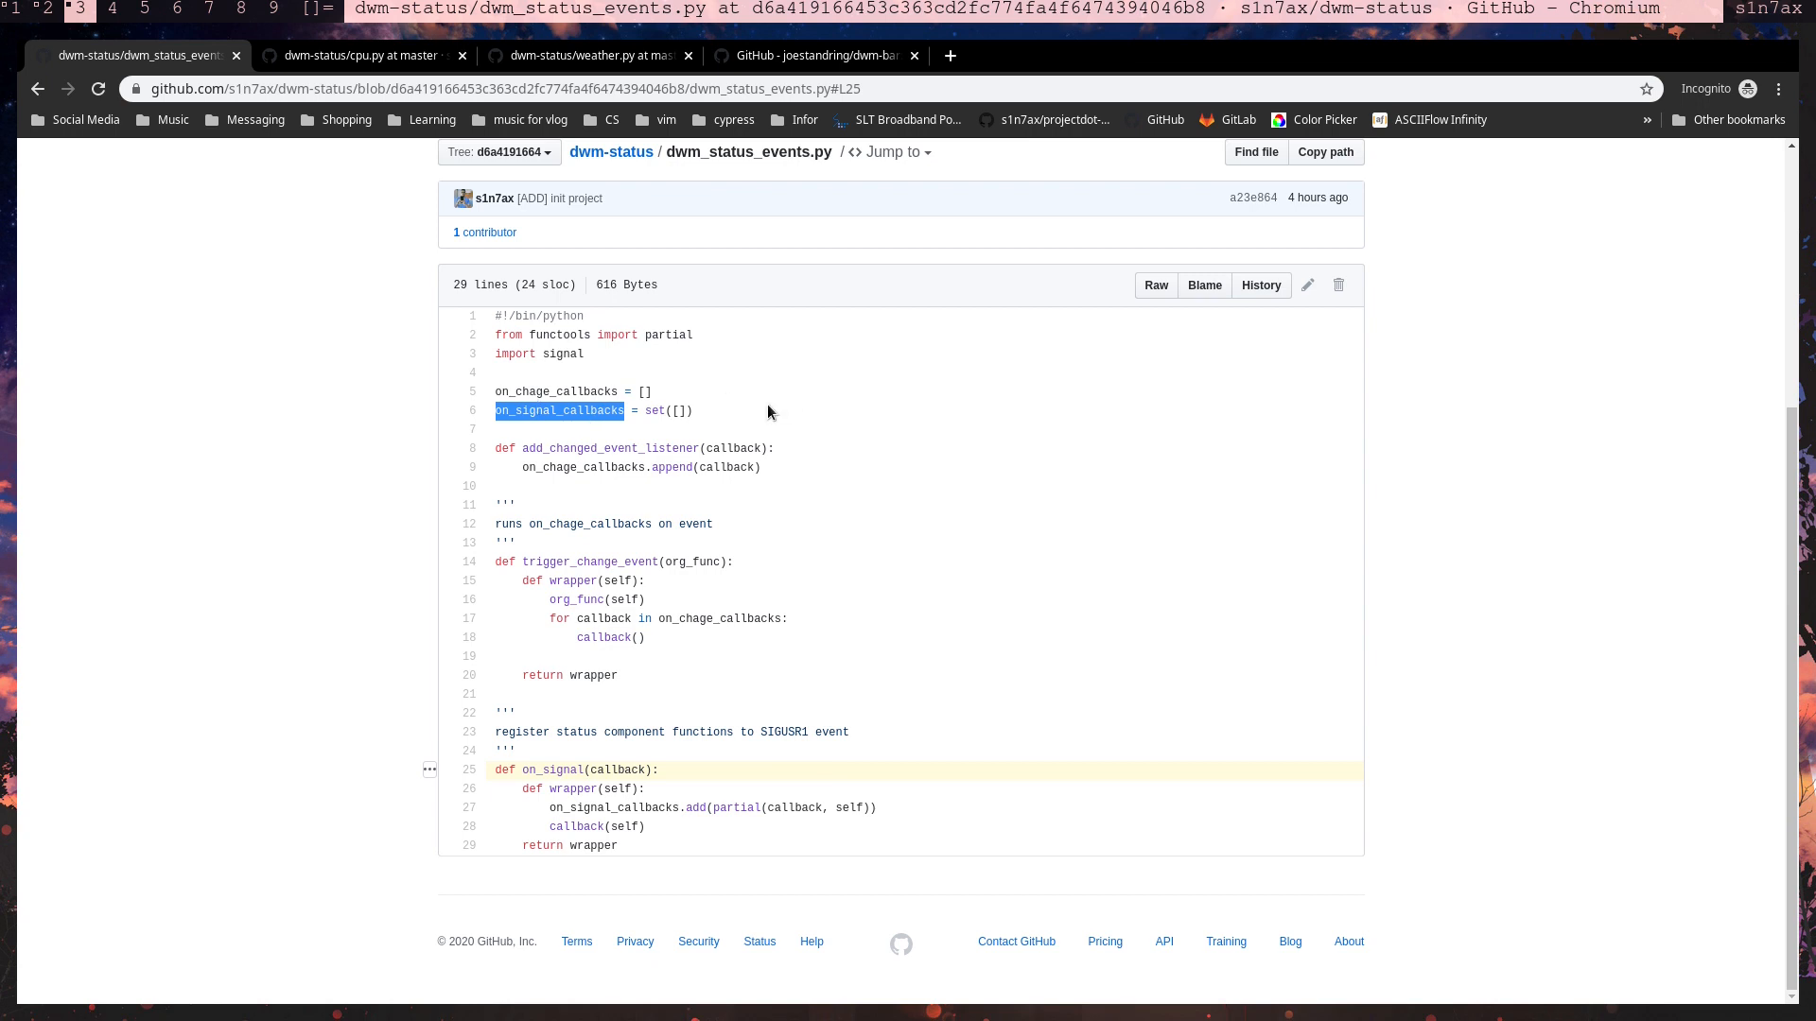
mouse_move(350, 704)
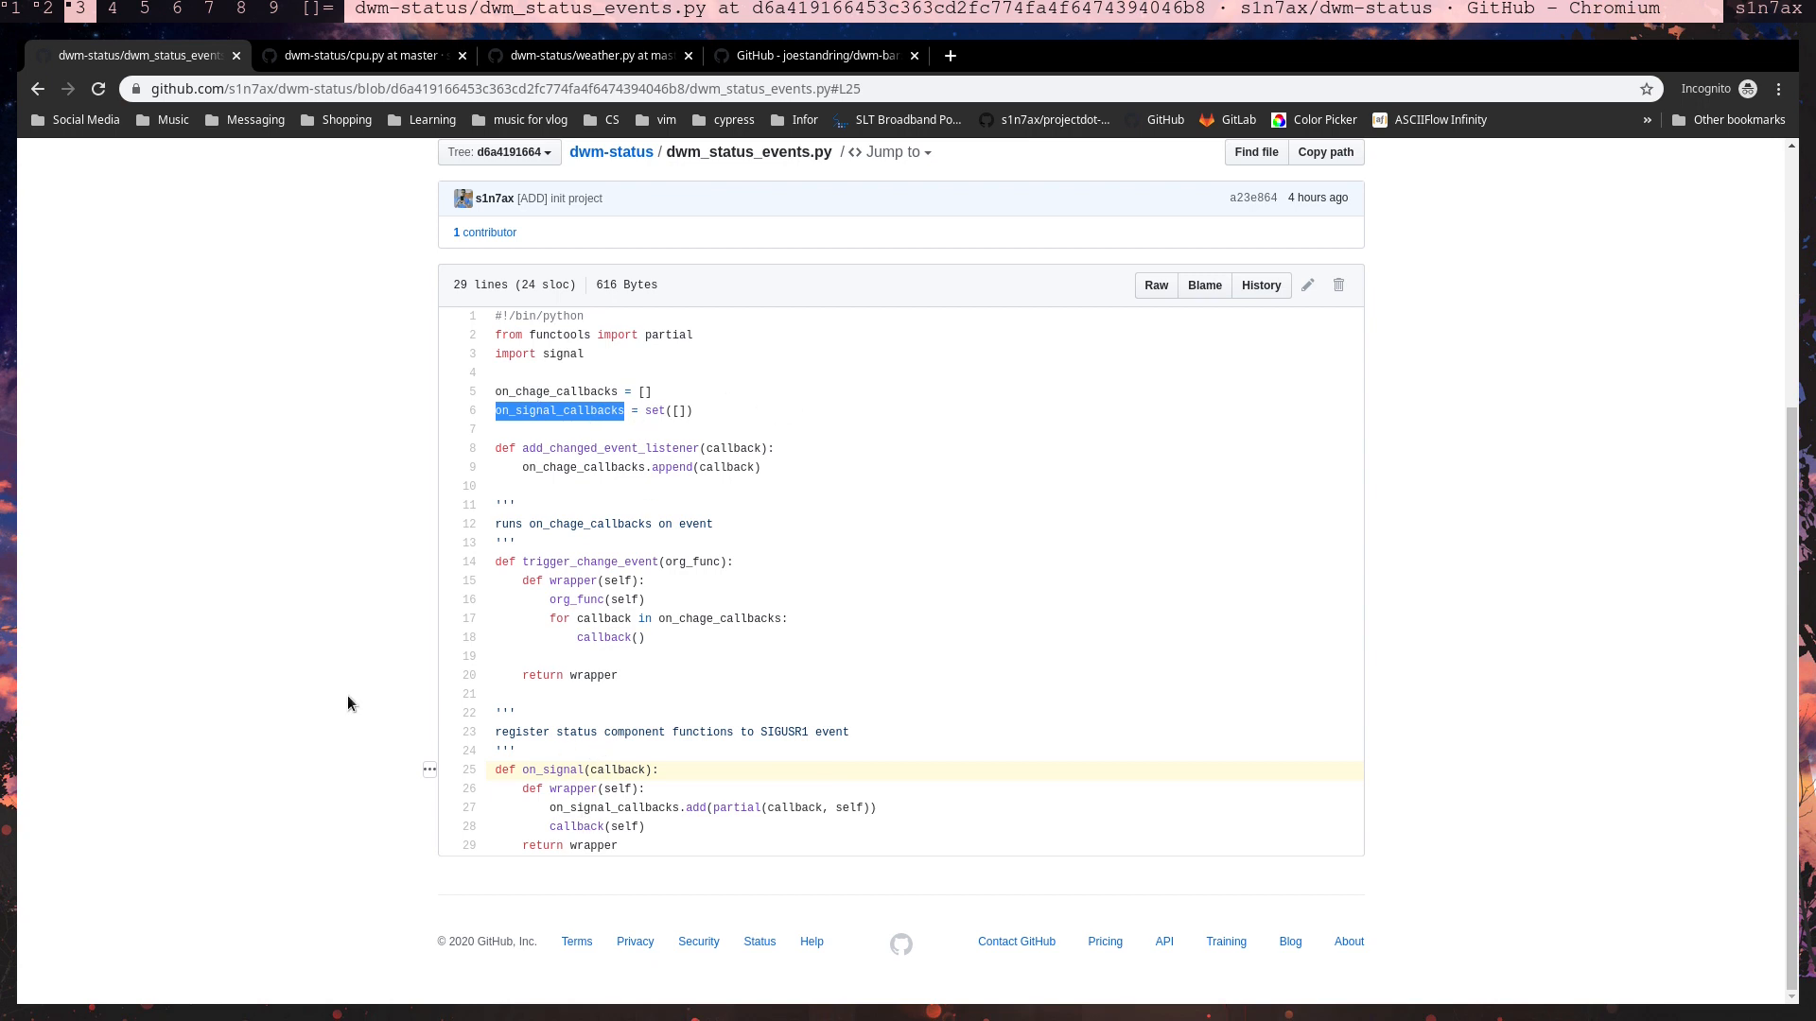
mouse_move(620, 335)
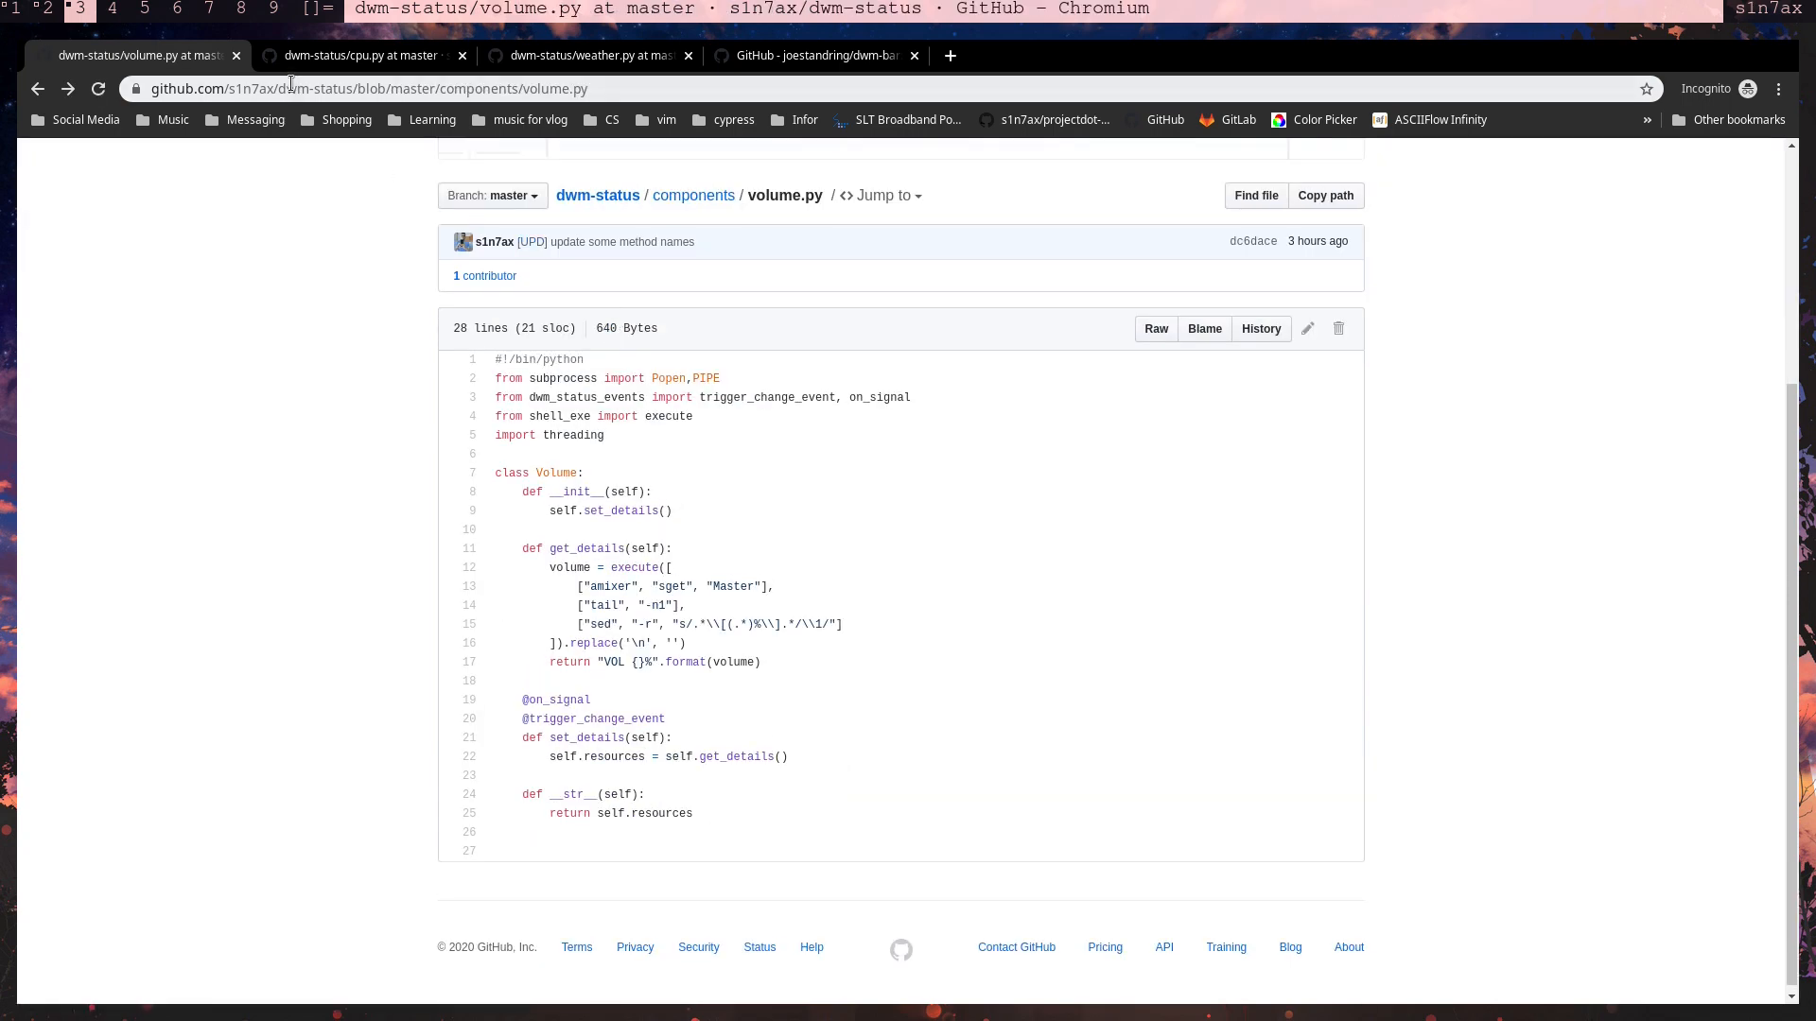
mouse_move(163, 55)
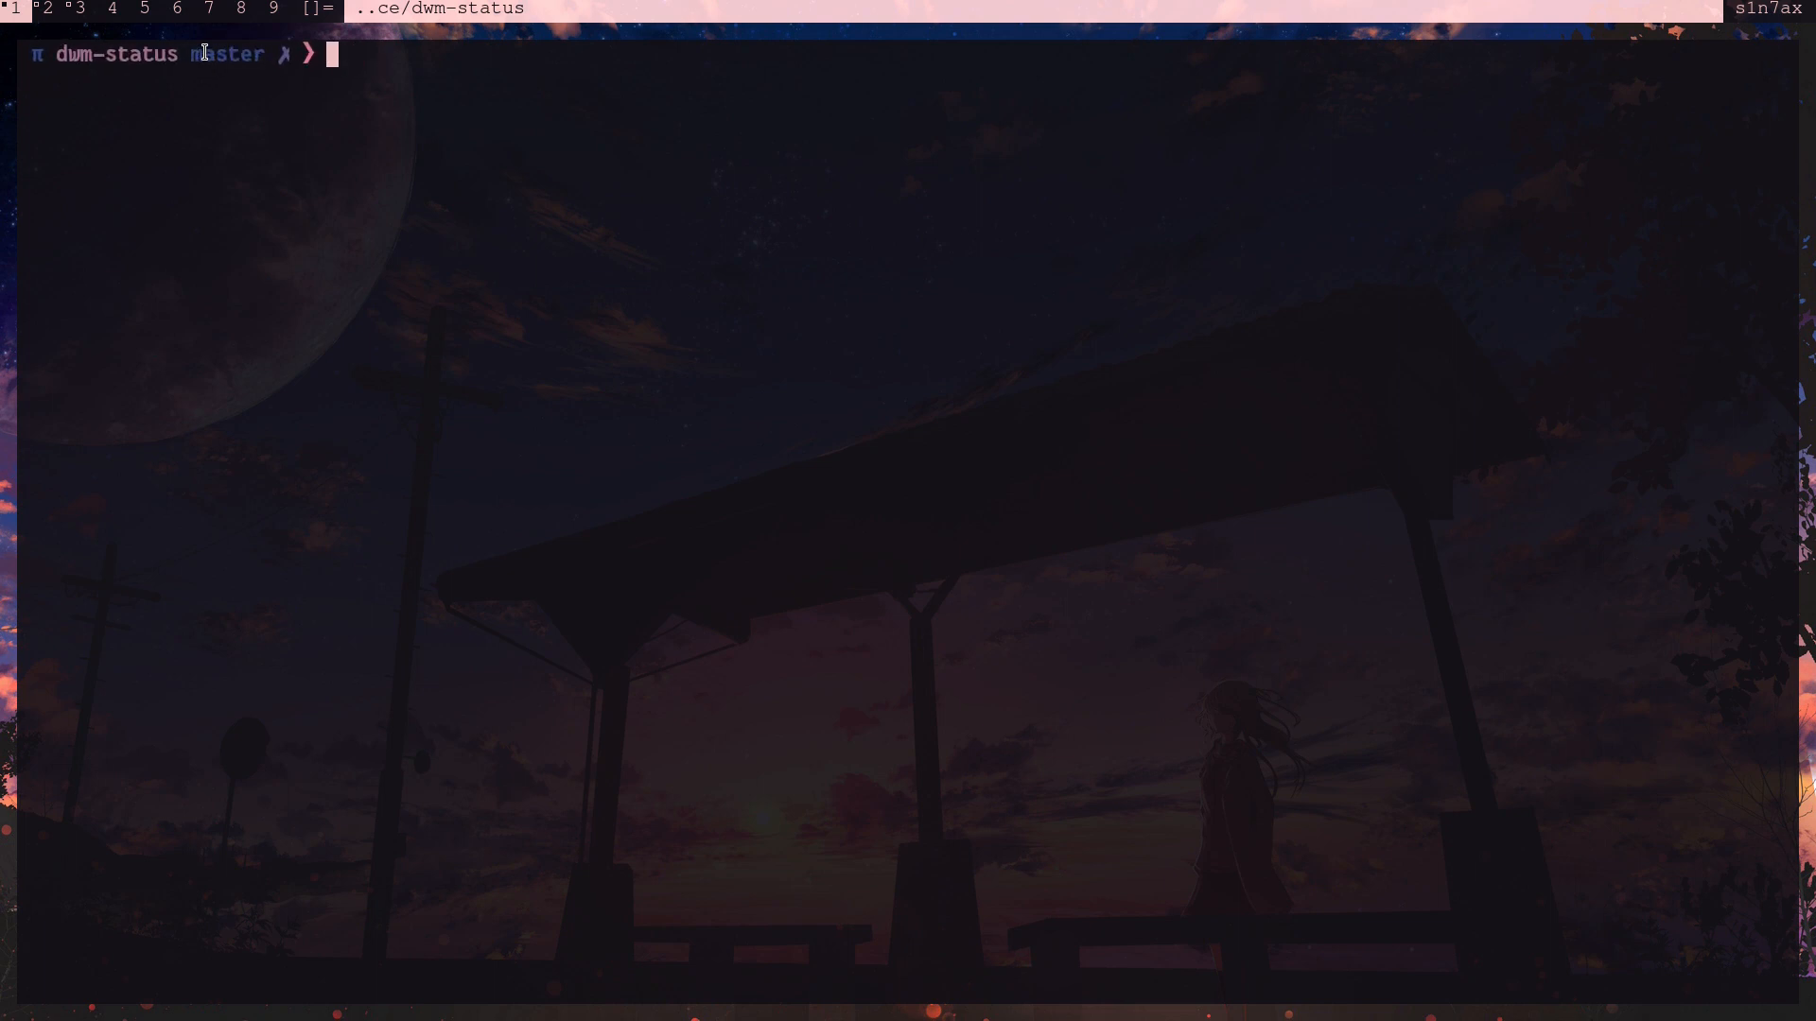
- Run xsetroot -name "sldkjf..." to set the dwm bar text to a random test string
type("./")
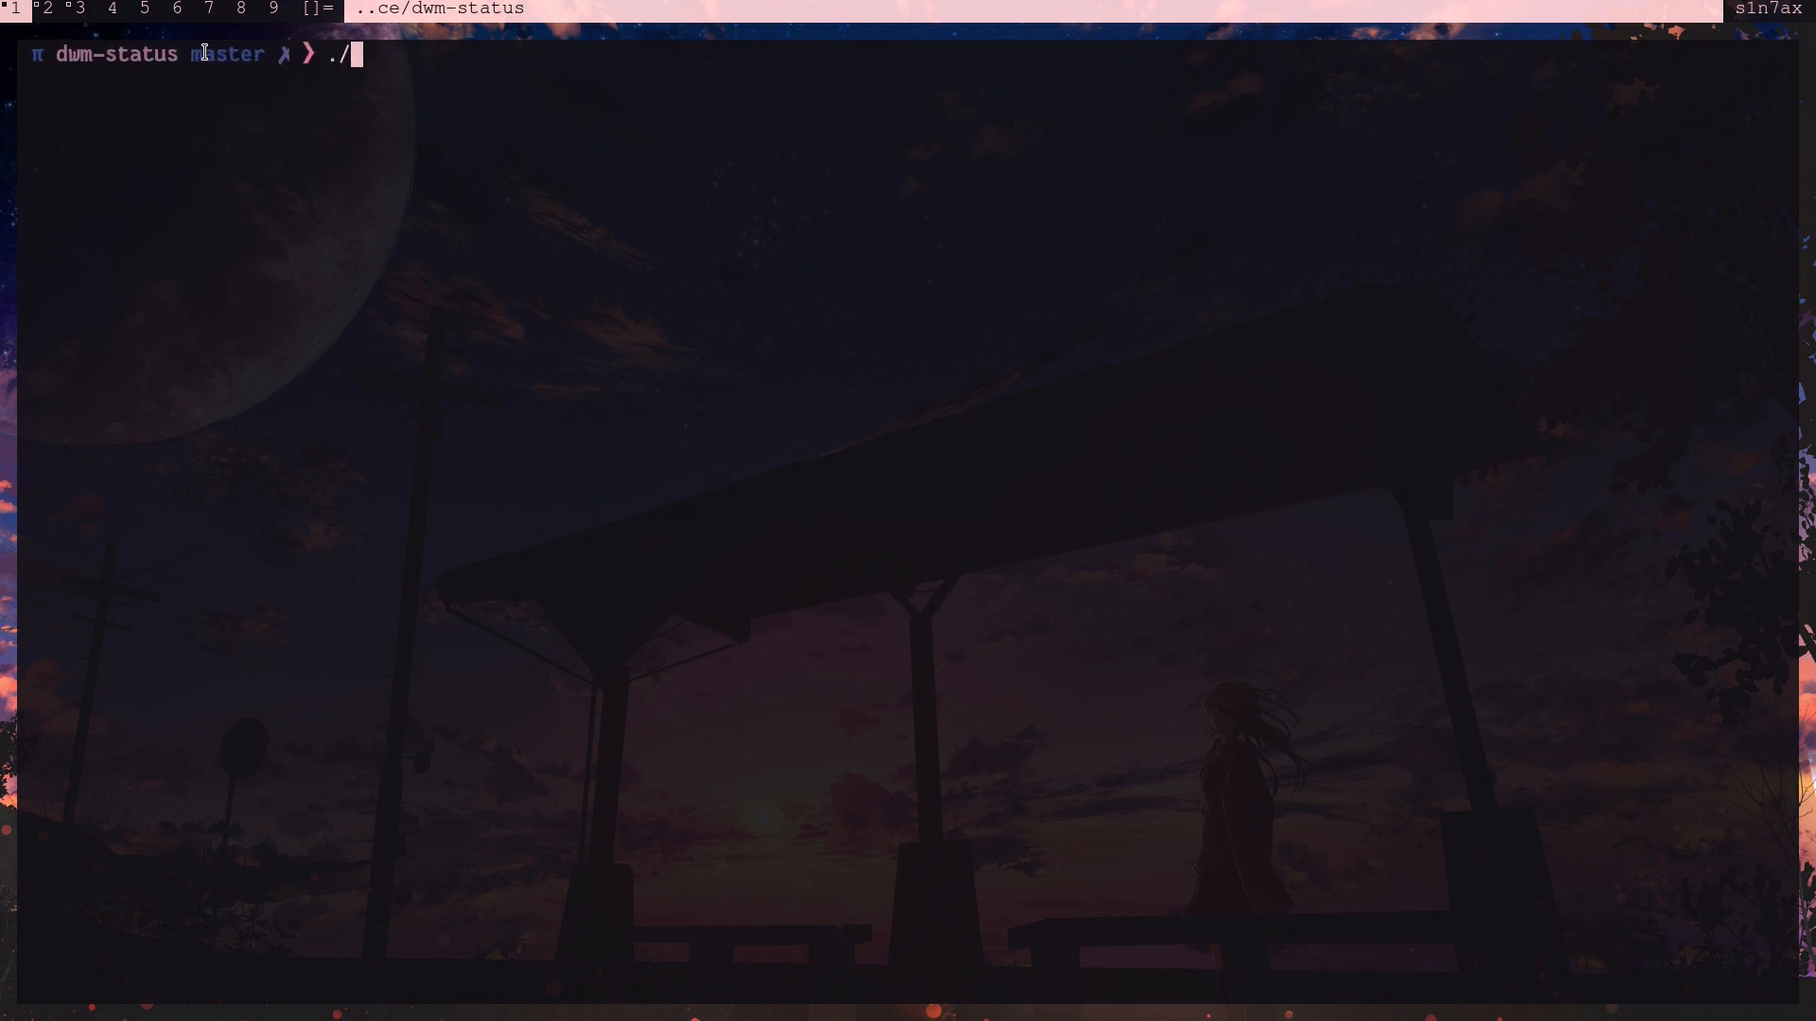
type("dwm_status.py")
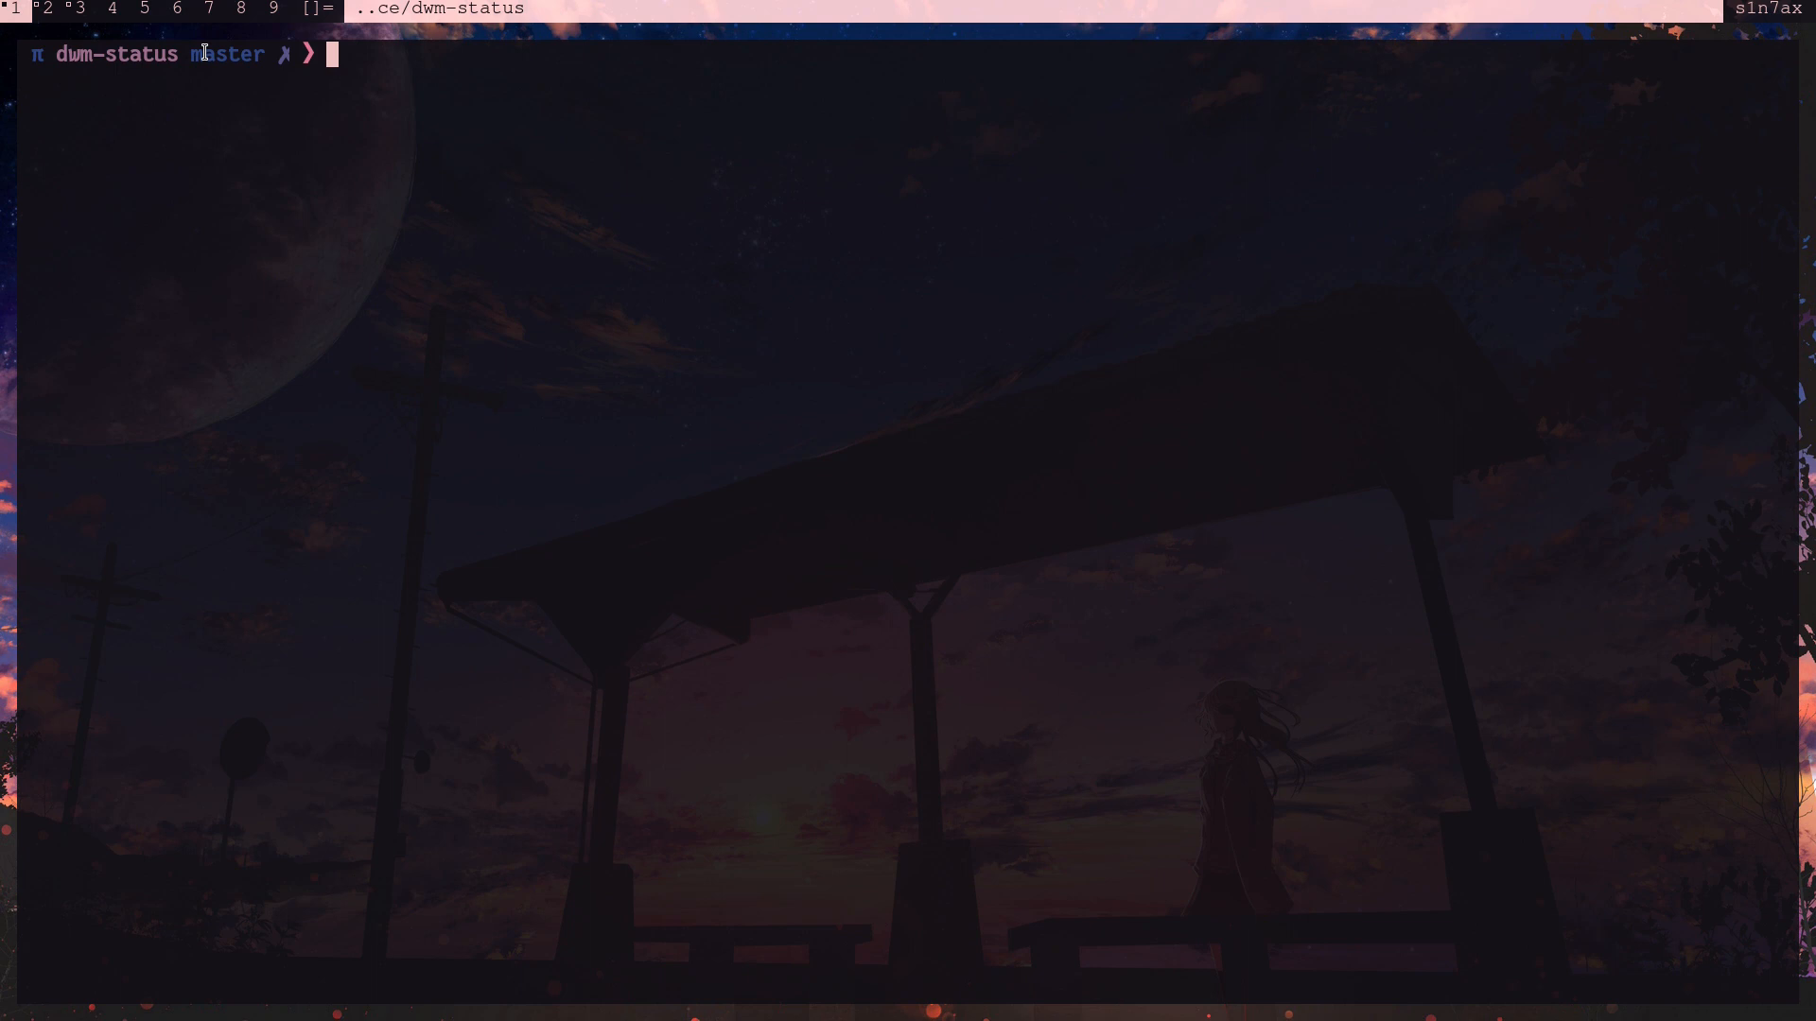
type("xsetro")
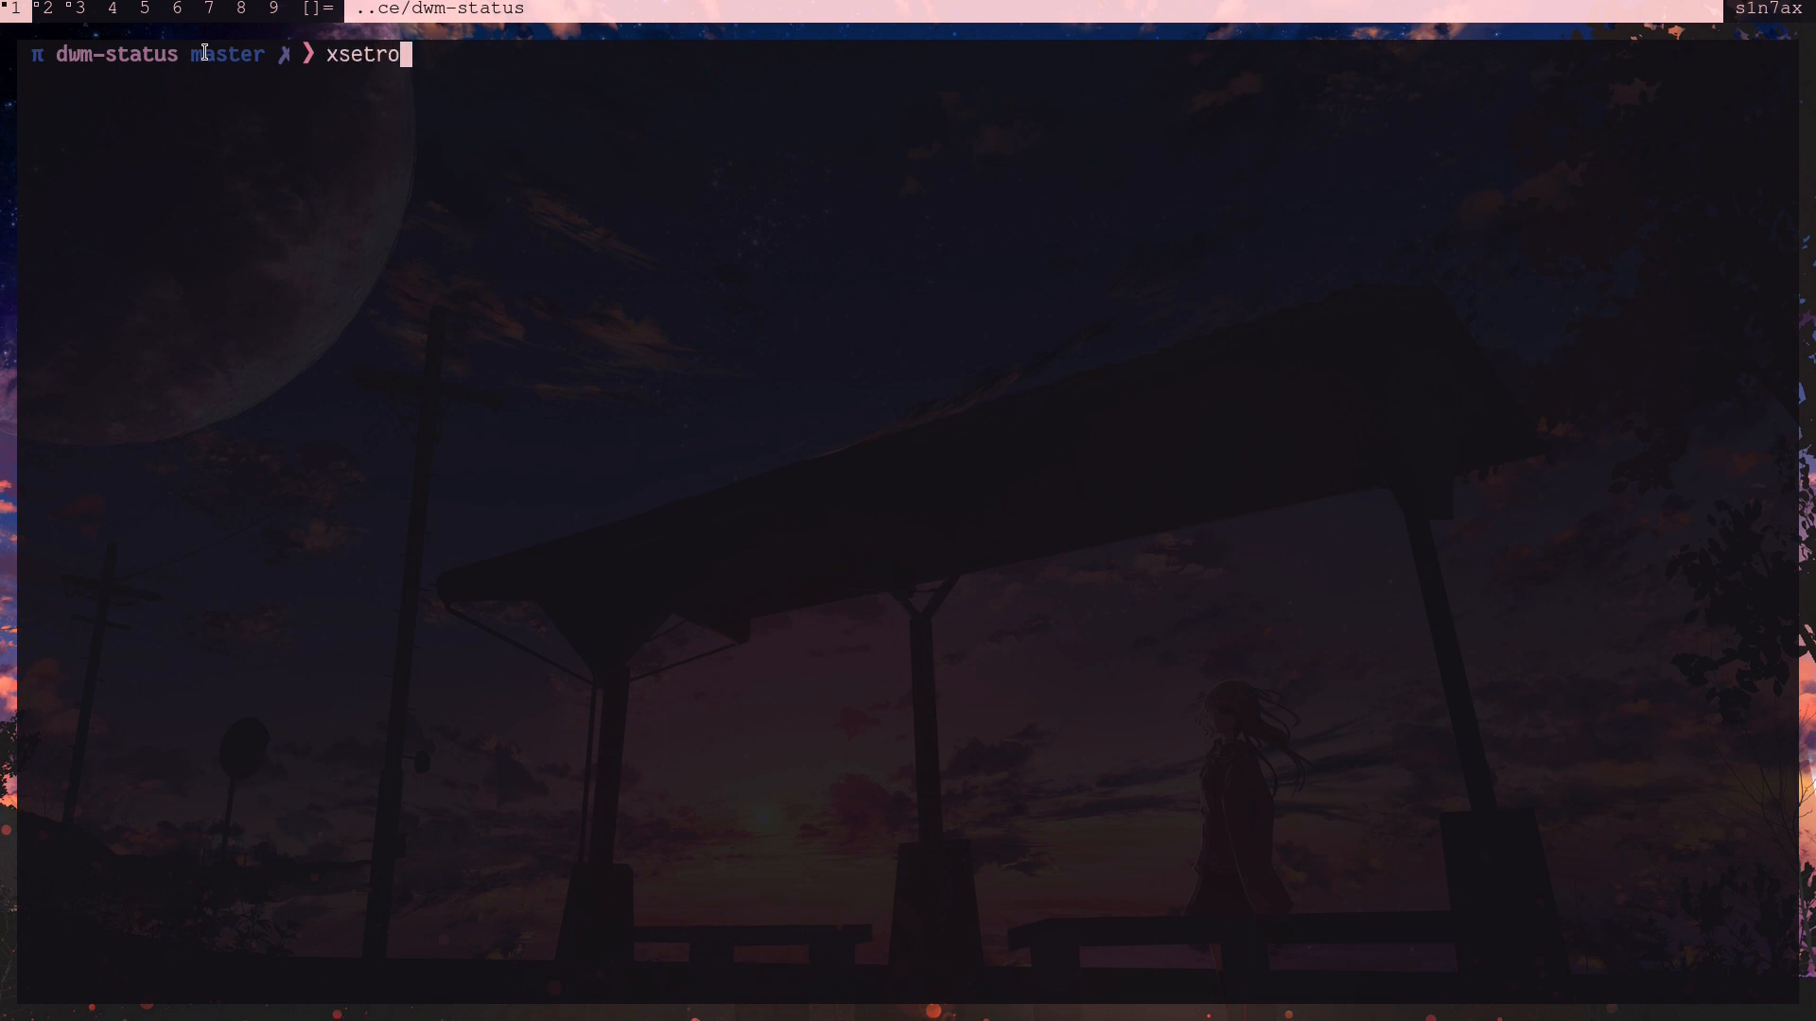
type("ot -nme")
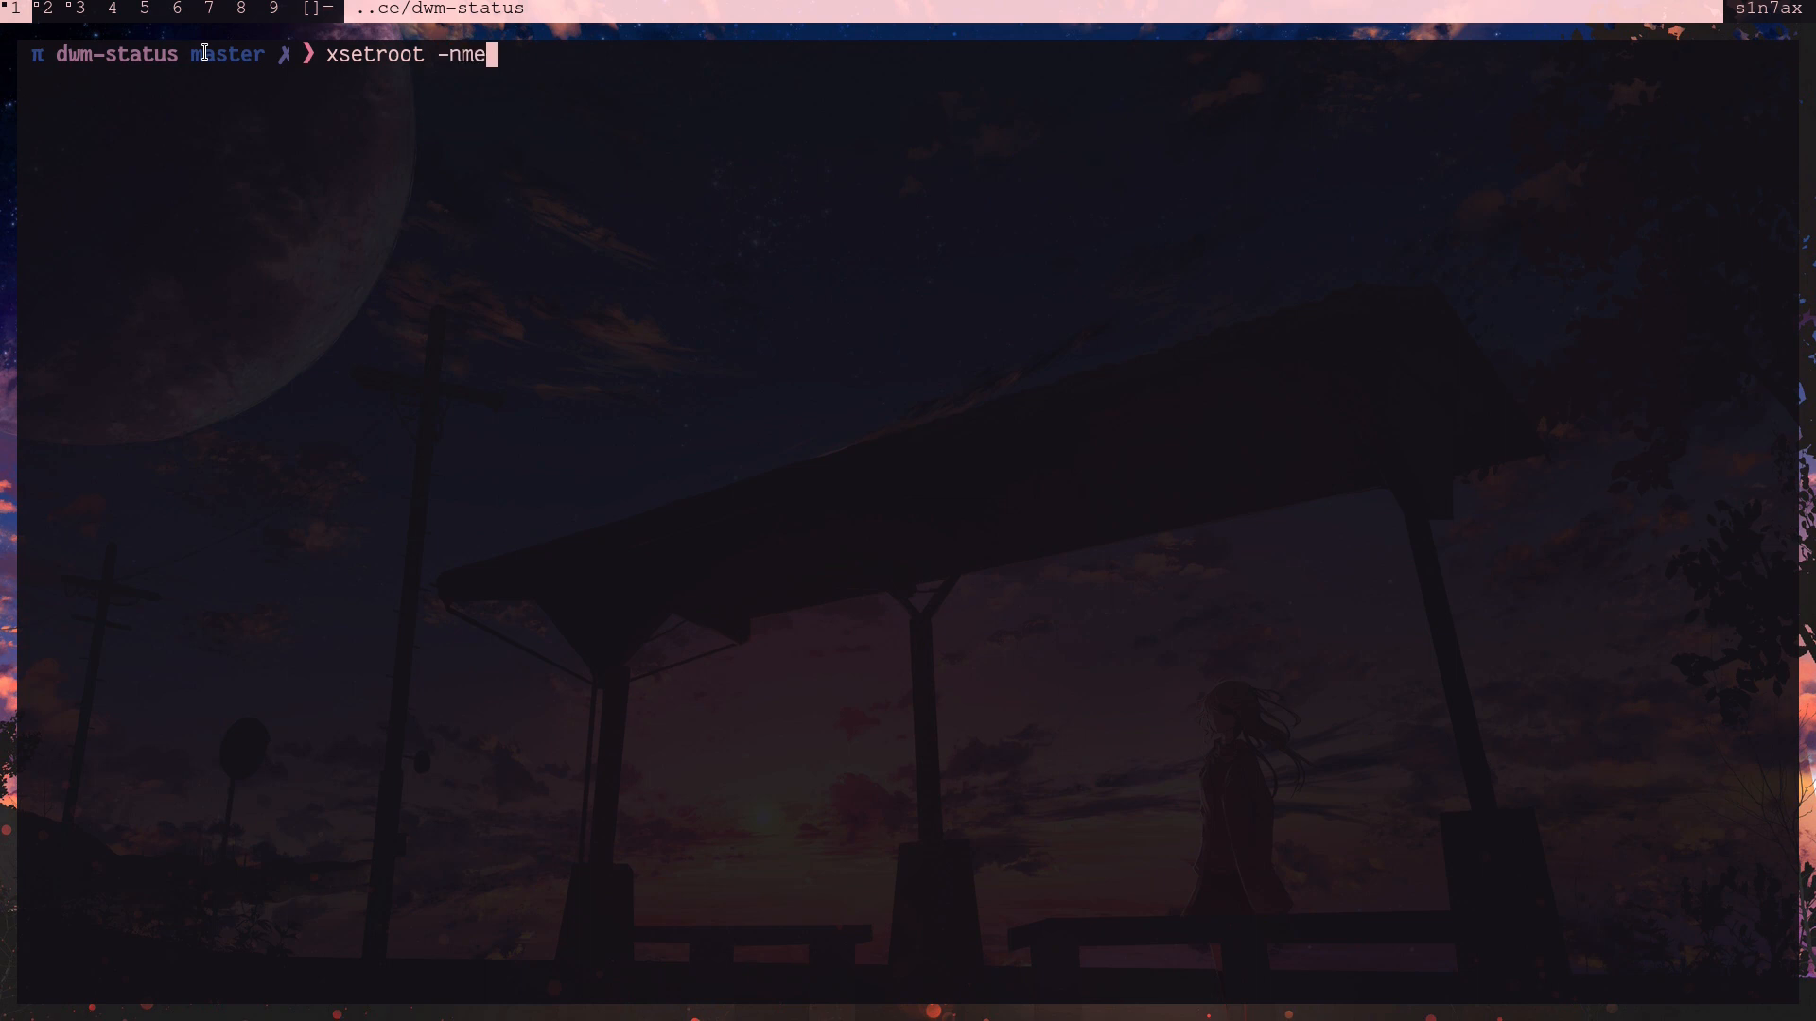
type("ame \"sldkjf\"")
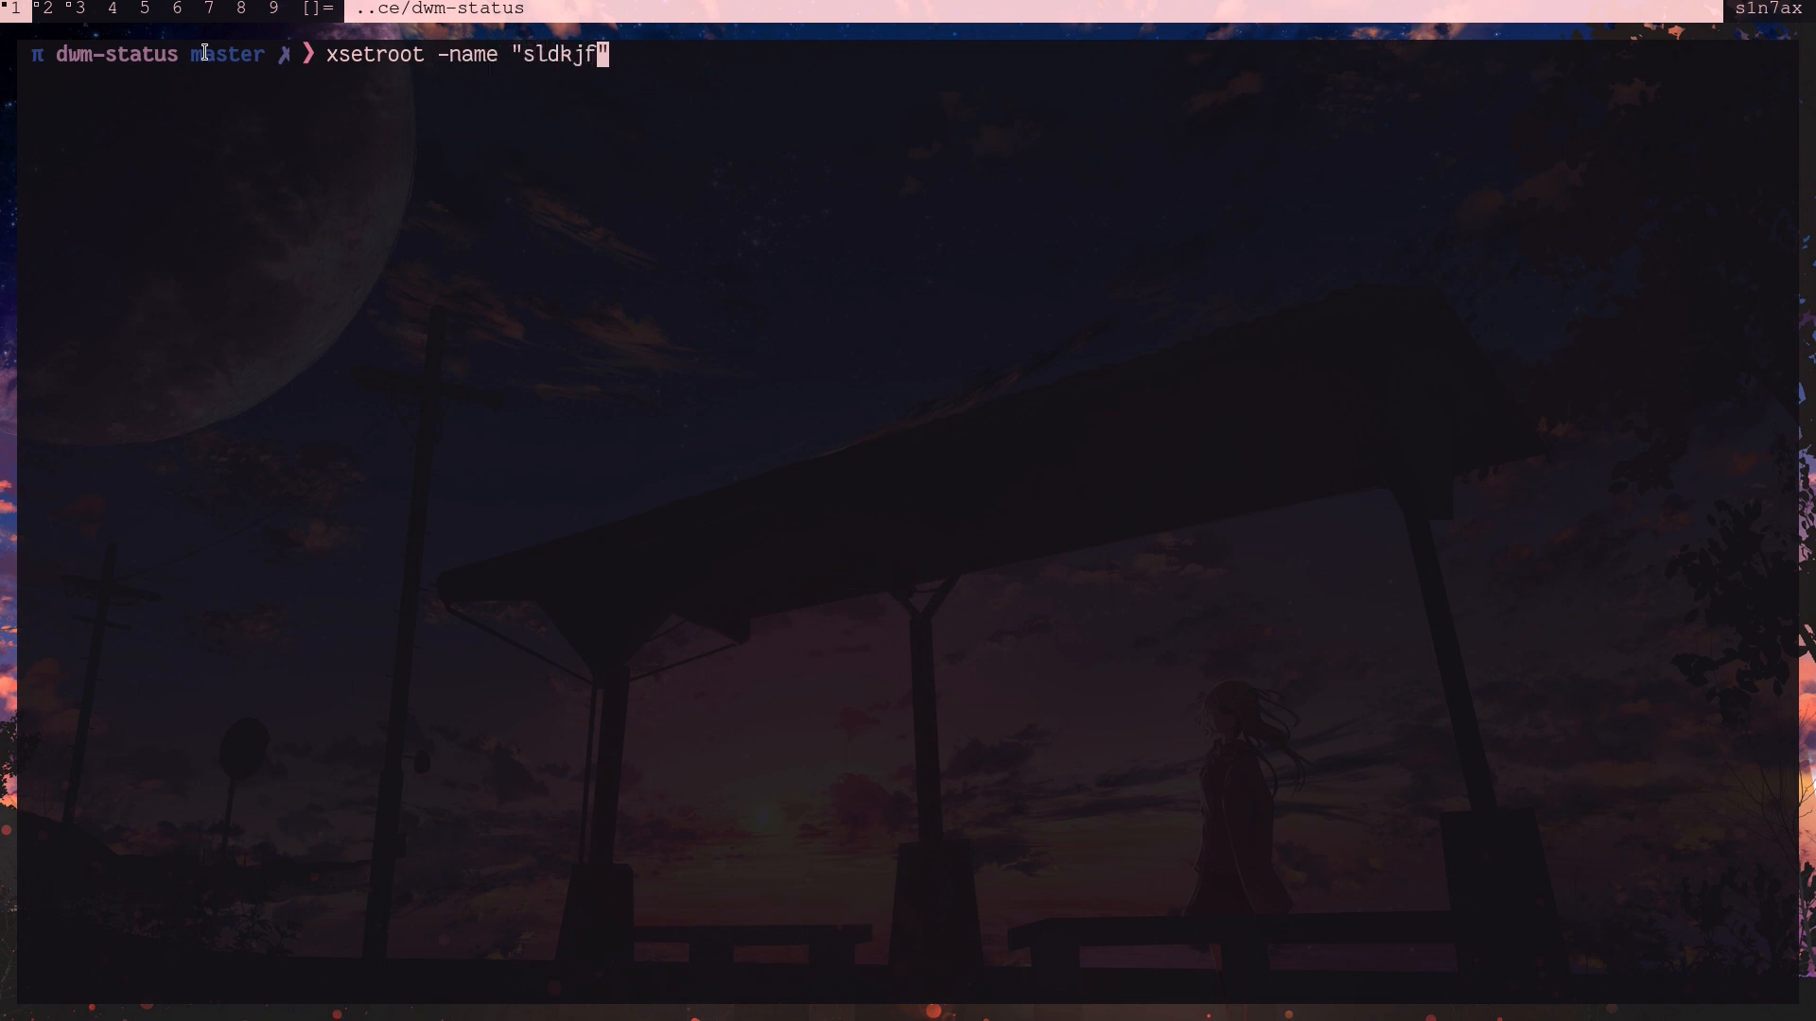
key("Return")
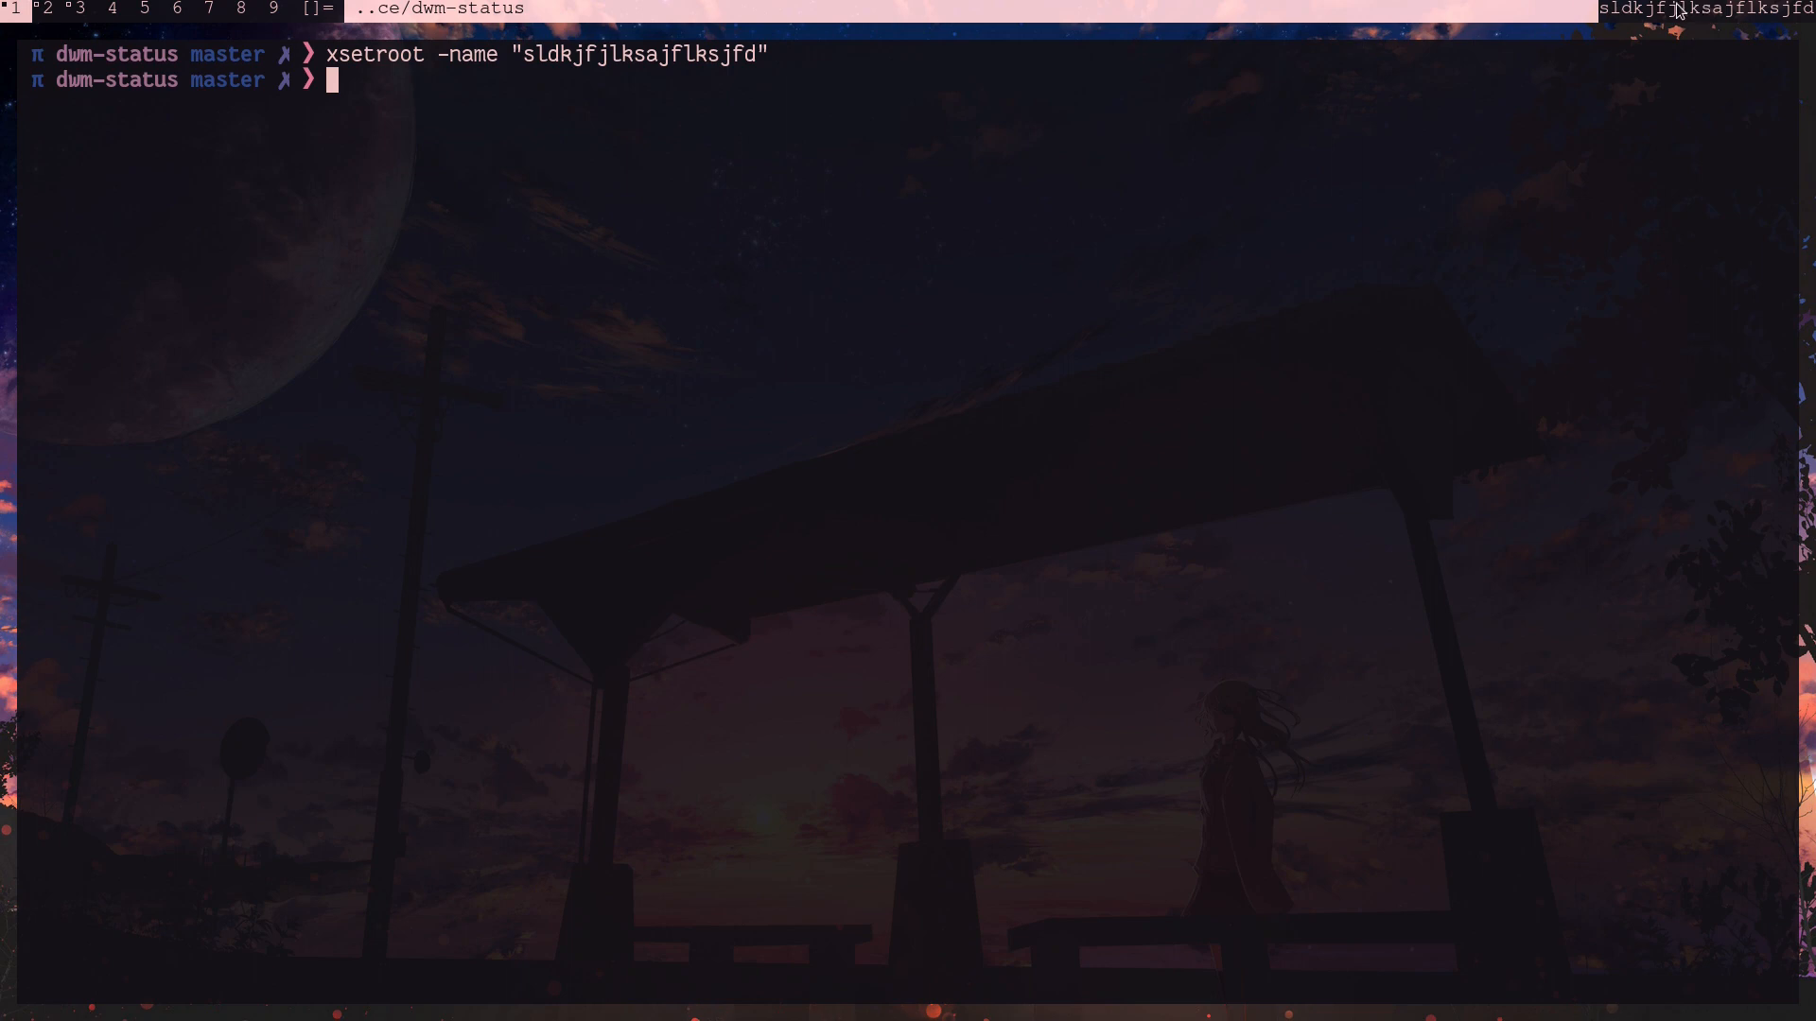
mouse_move(477, 139)
type("./")
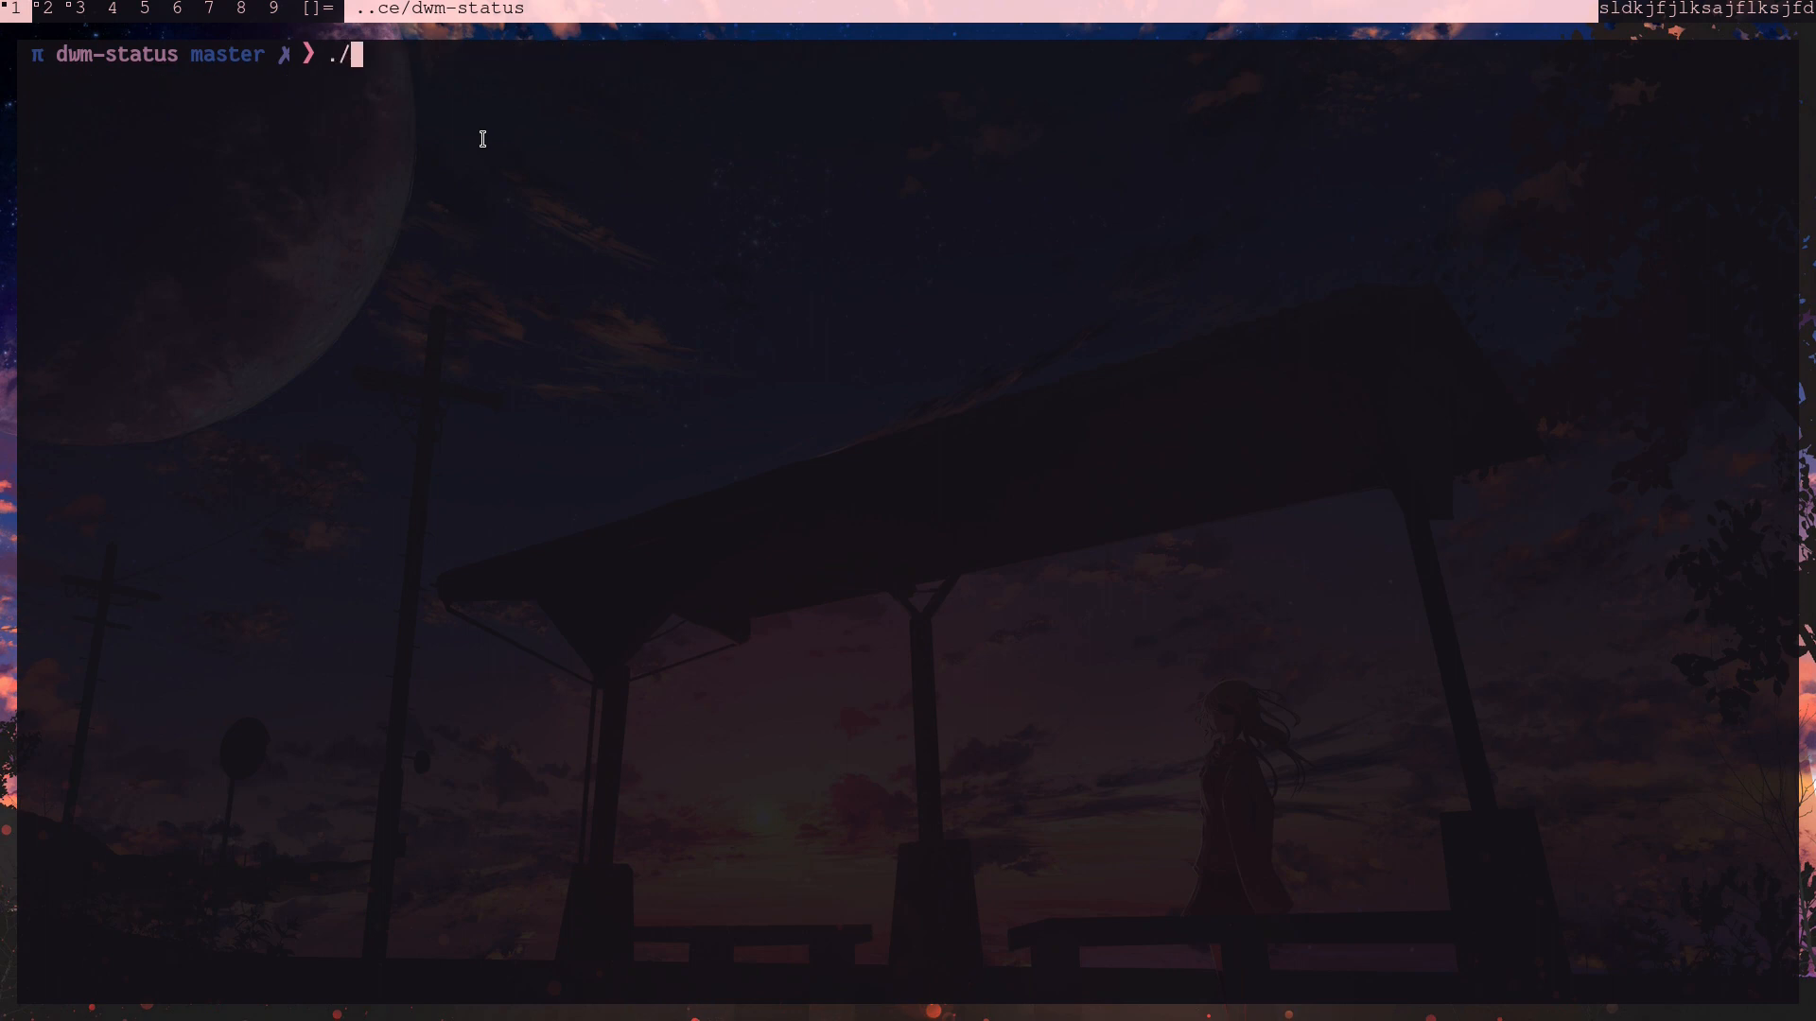
- Run ./dwm_status.py so the bar shows live weather, CPU, memory, storage and volume
type("dw")
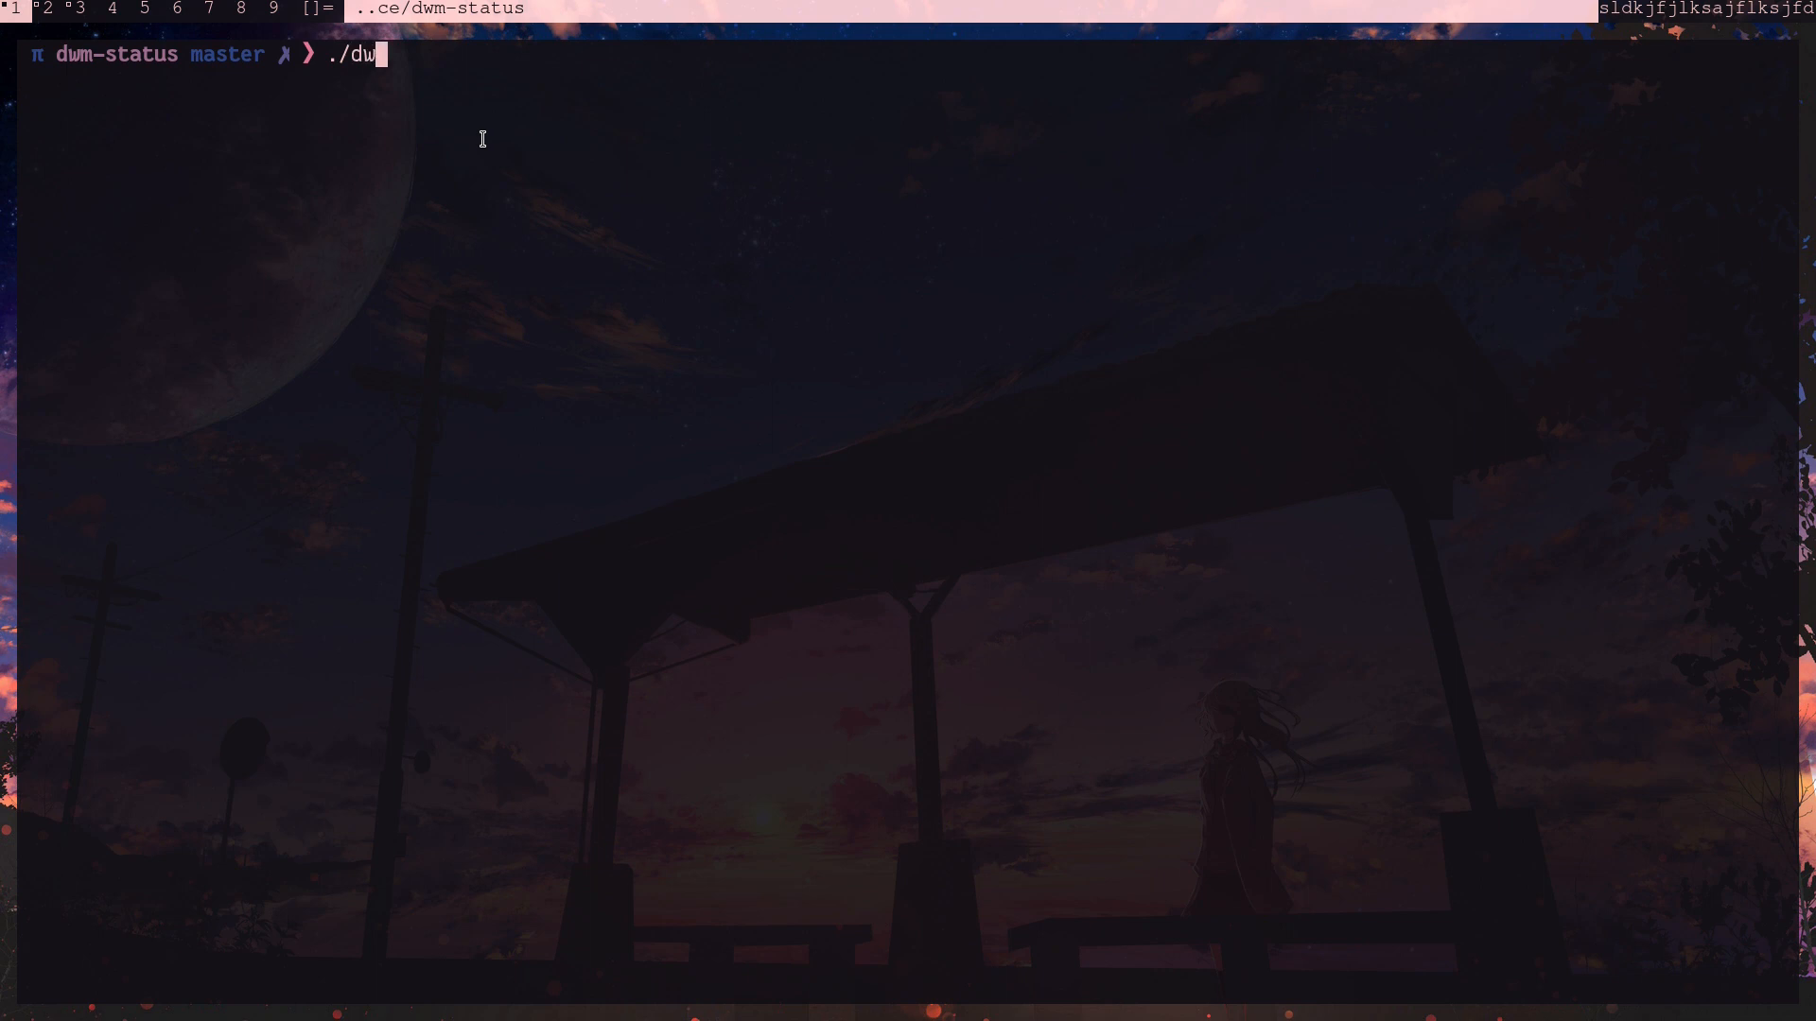
key("Return")
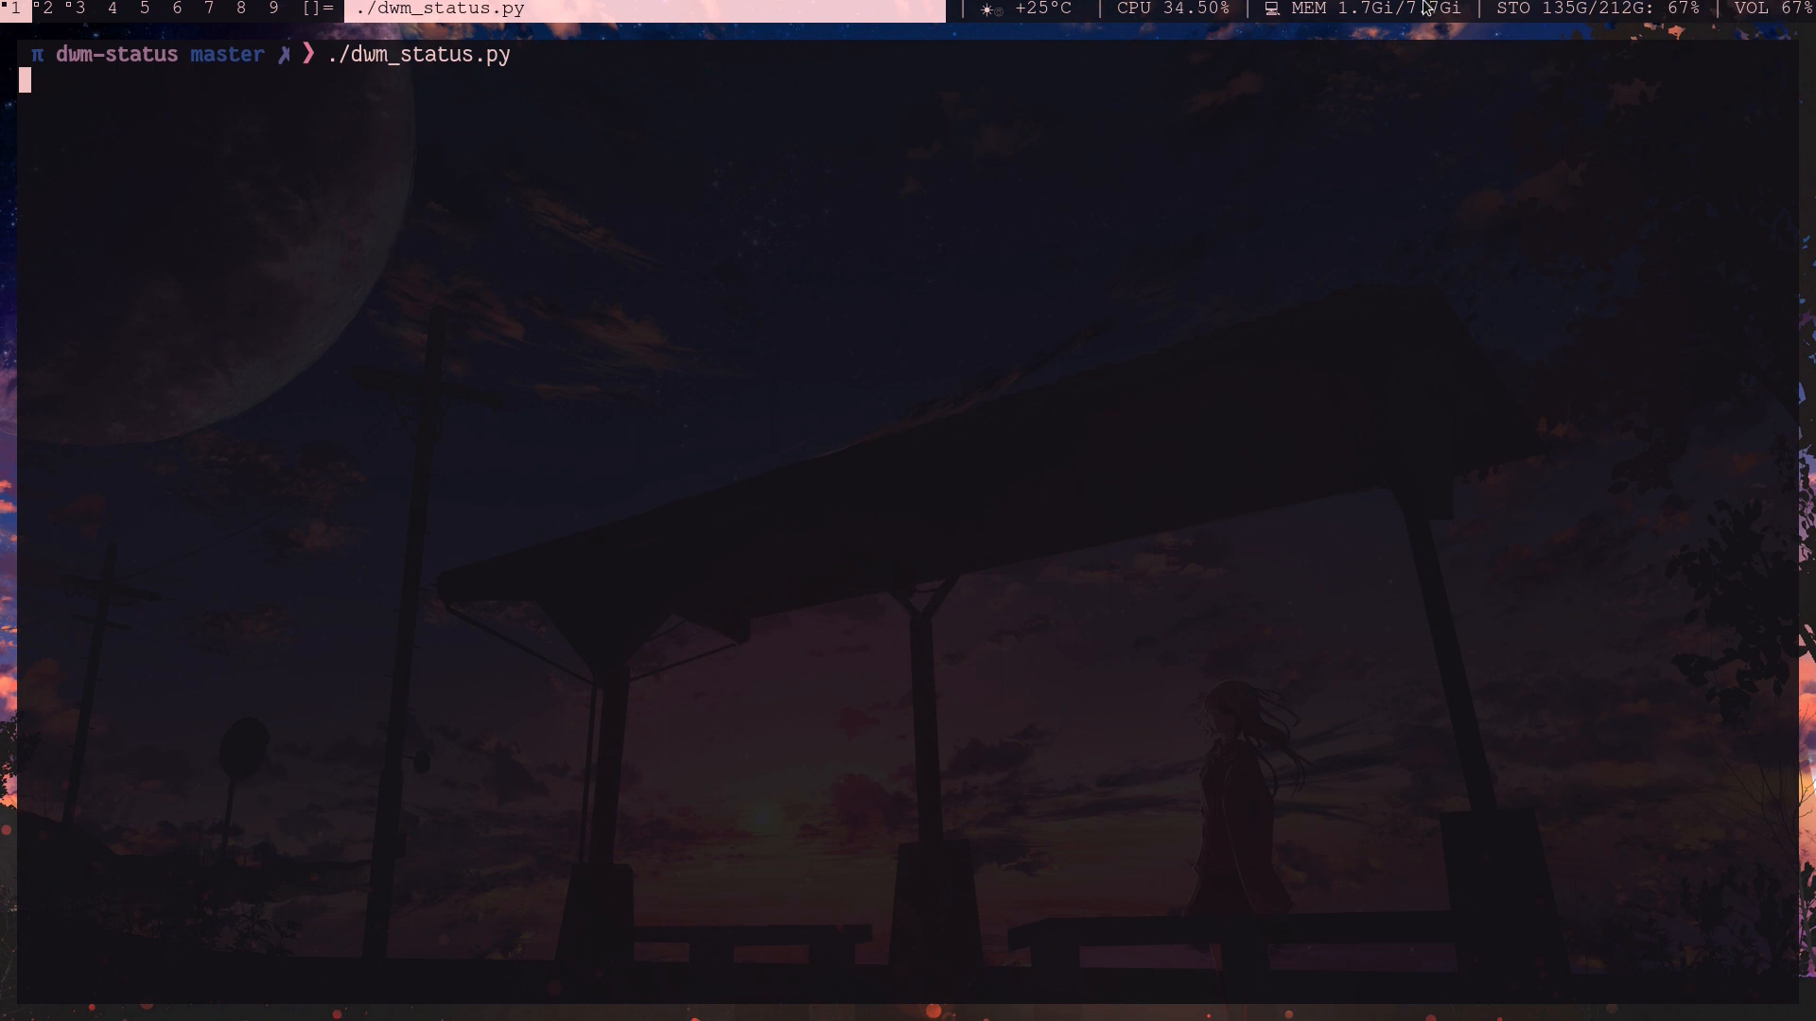
mouse_move(1066, 38)
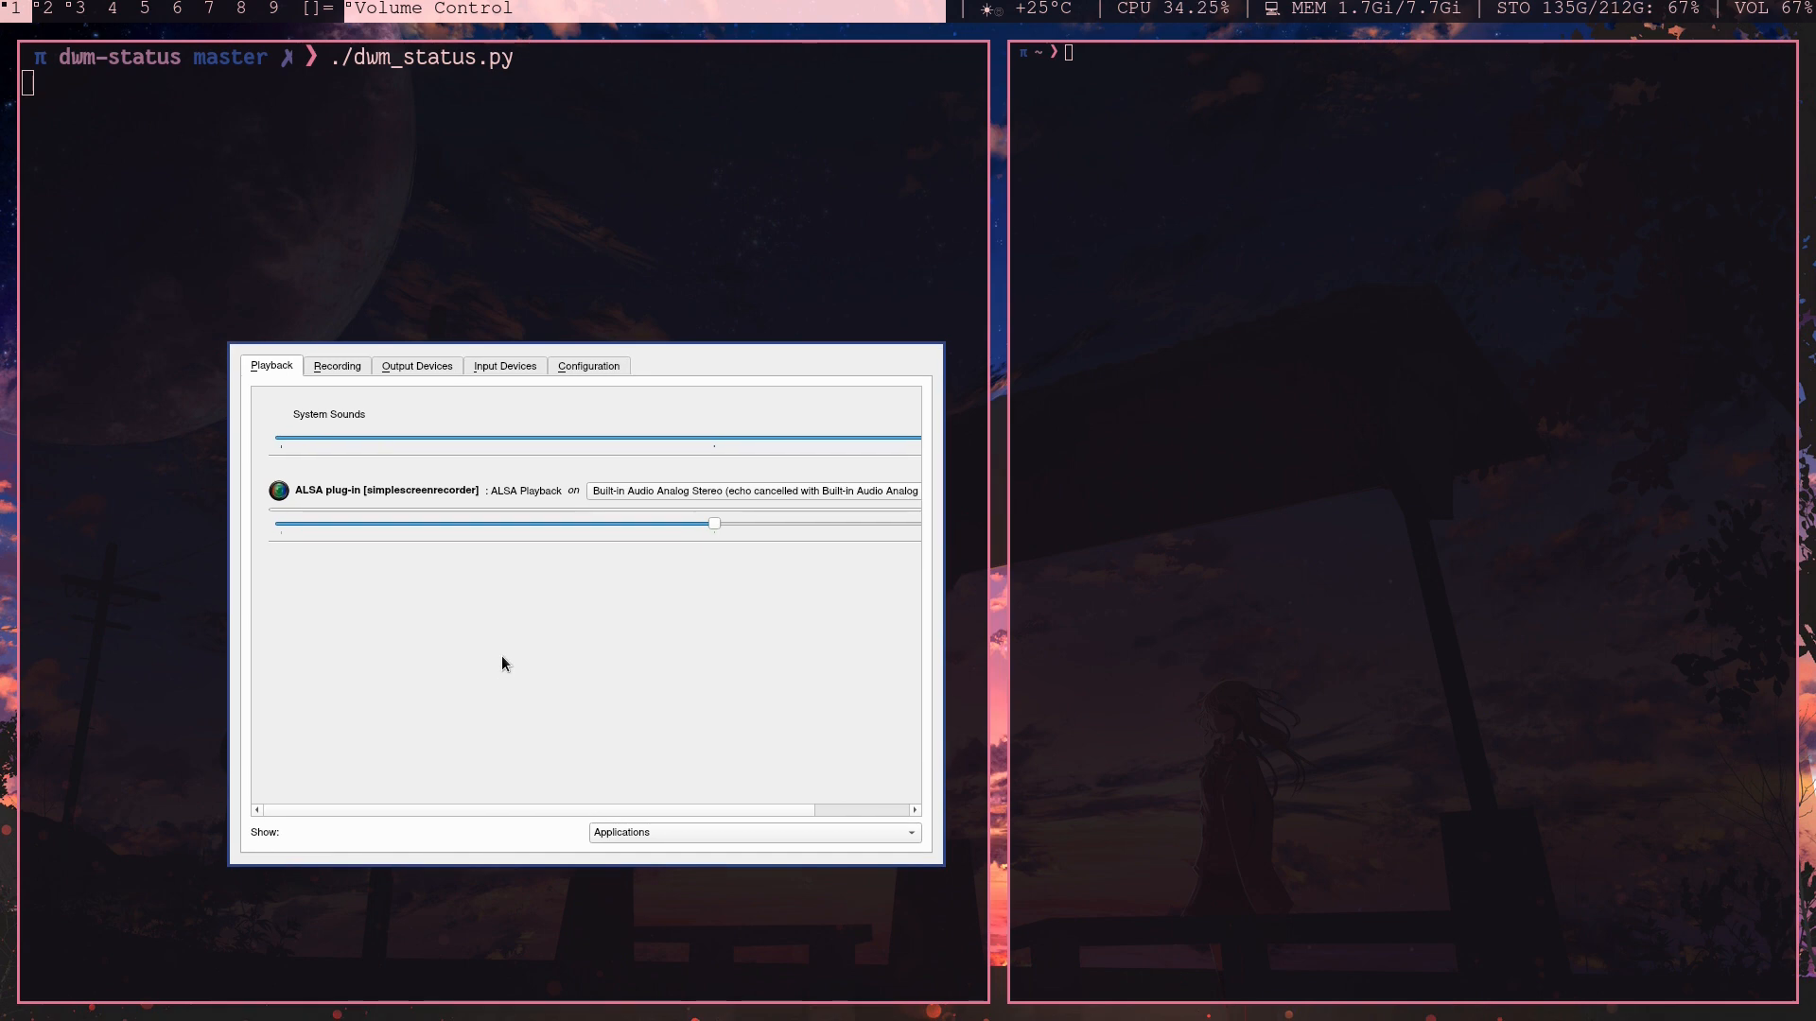
- Show the Output Devices list in PulseAudio Volume Control
left_click(416, 365)
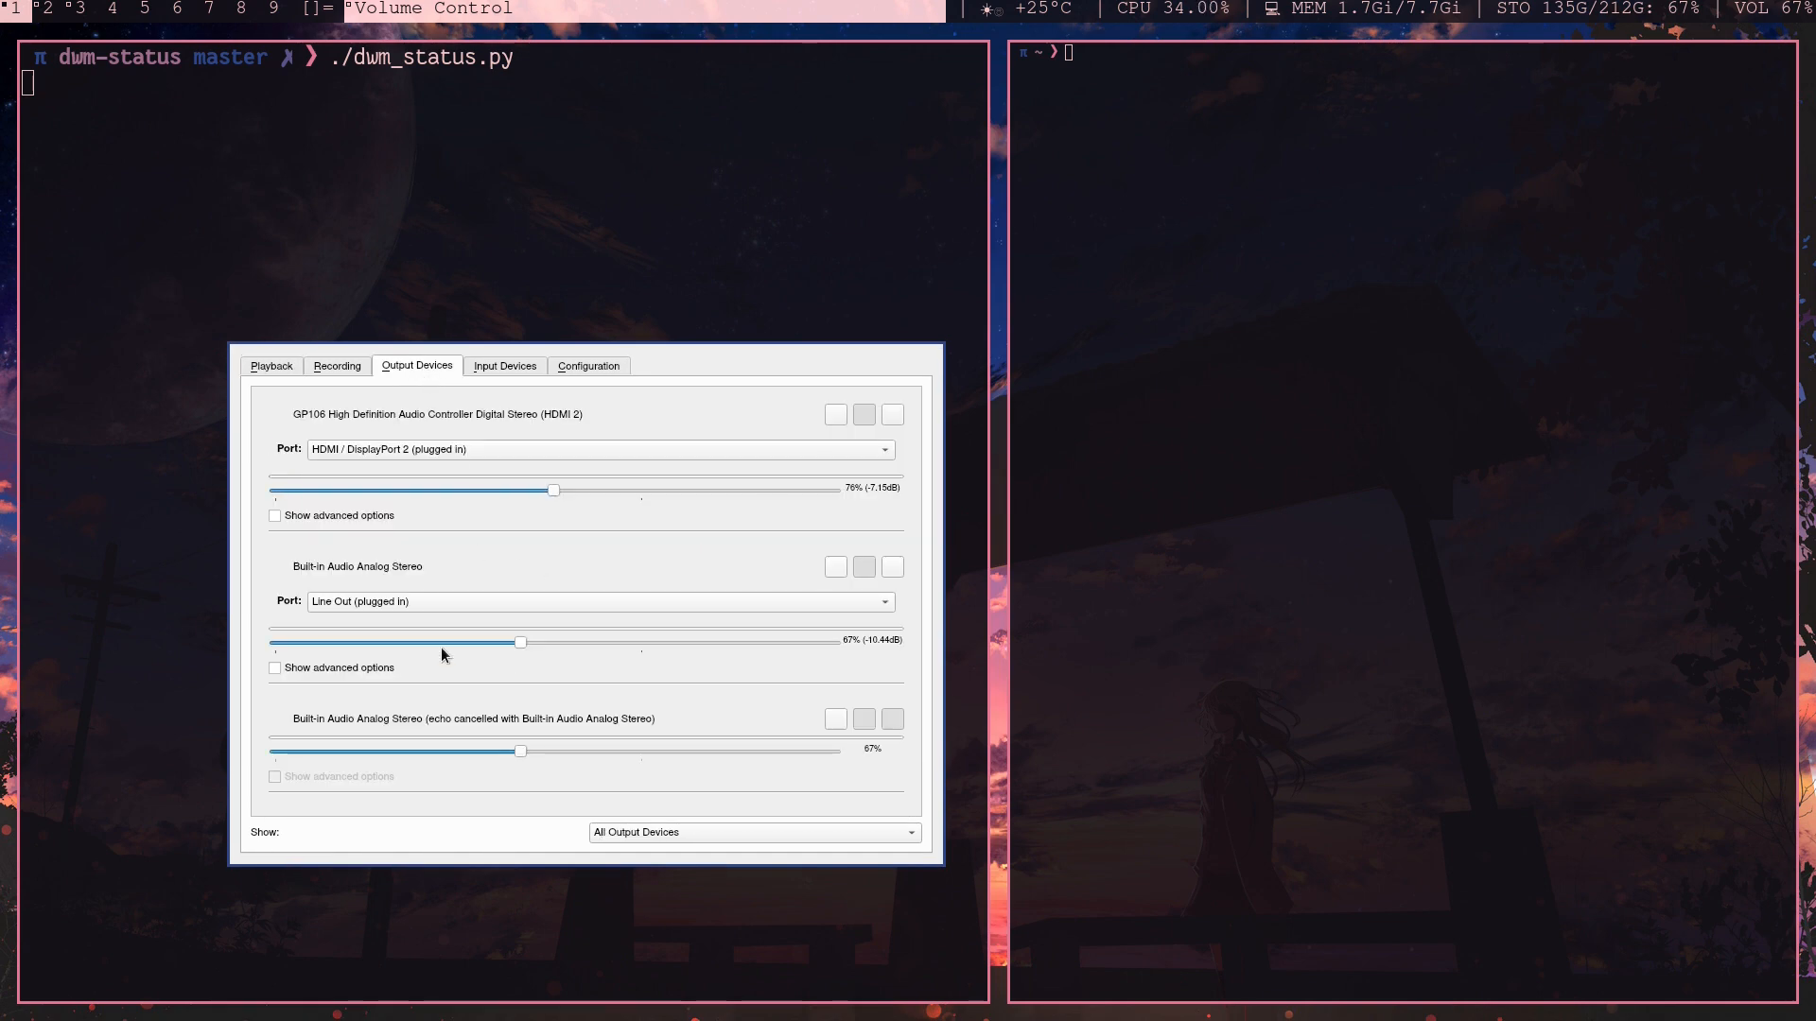
mouse_move(473, 649)
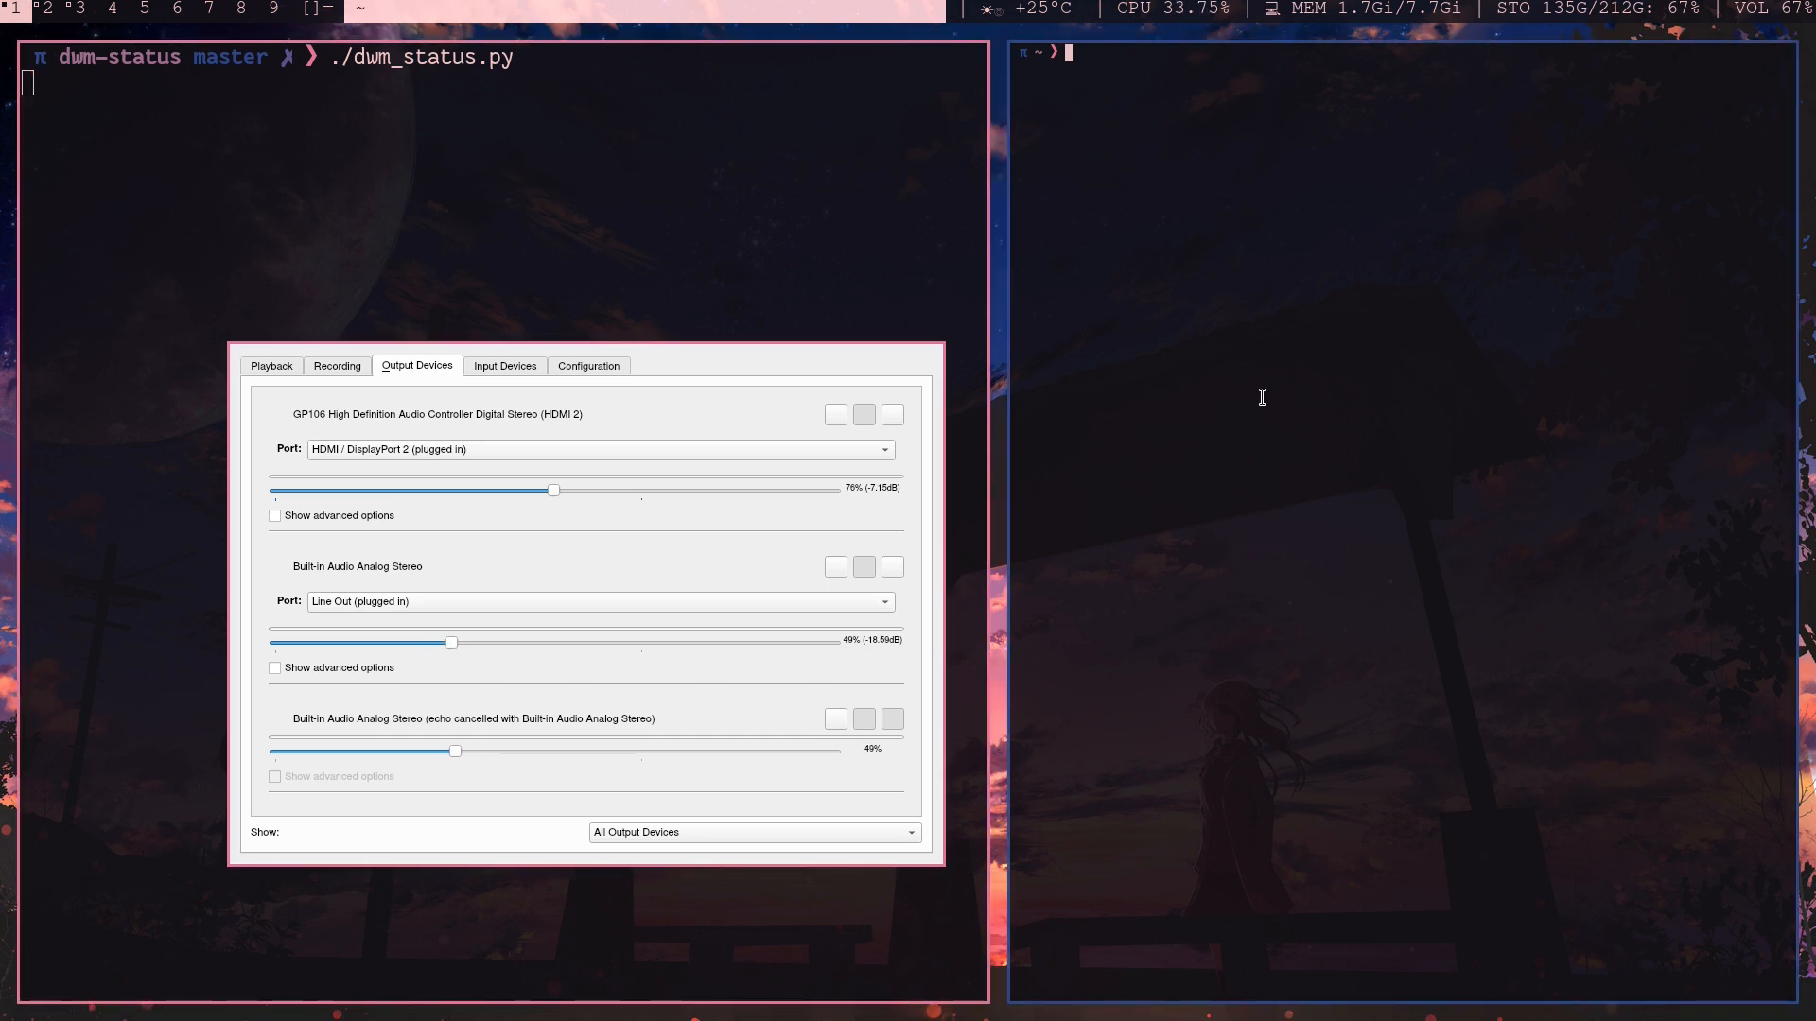
- Run kill -SIGUSR1 $(pgrep dwm_status.py) so the bar volume updates to 49%
type("kill")
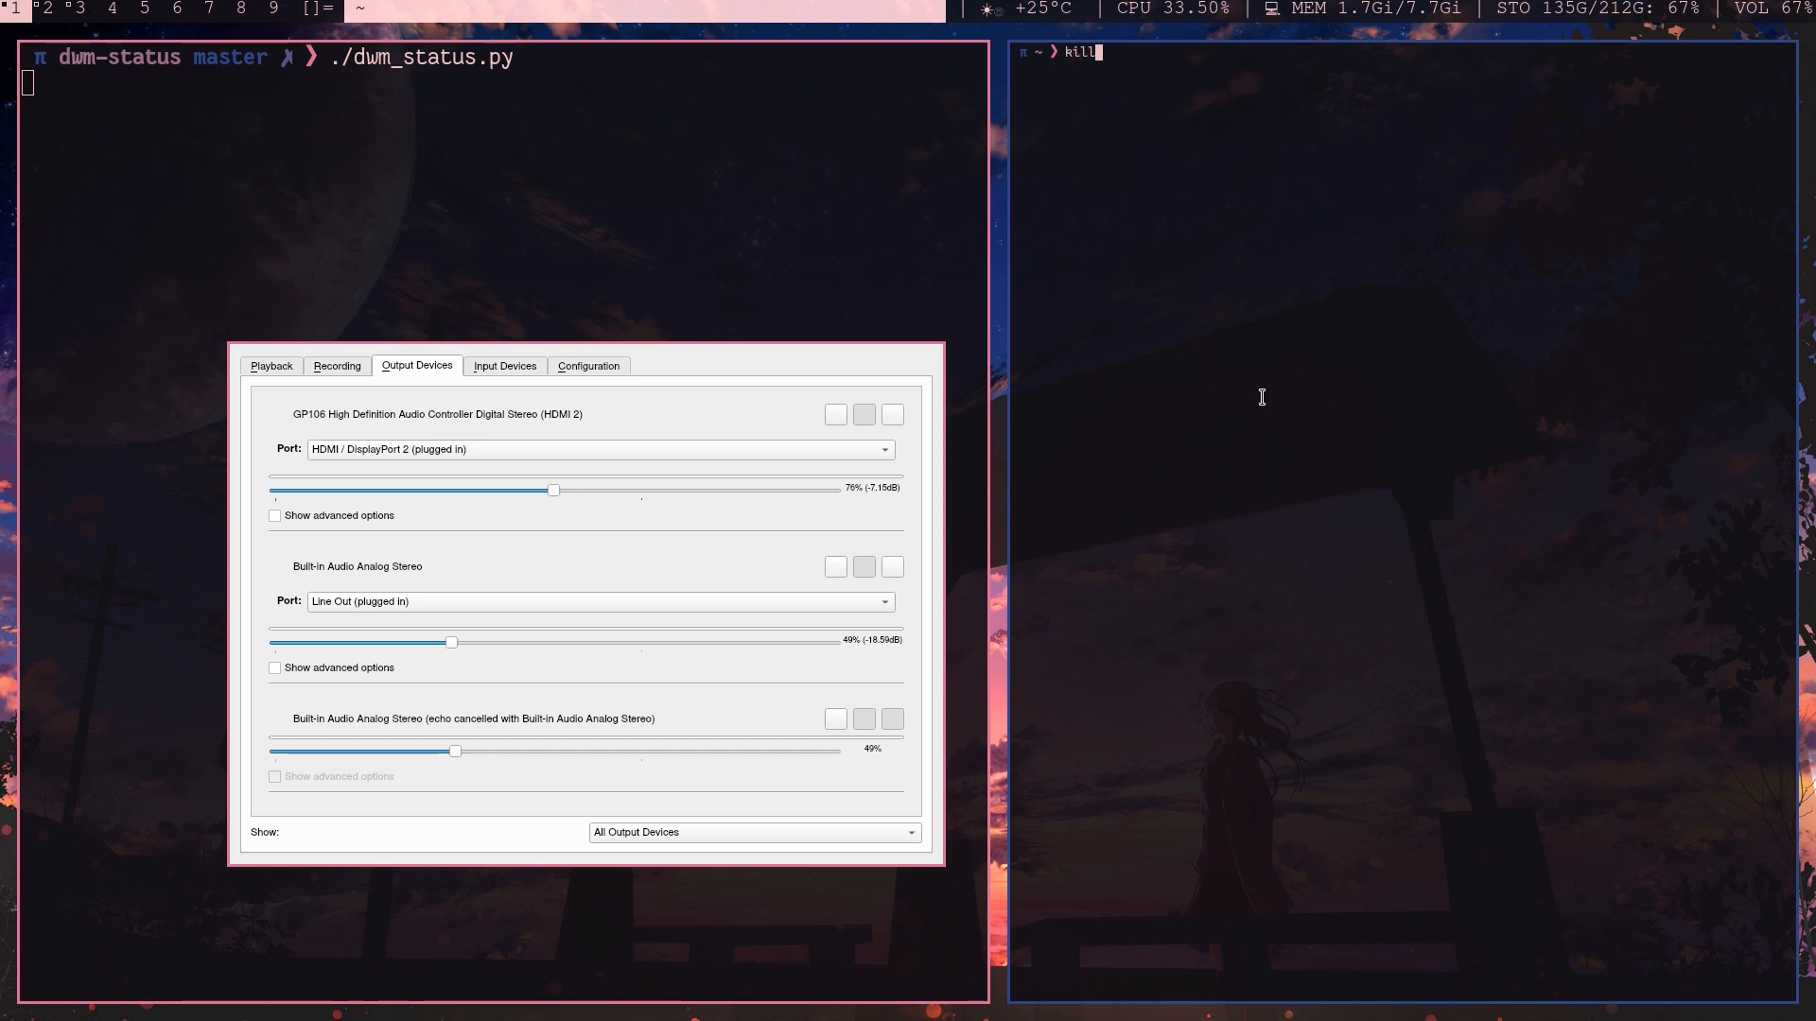
type("-SIGUSR1 $(pgrep dwm_status.py)")
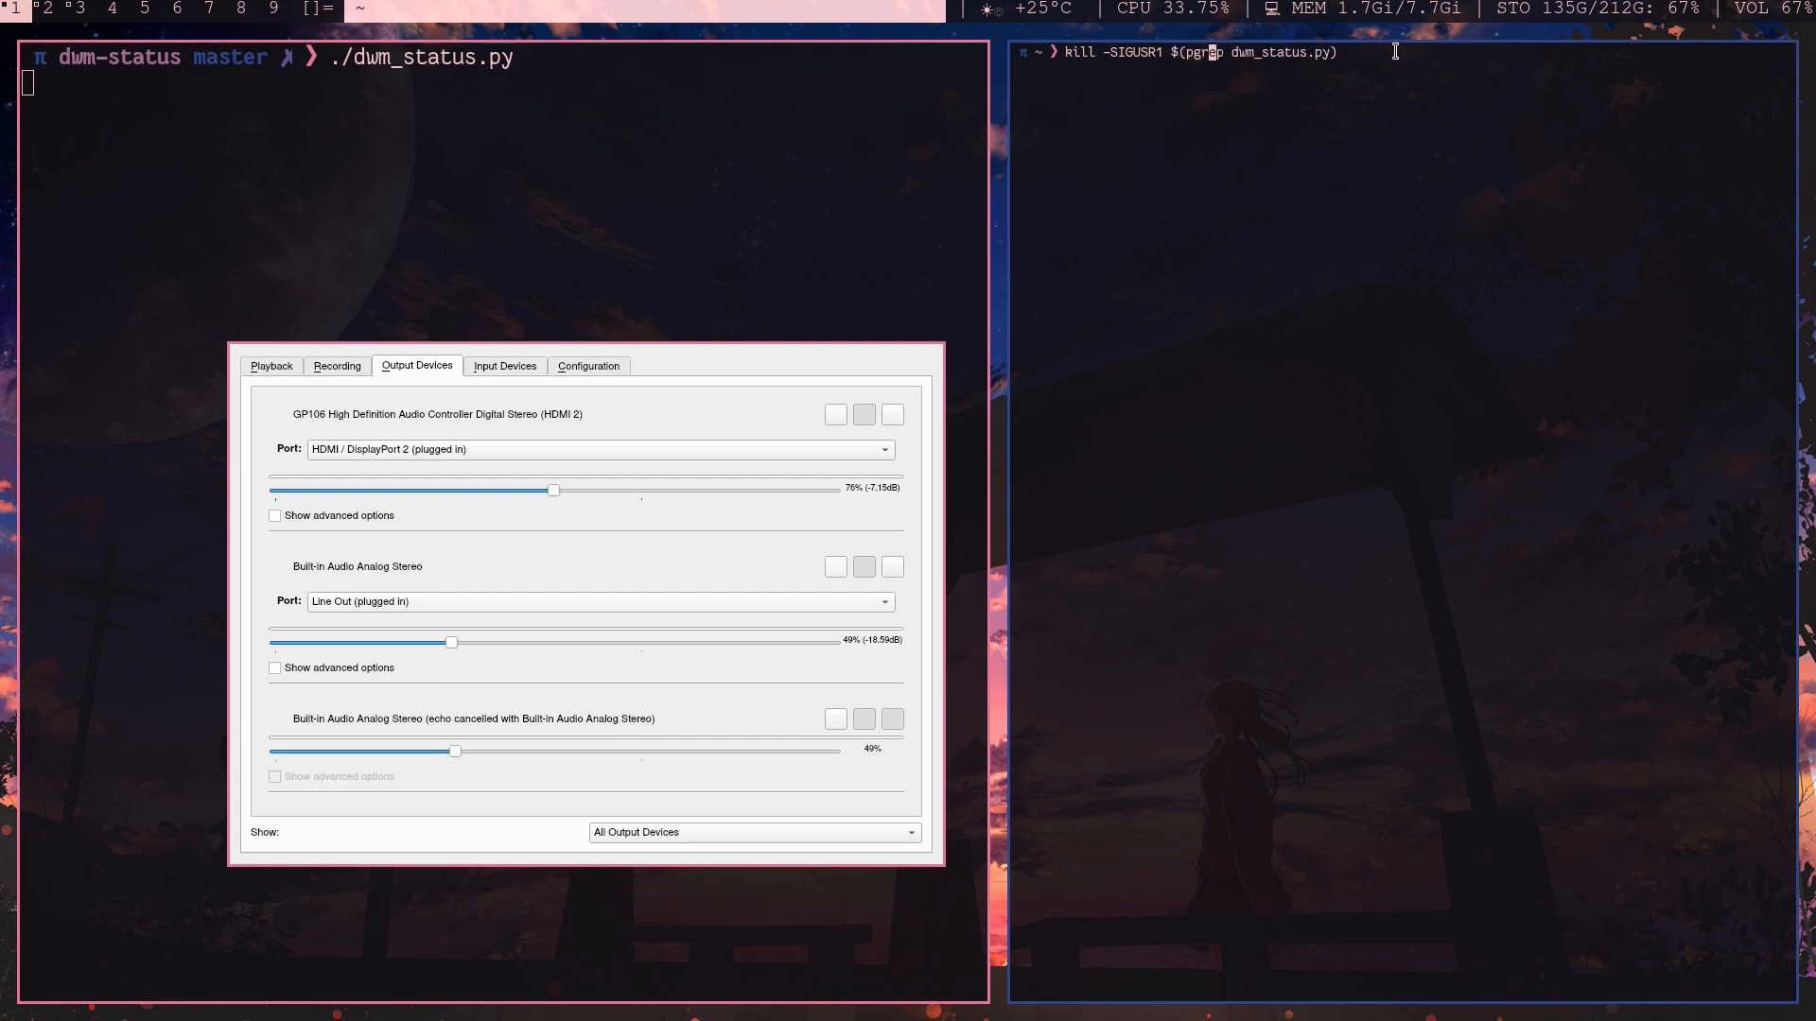
mouse_move(1273, 53)
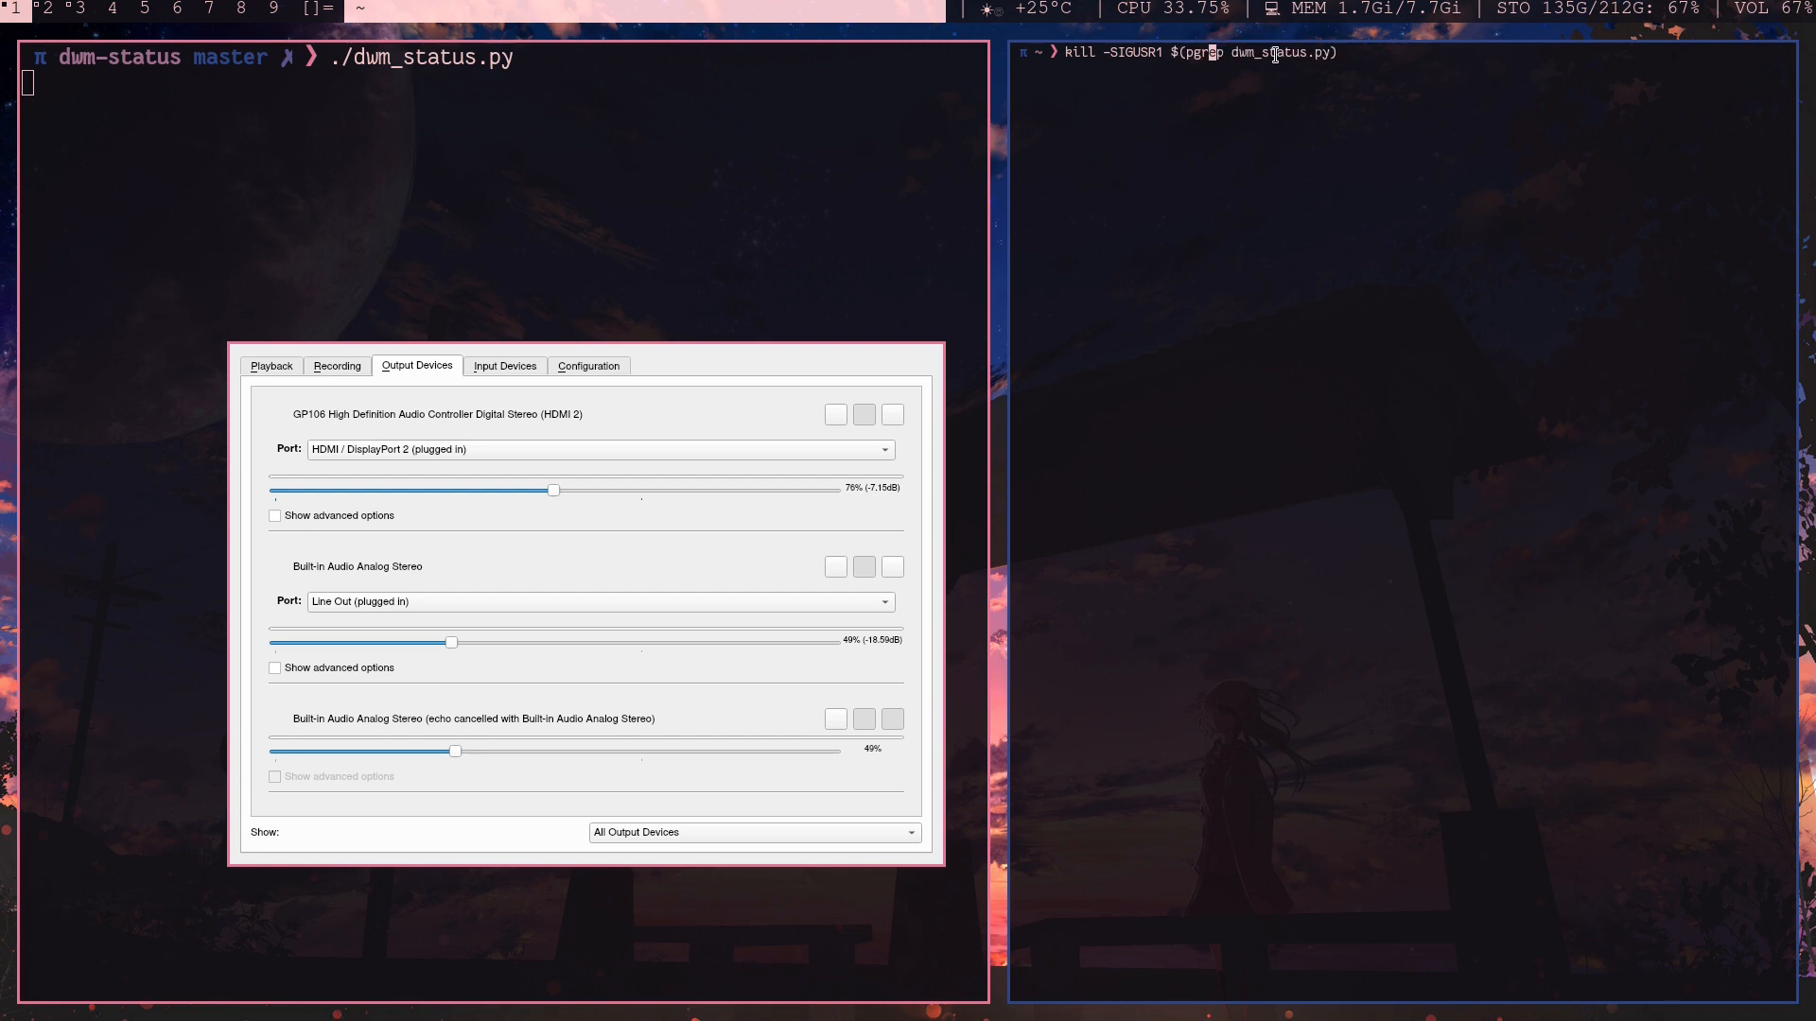
mouse_move(1498, 53)
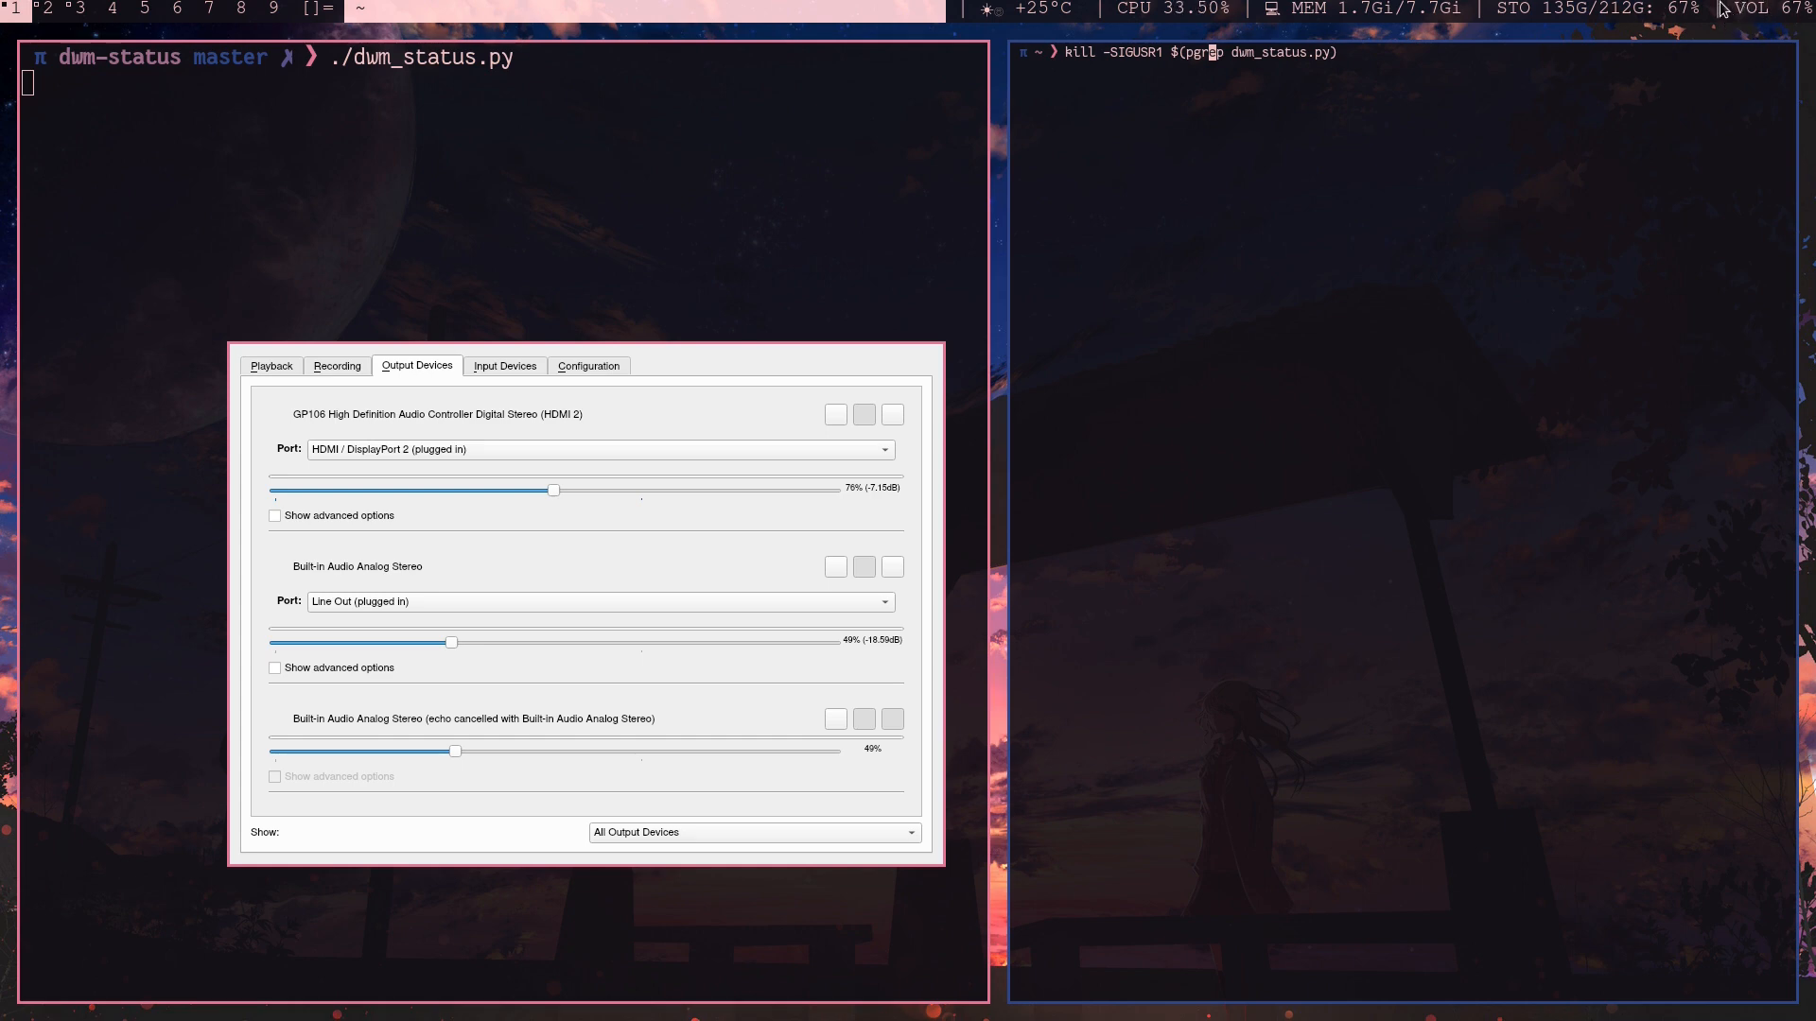
mouse_move(1629, 261)
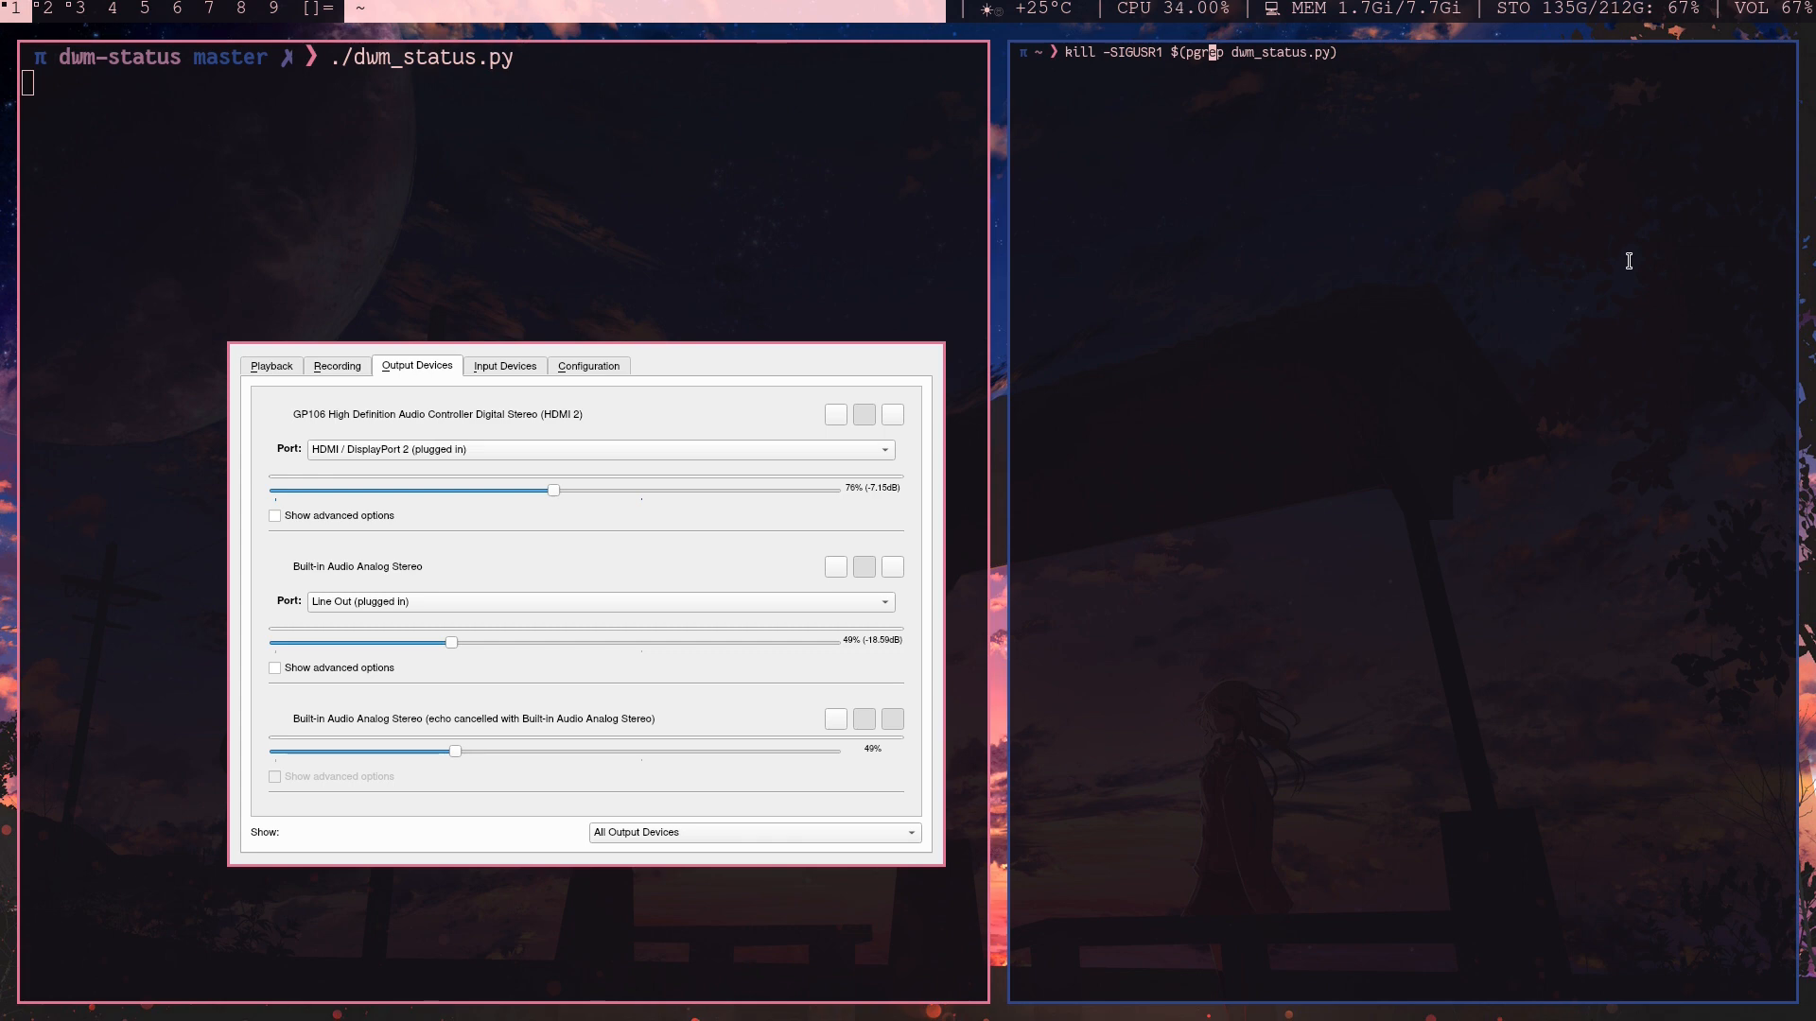
key("Return")
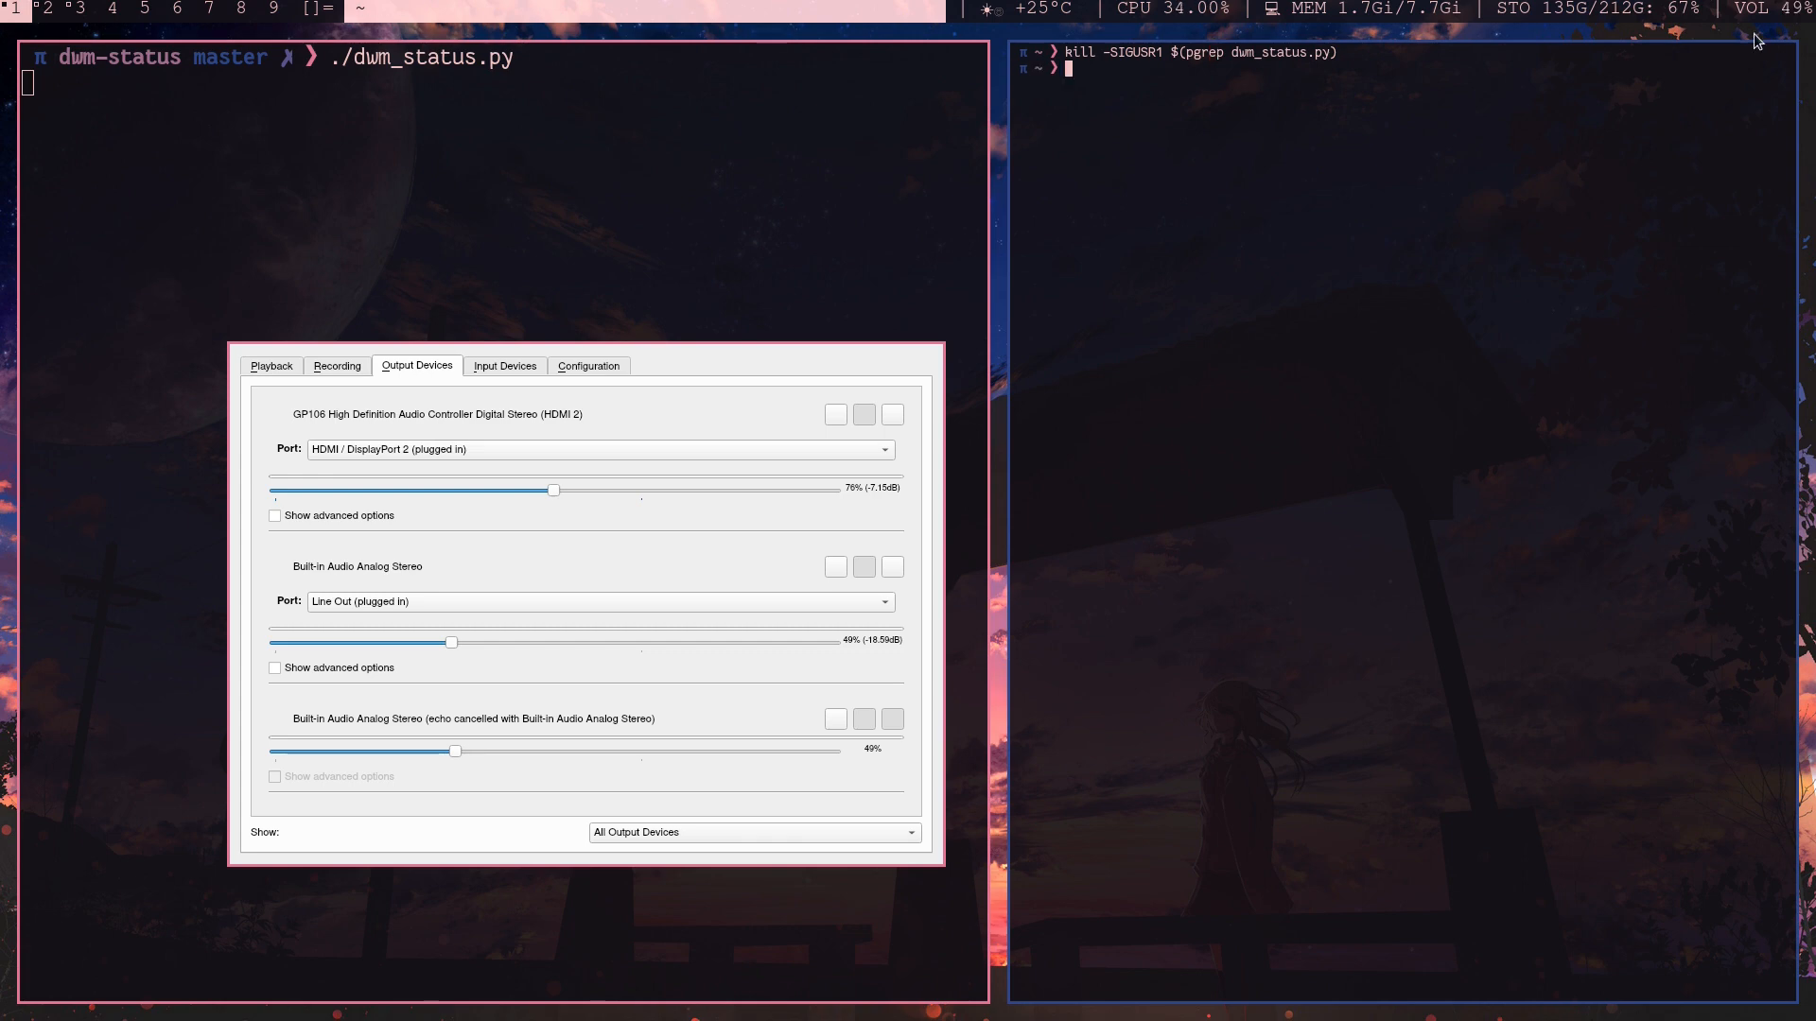
mouse_move(1713, 25)
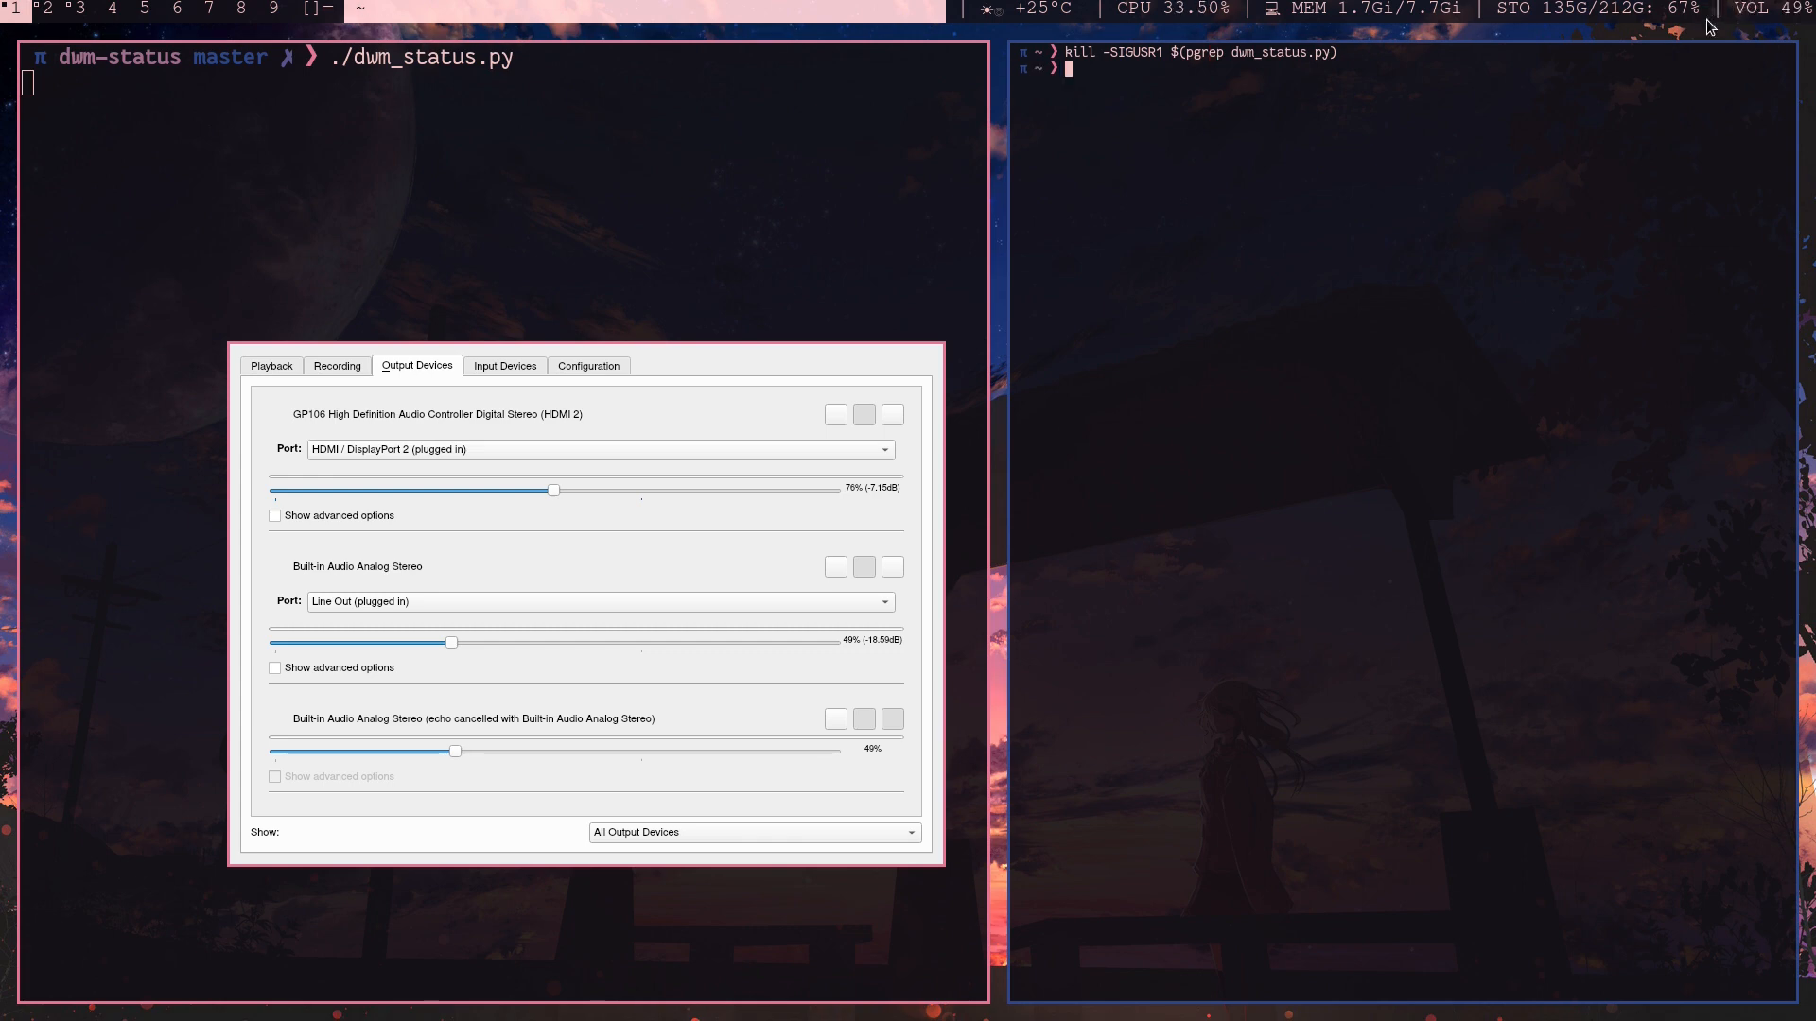
mouse_move(1194, 169)
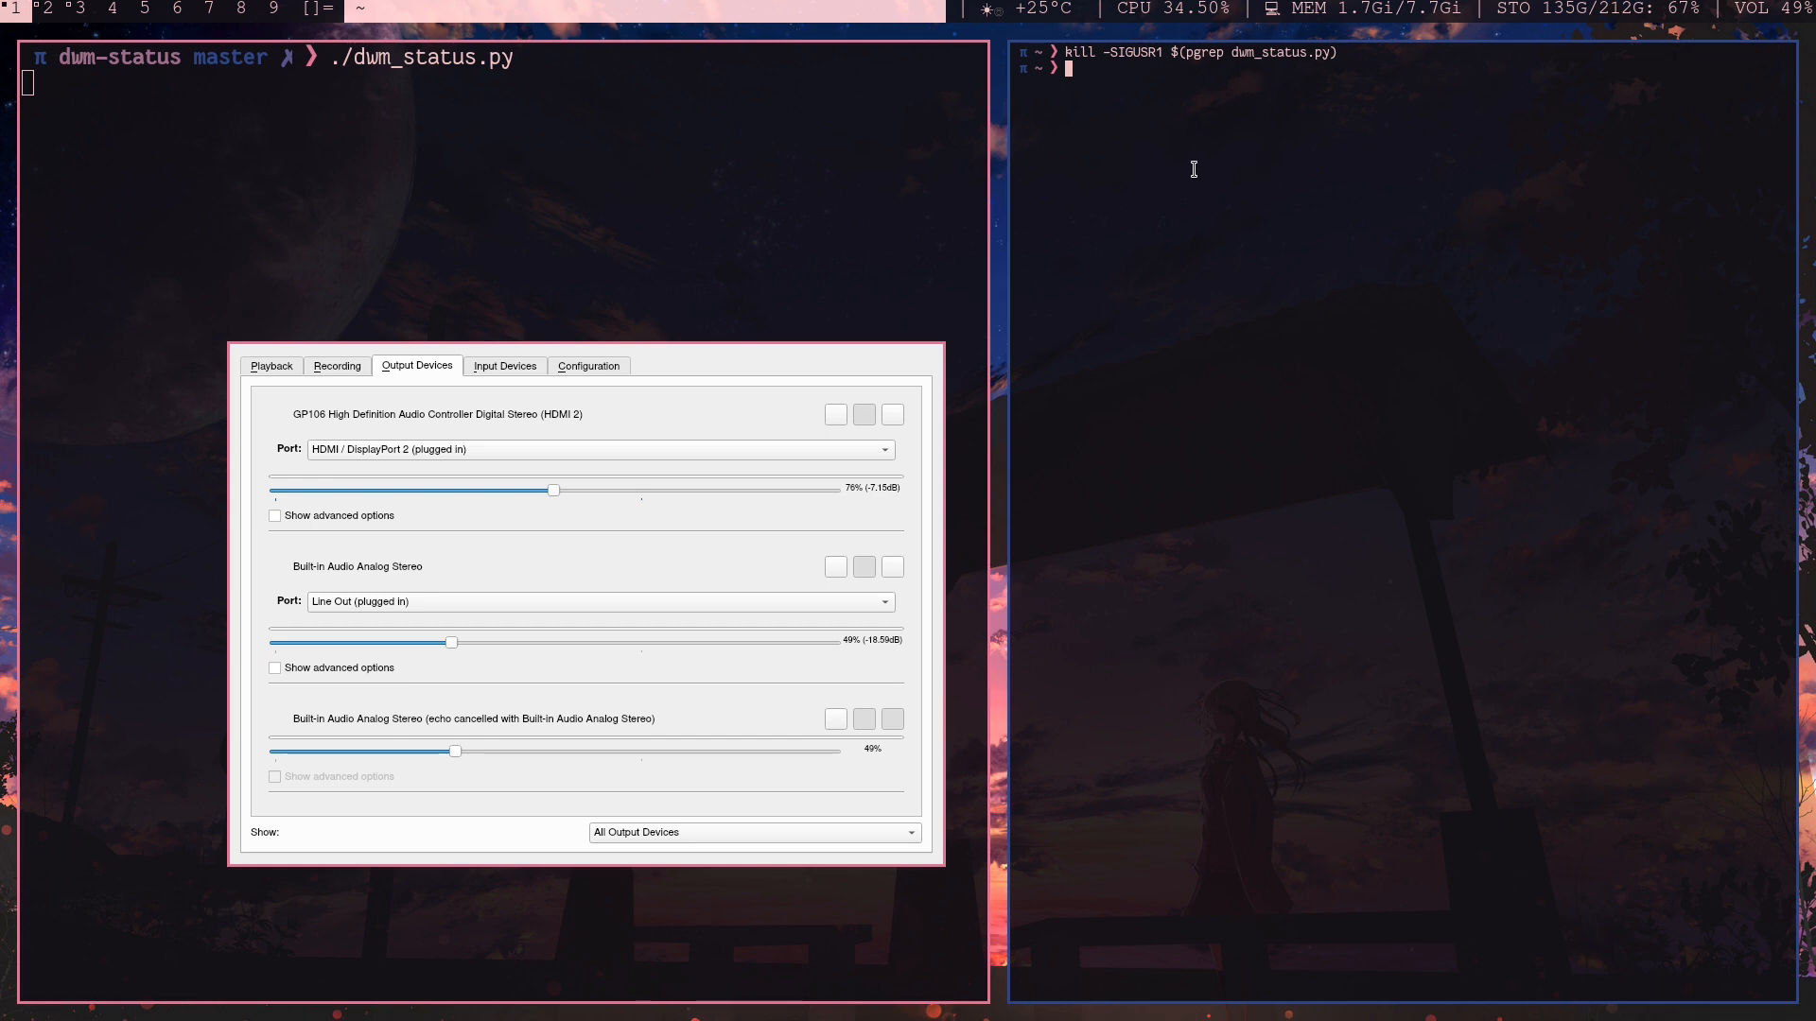
mouse_move(1050, 166)
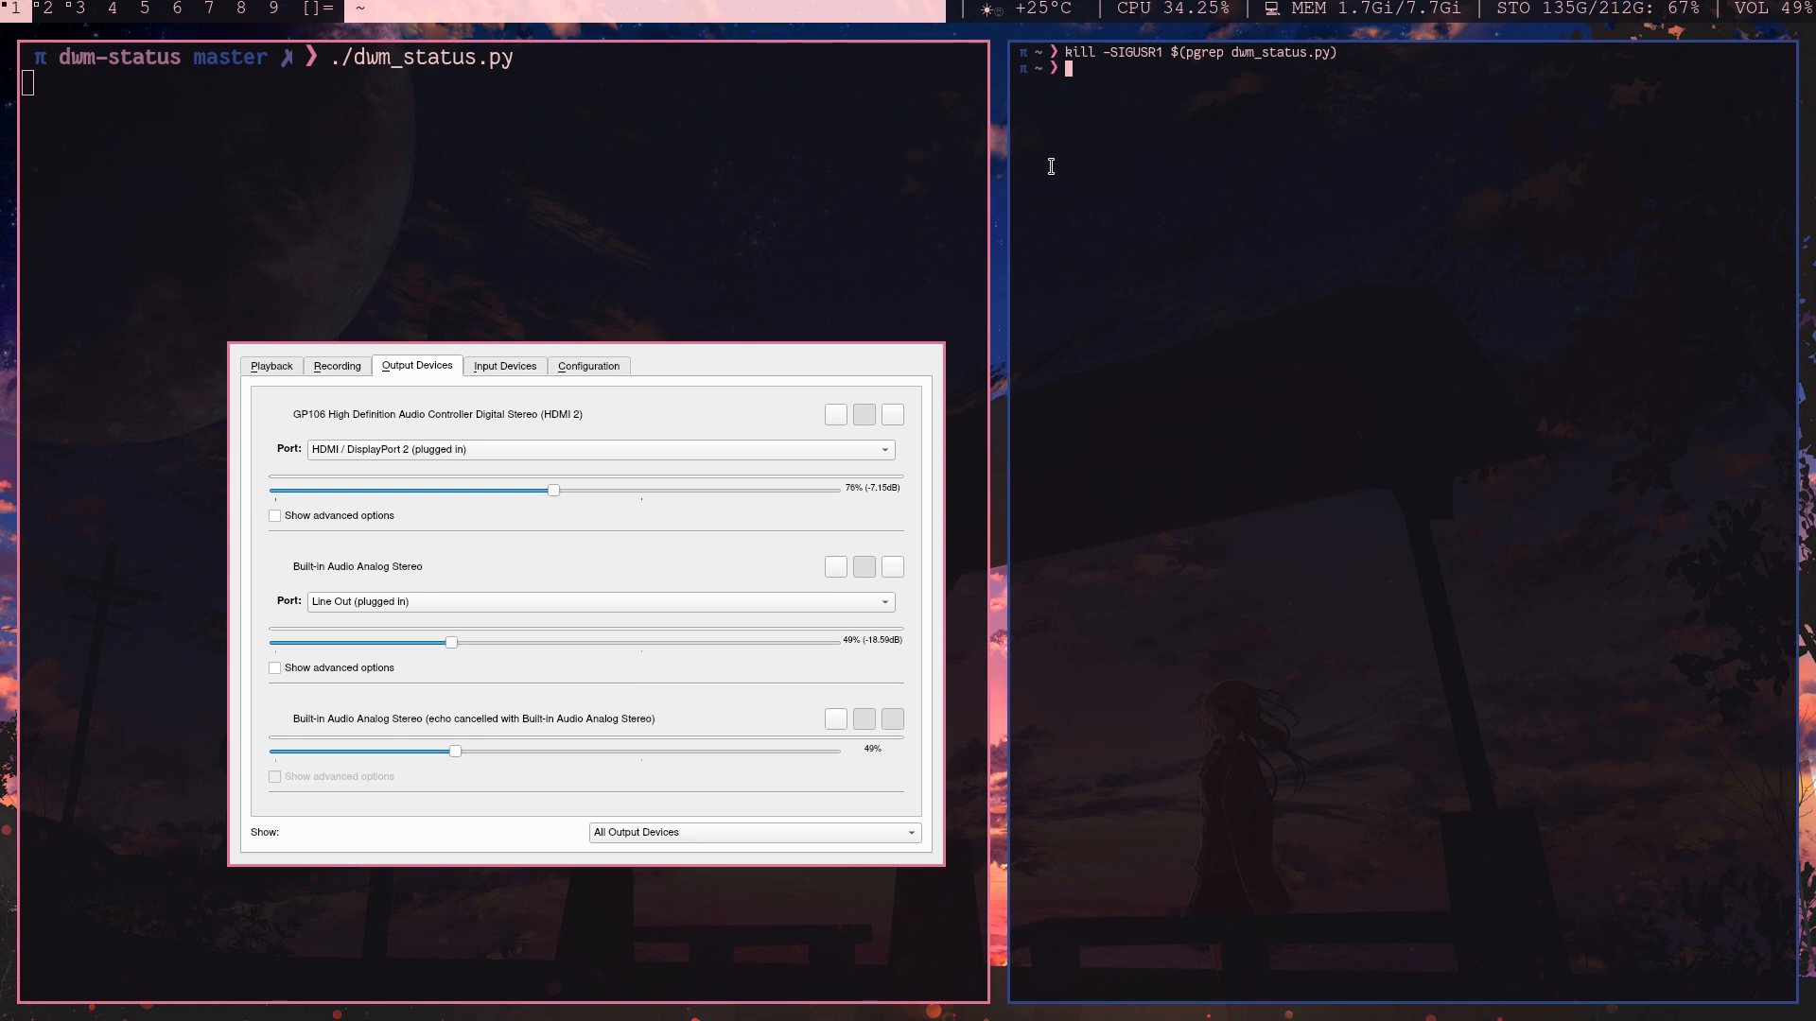
- Open .config/sxhkd/sxhkdrc in Neovim to show the volume key binding
type("ct")
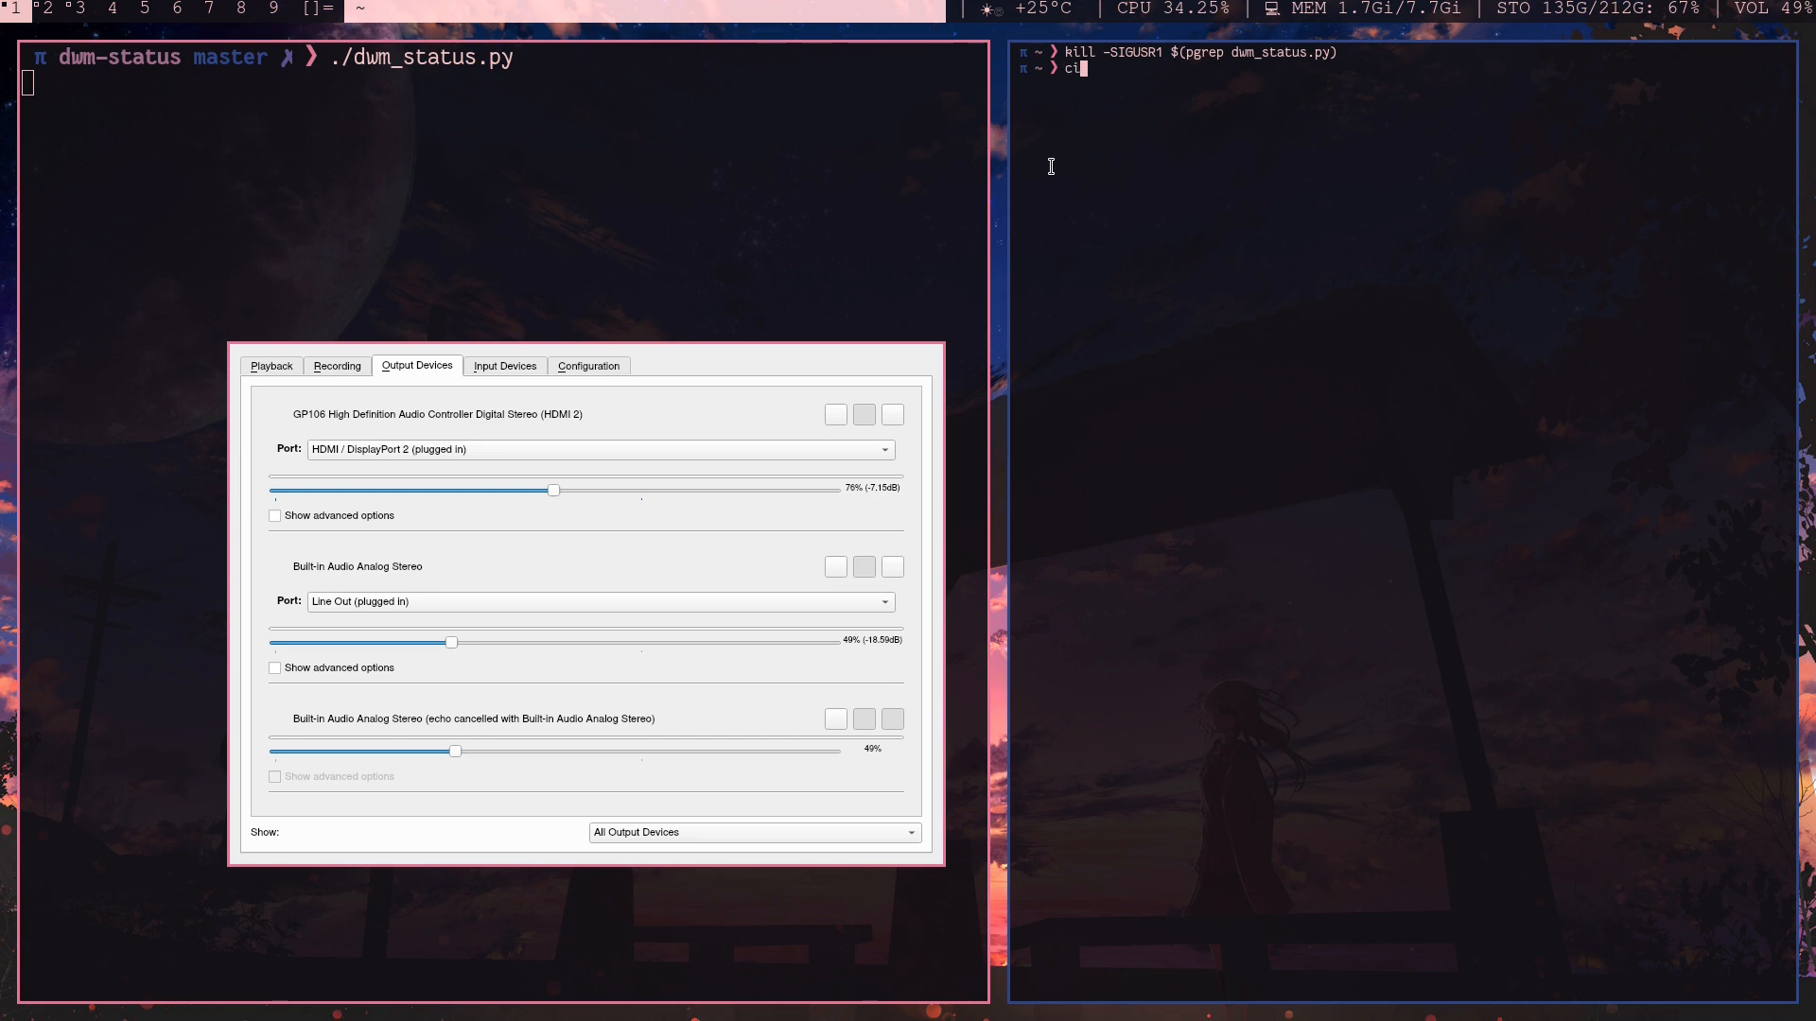
type("nvim .")
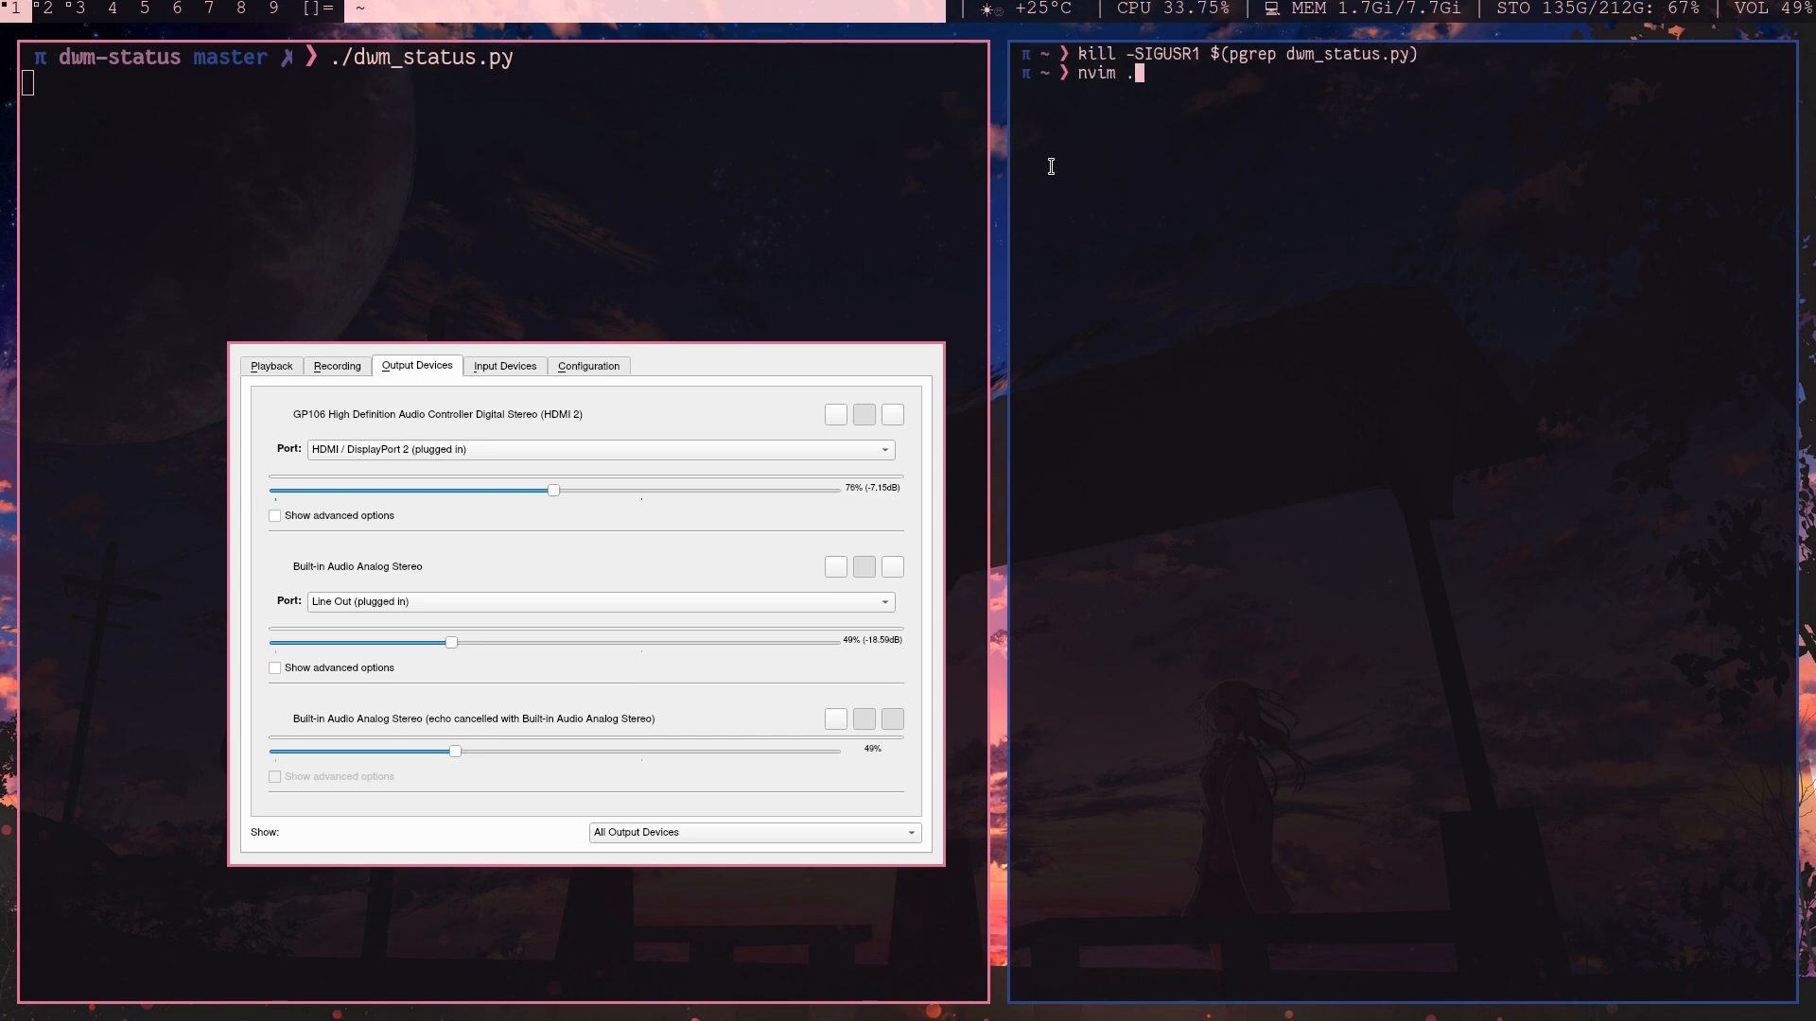
type(".config/")
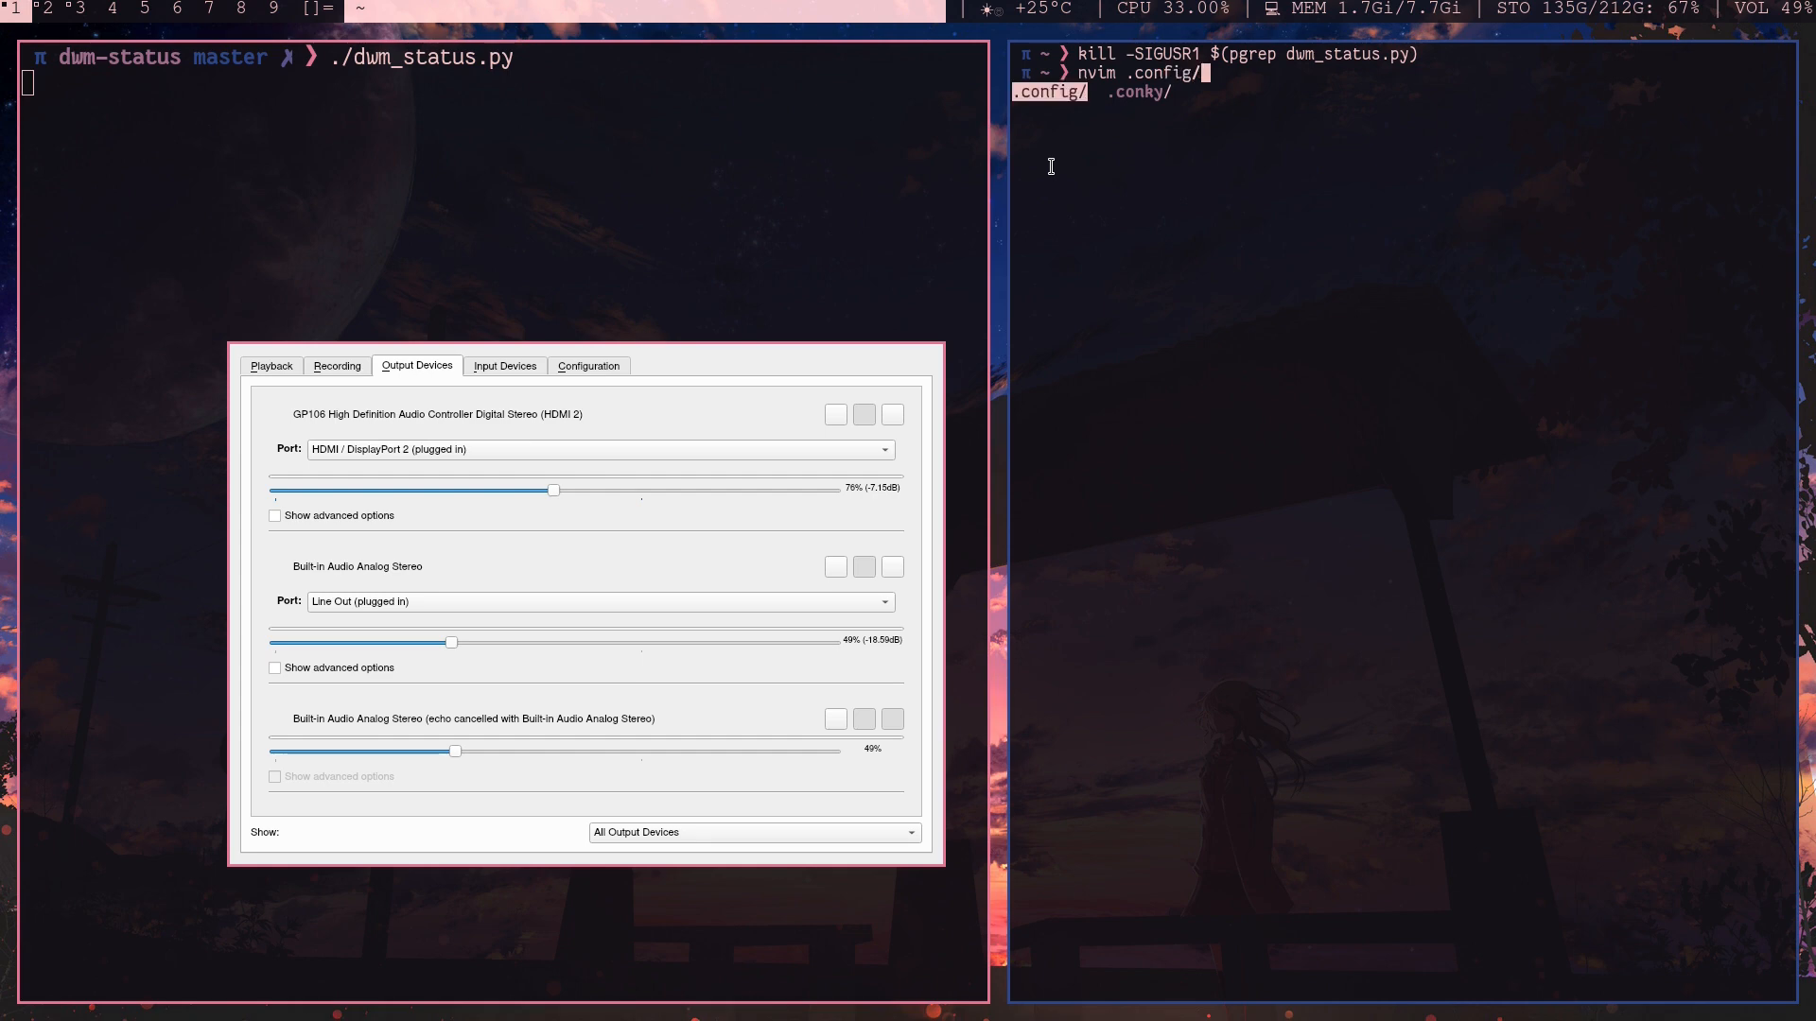
type("sxhkd/")
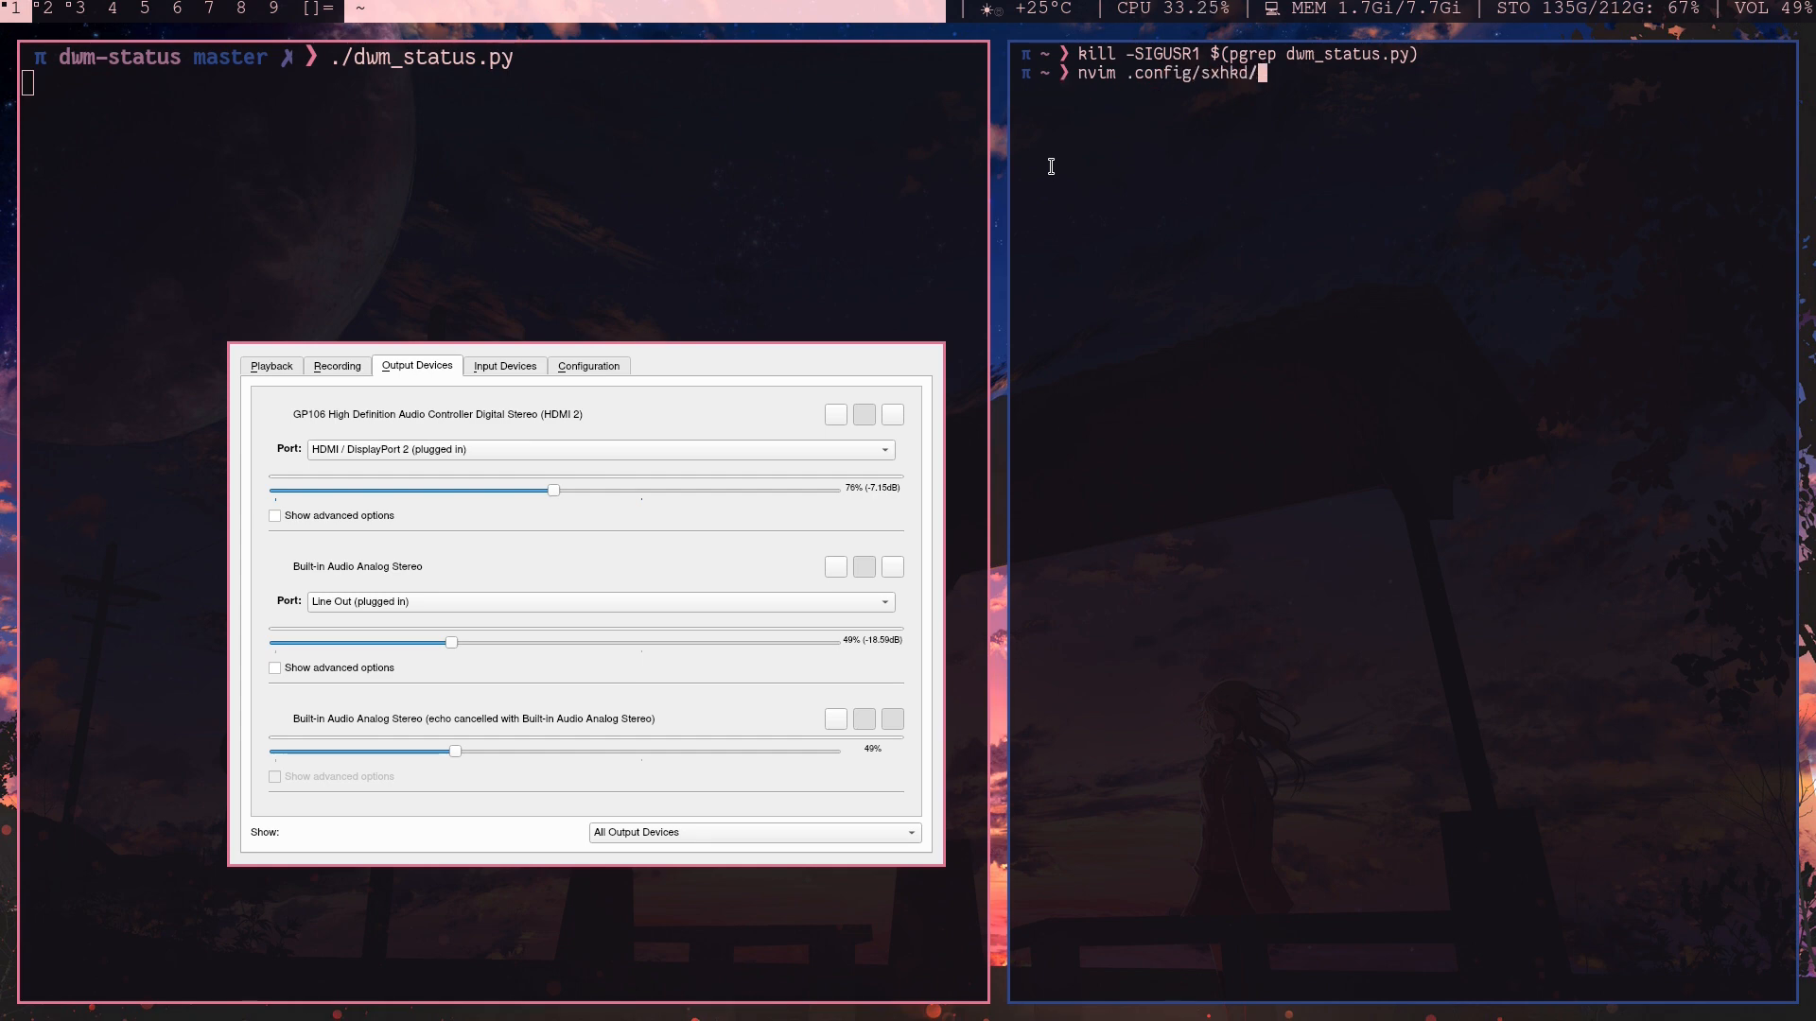
key("Return")
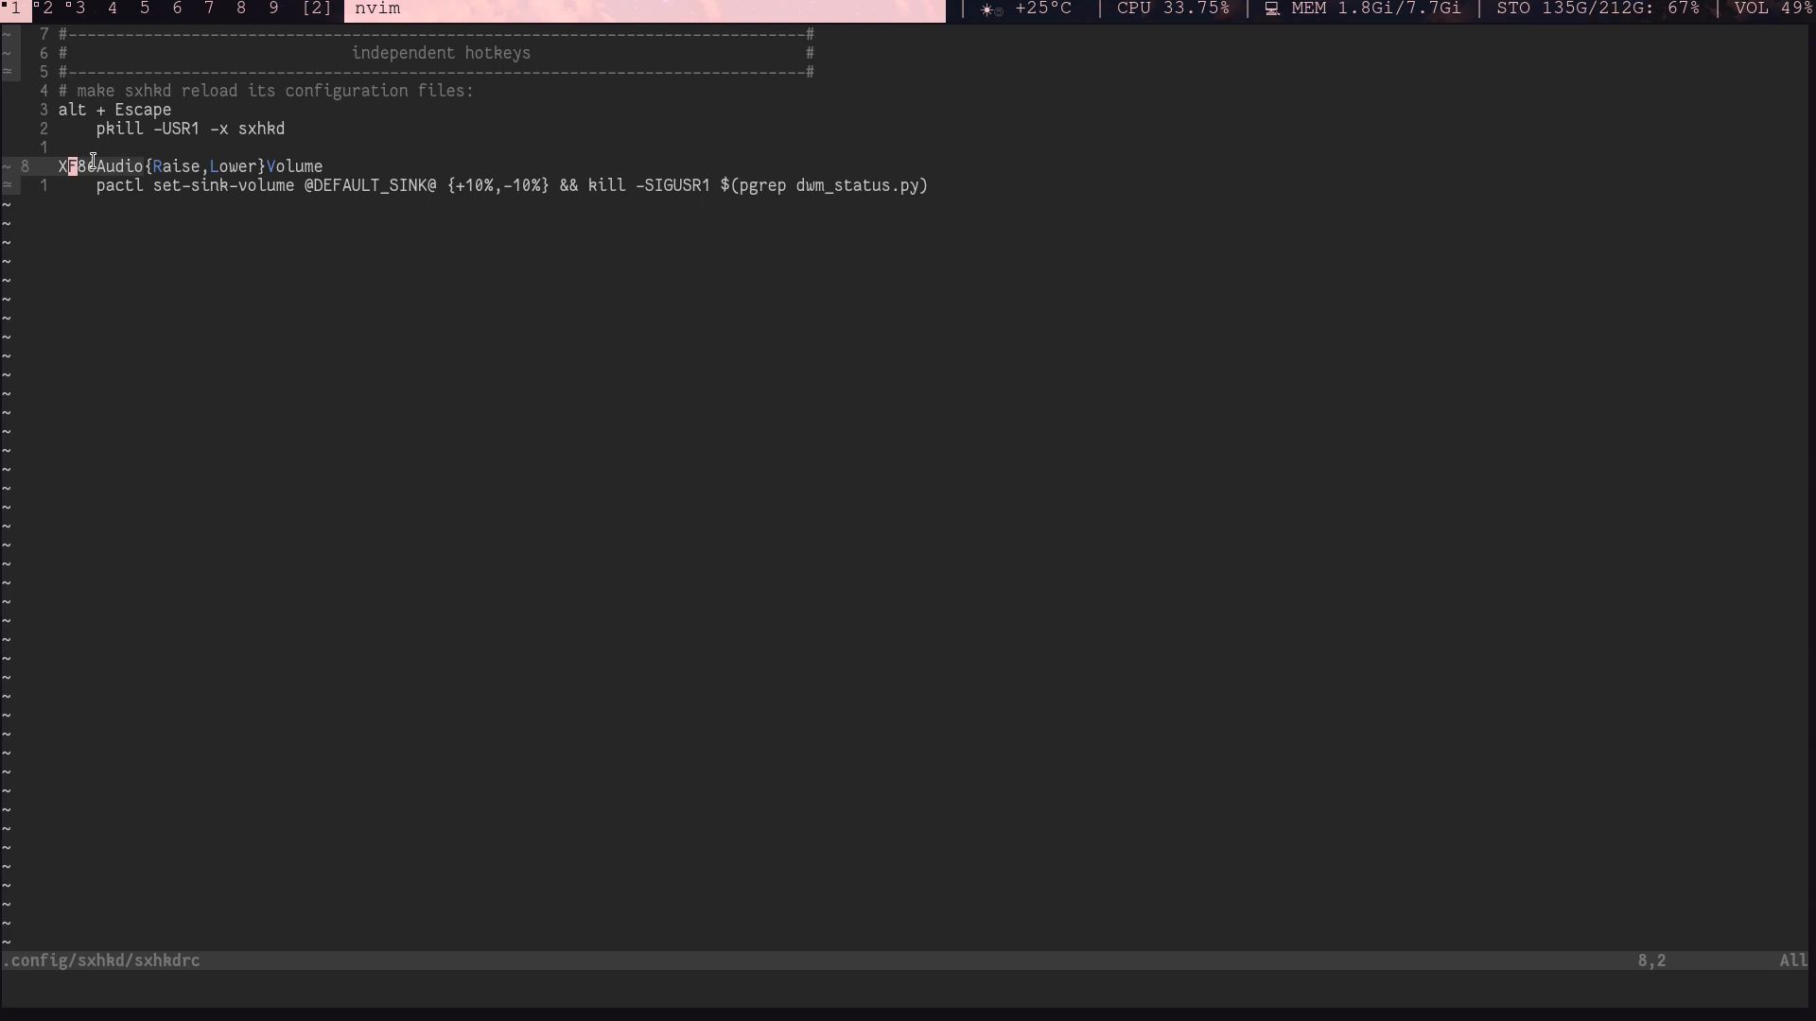
- Move down to the XF86Audio volume binding and its pactl command line
key("j")
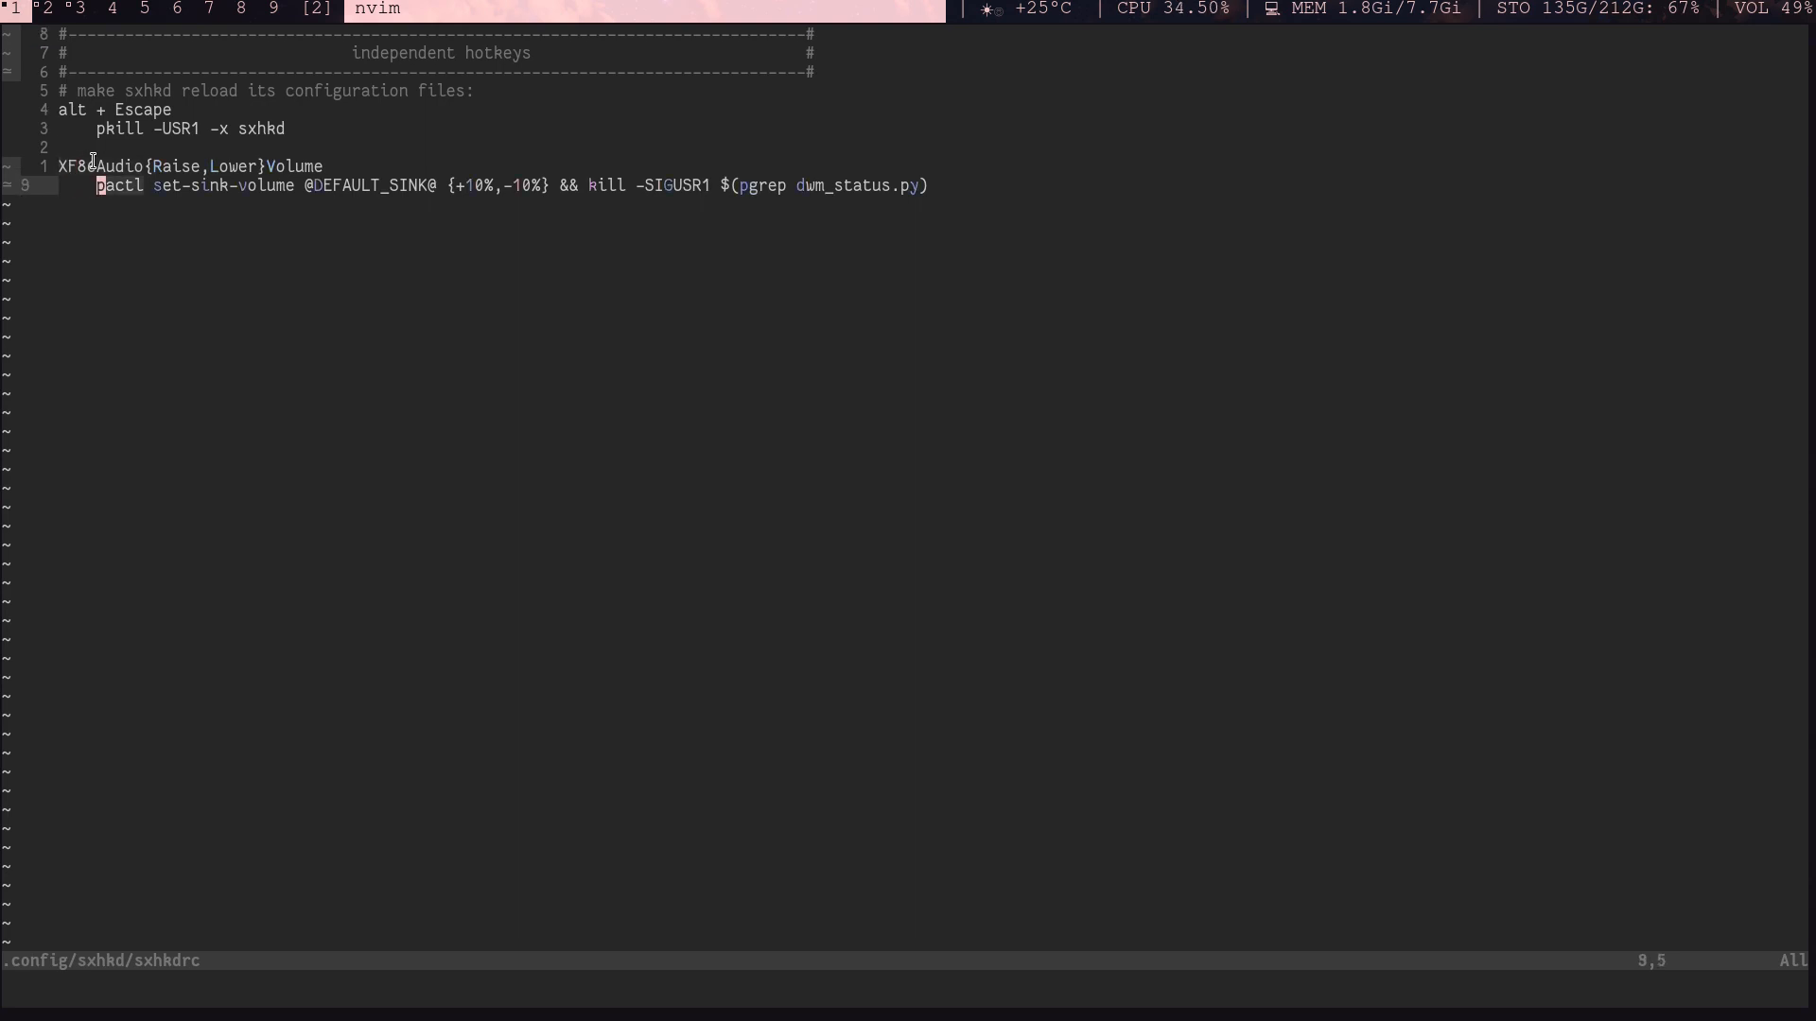
key("l")
type("sxh")
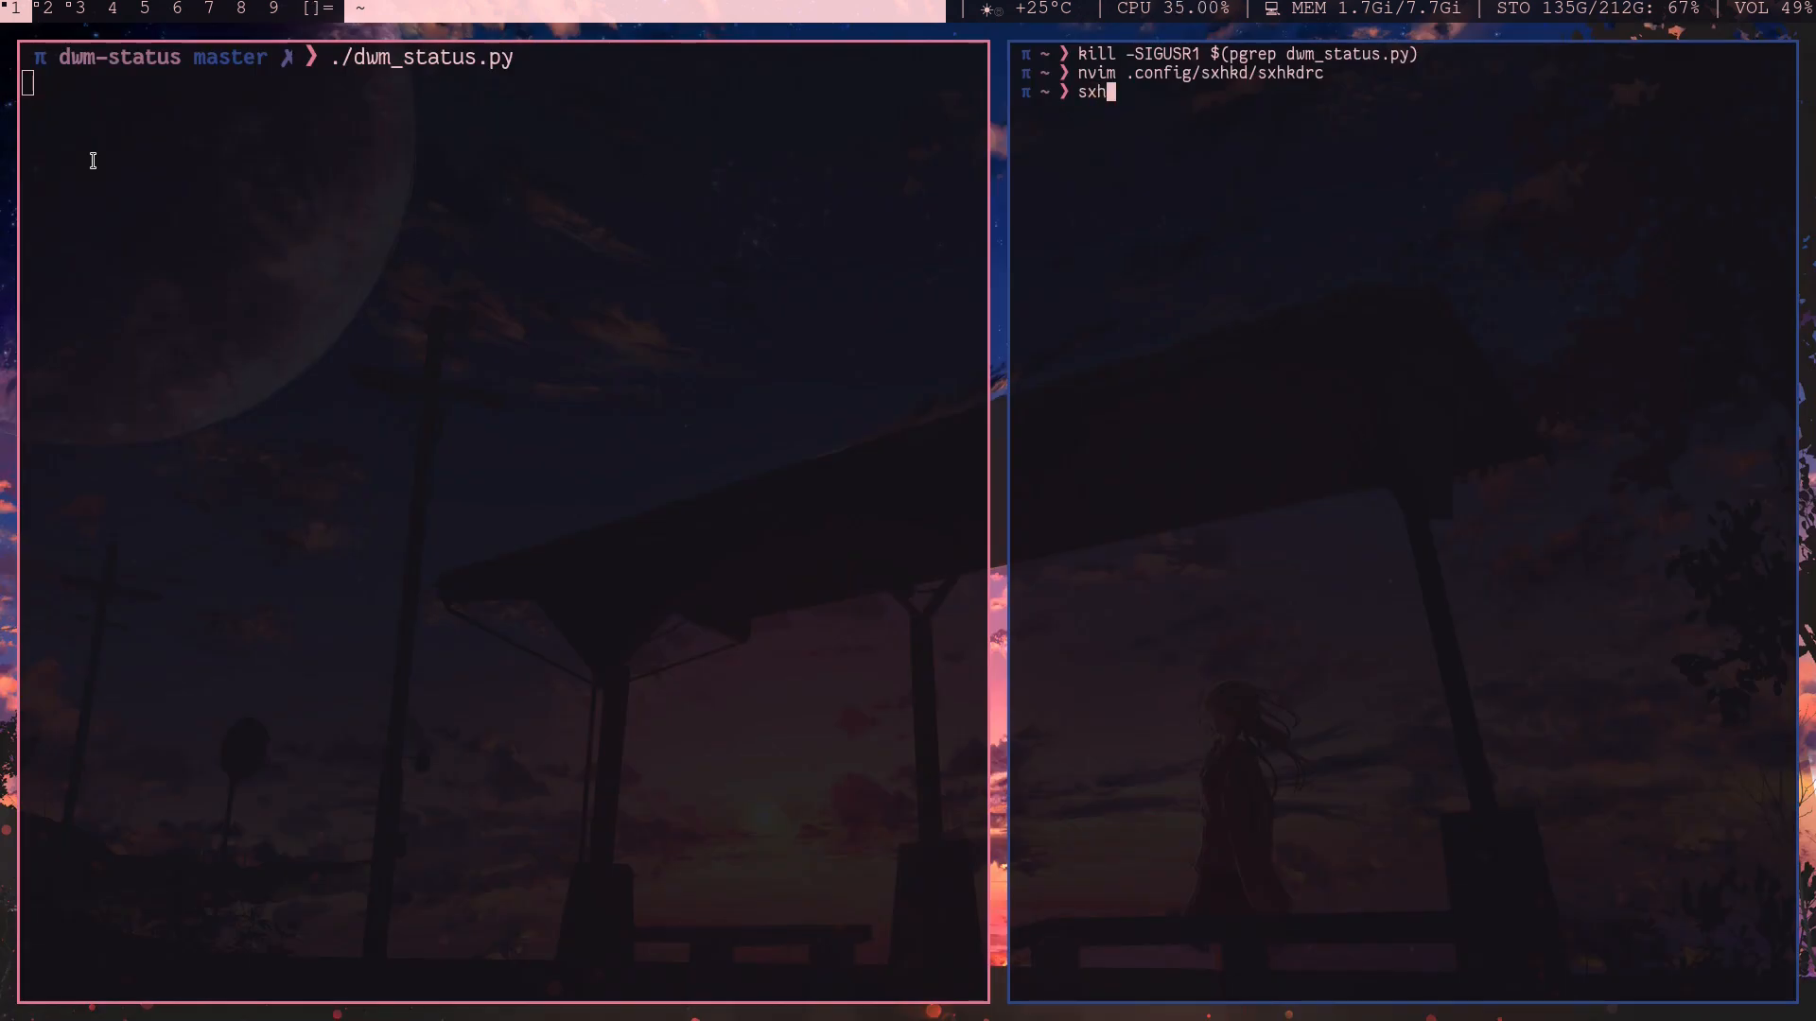
- Launch the sxhkd hotkey daemon so the volume hotkeys become active
type("kd")
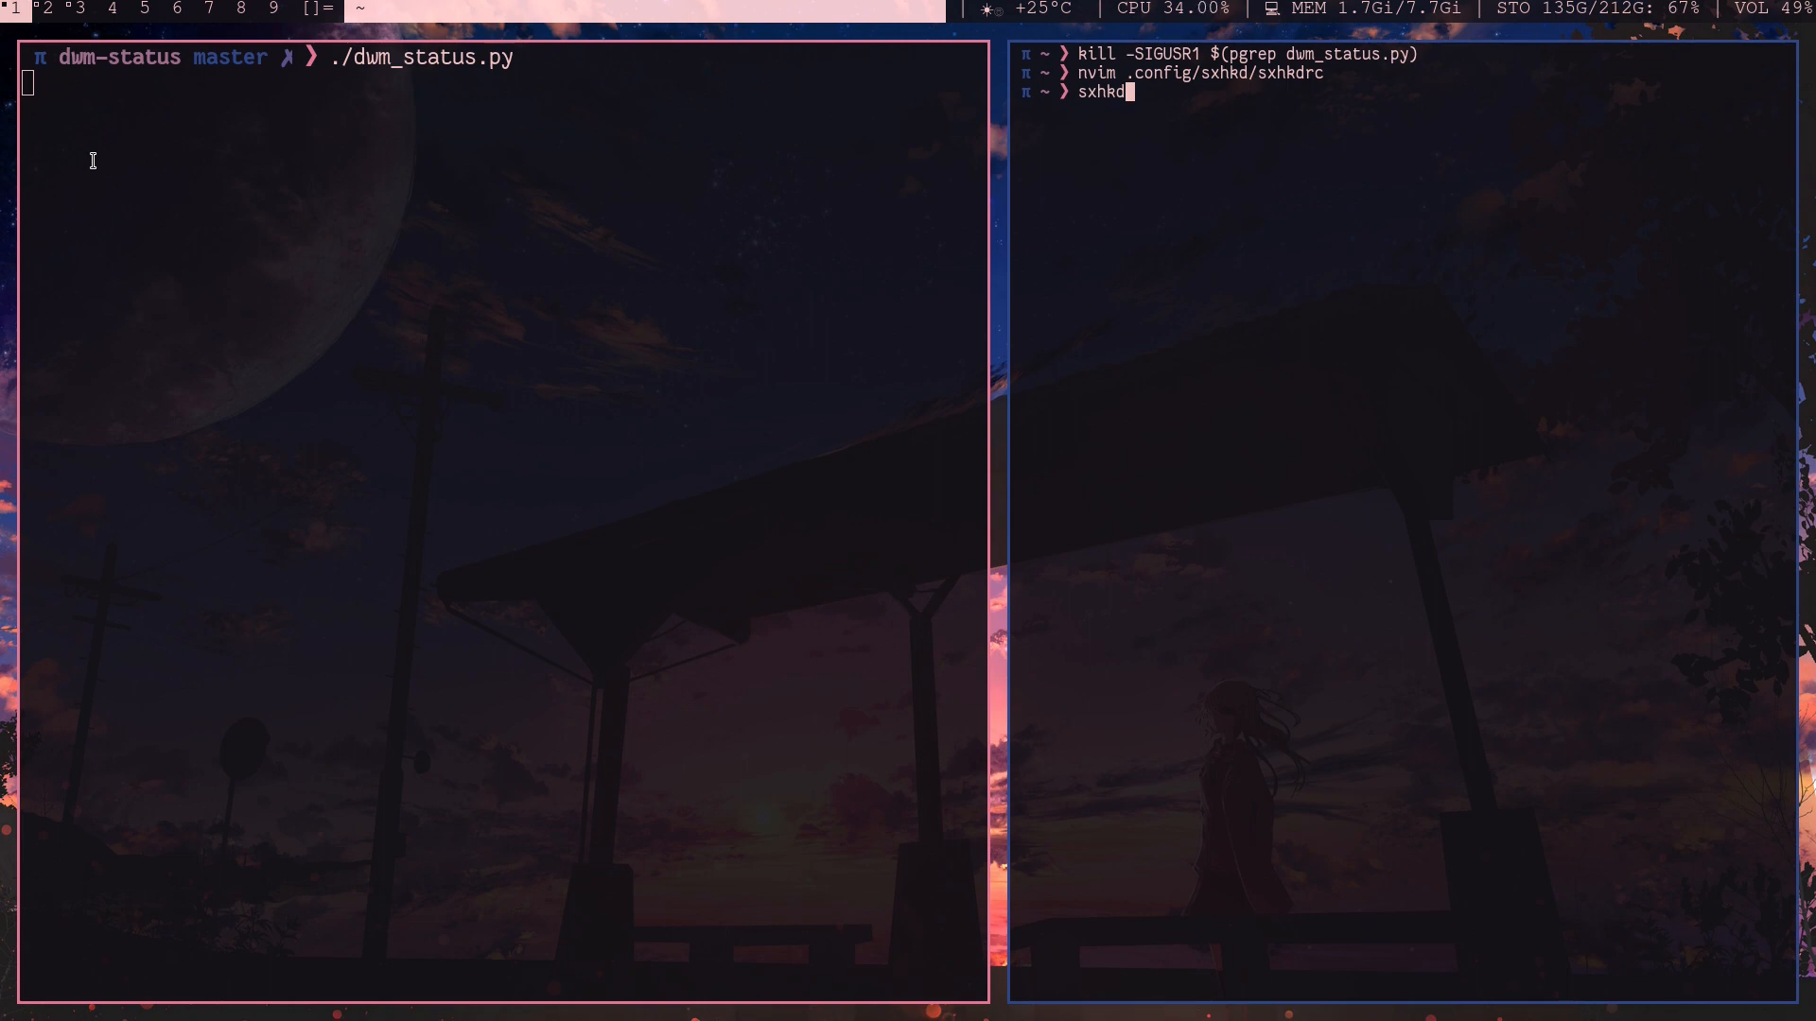
key("Return")
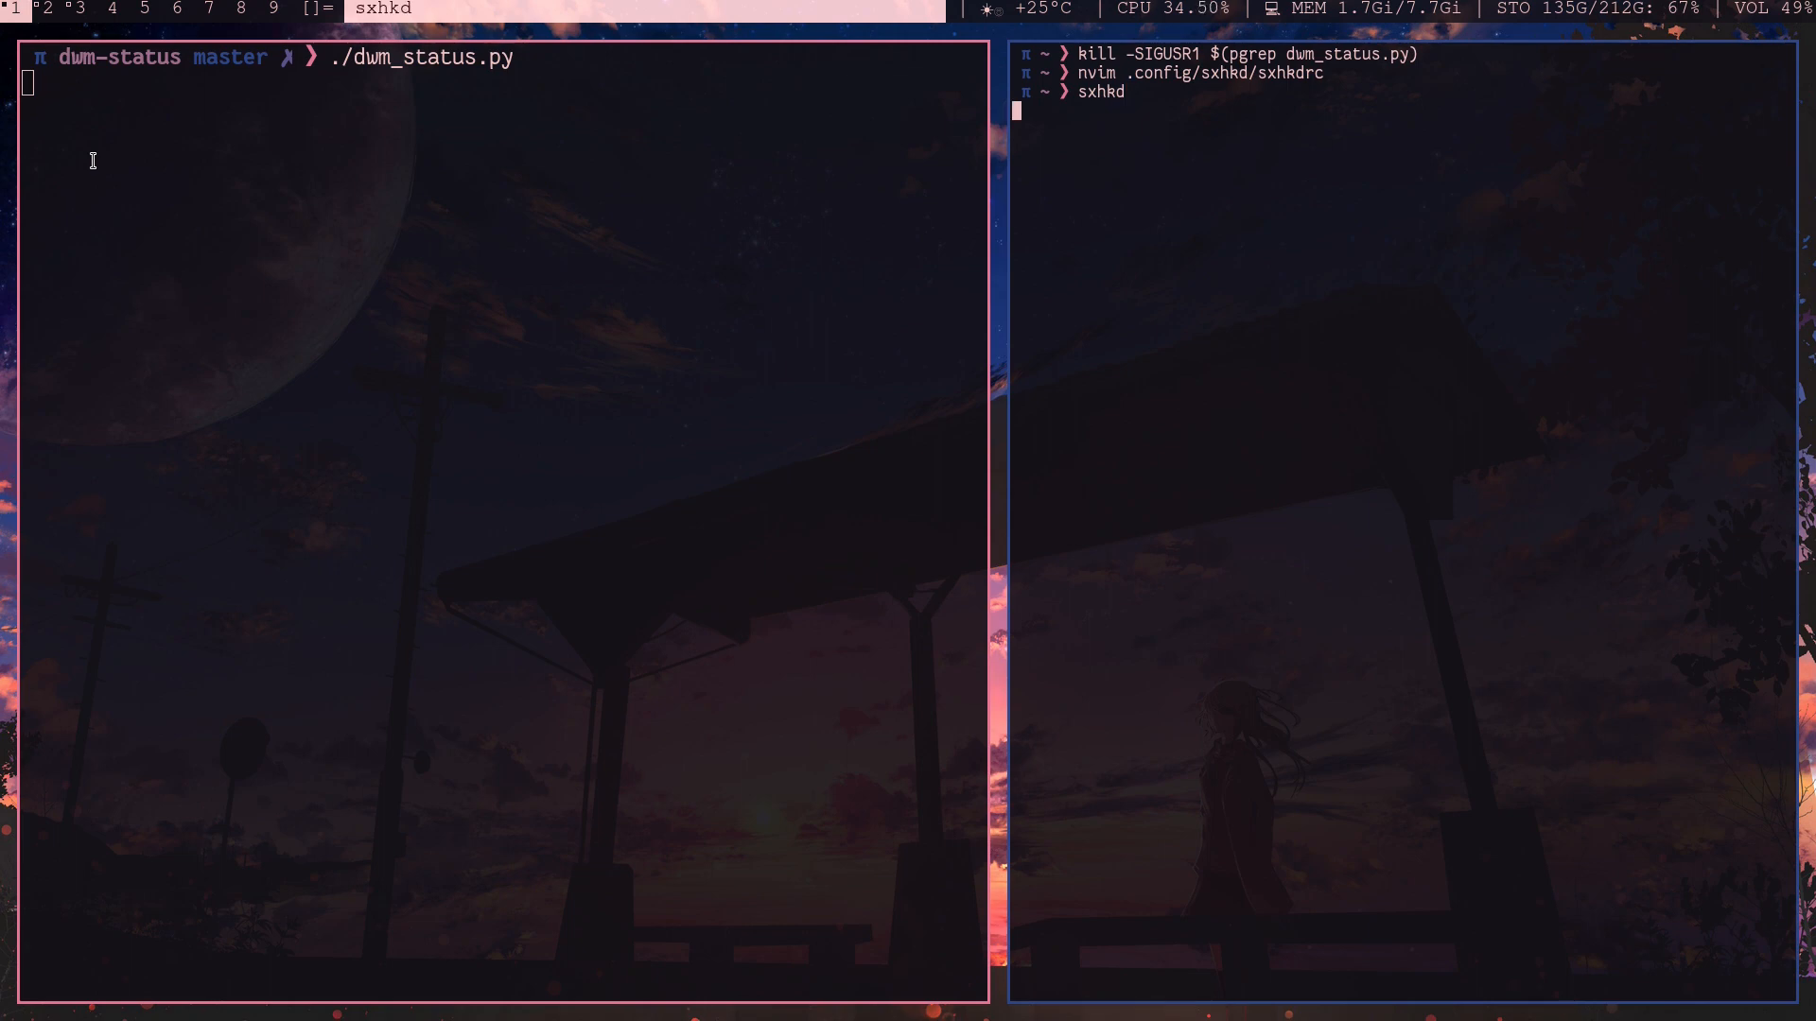